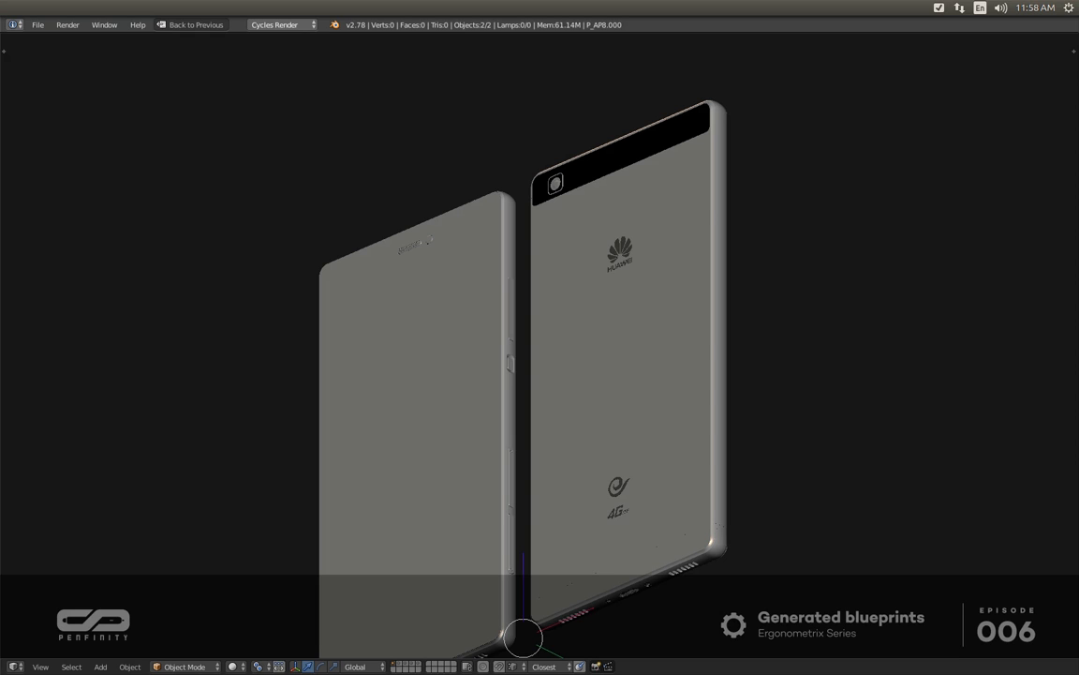
mouse_move(410, 416)
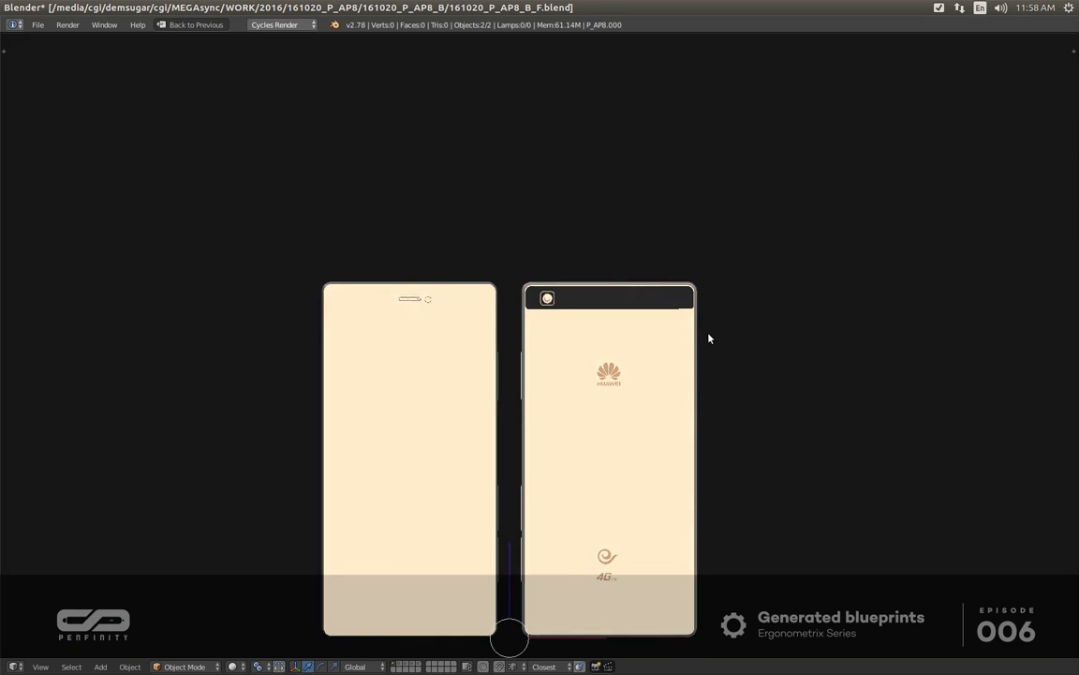
Orbit around the phone models to look along the frame's side edge.
left_click_drag(709, 338, 637, 367)
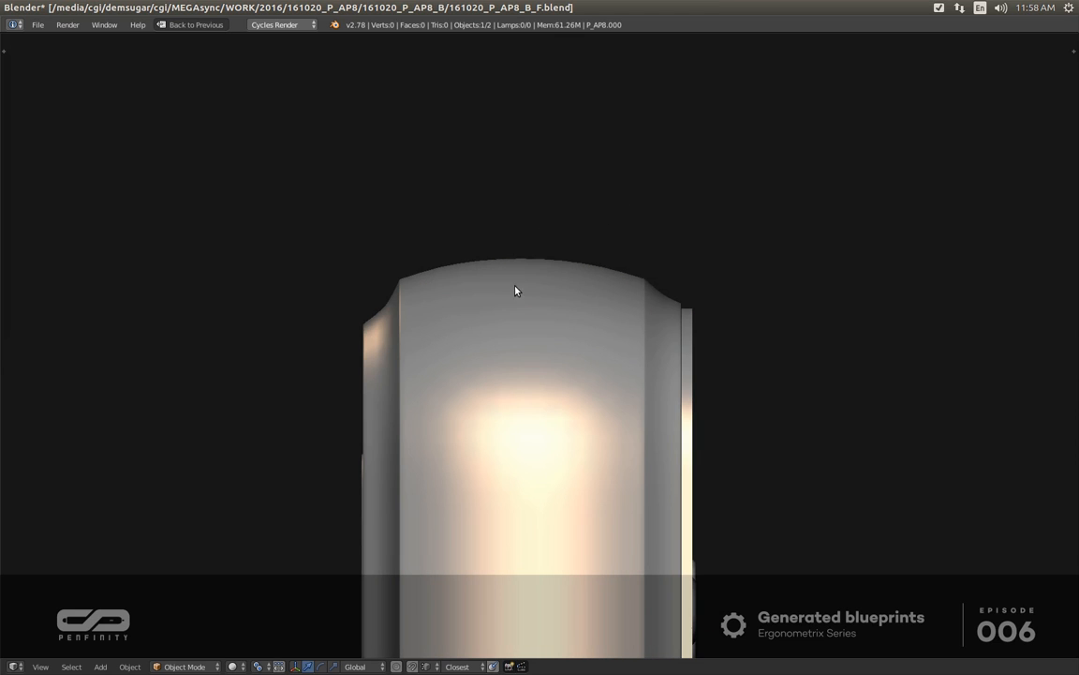
mouse_move(368, 322)
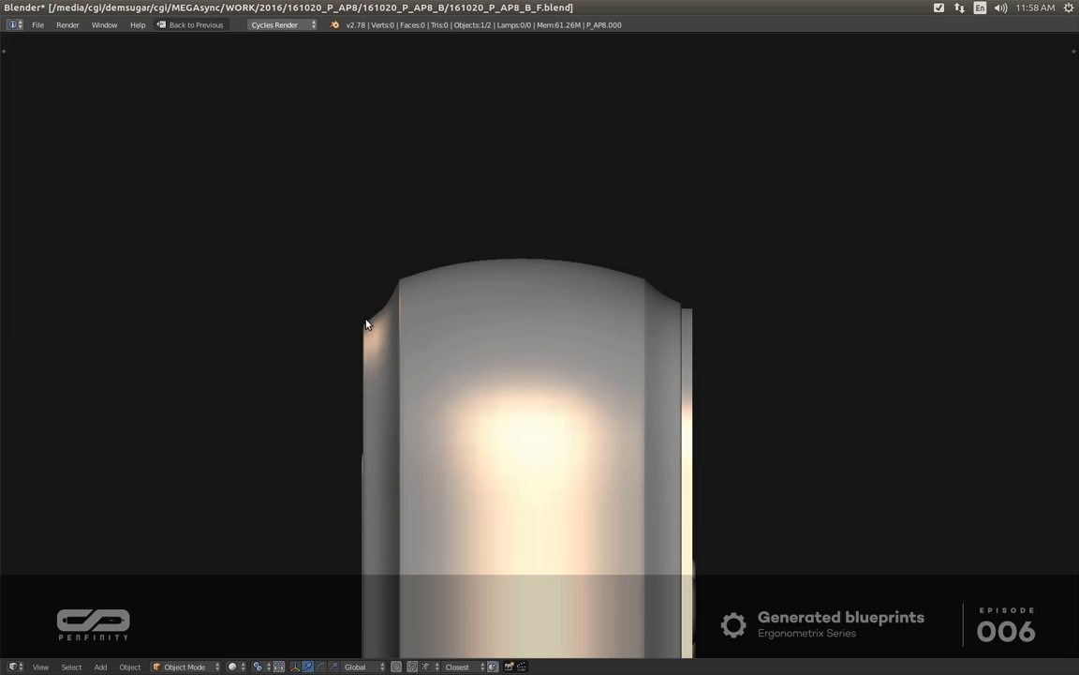
mouse_move(655, 303)
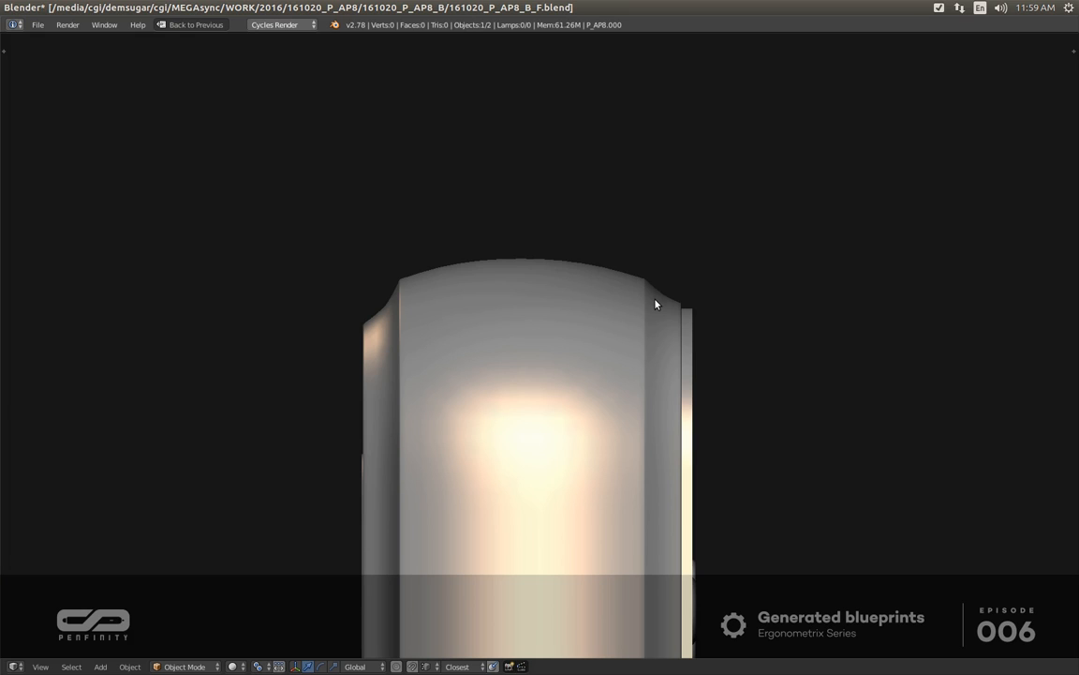
mouse_move(504, 310)
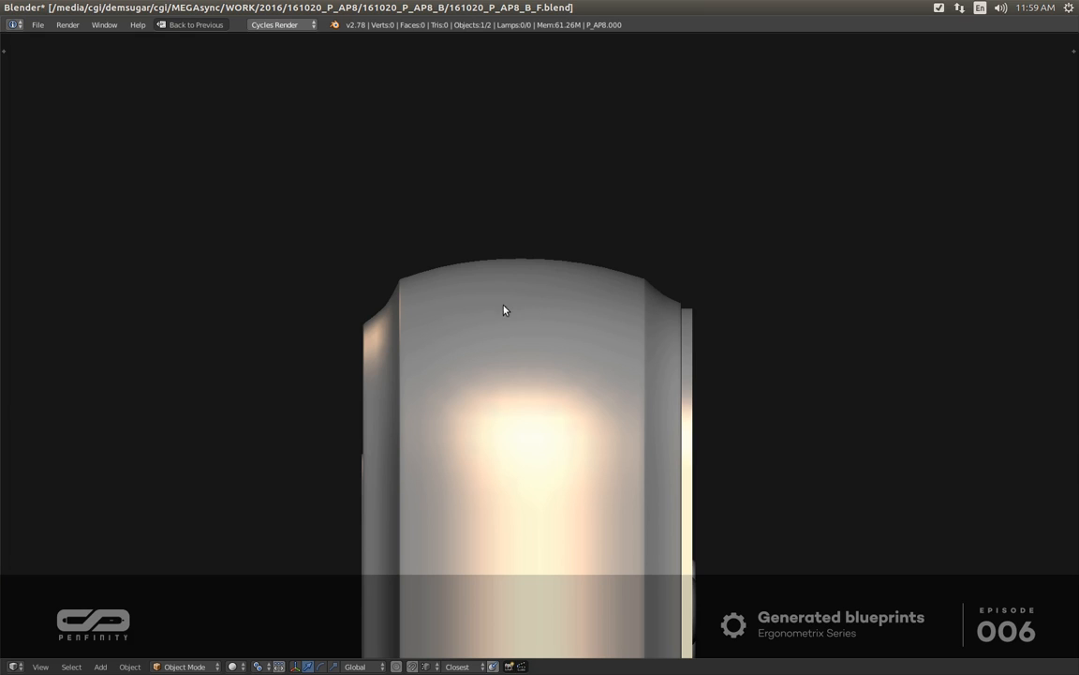
mouse_move(402, 289)
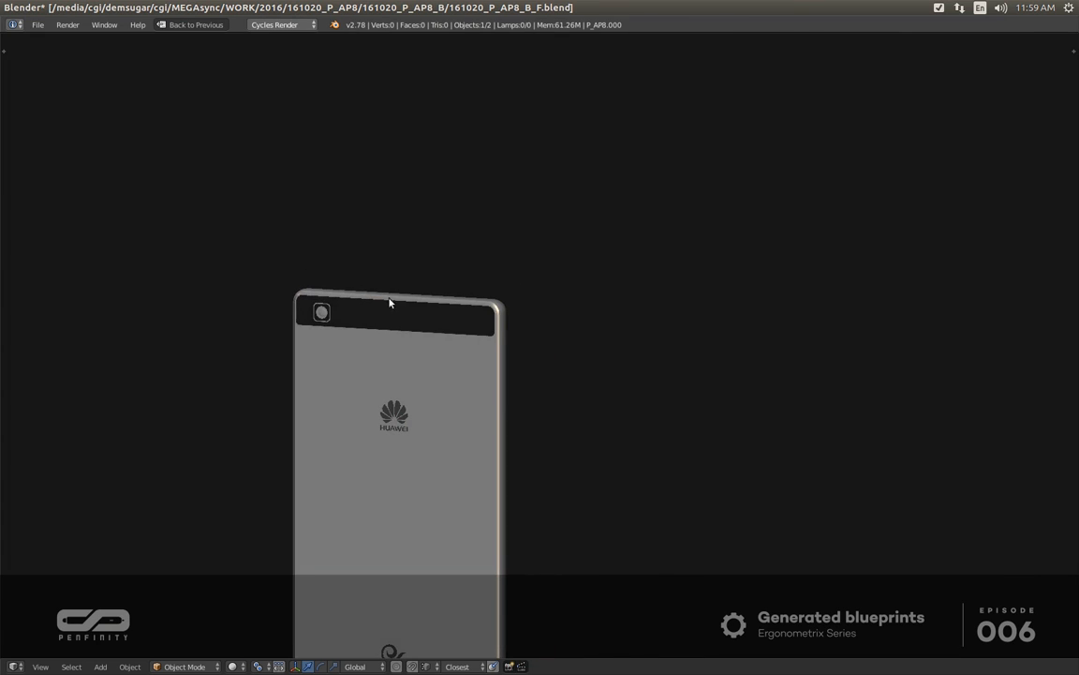
mouse_move(513, 362)
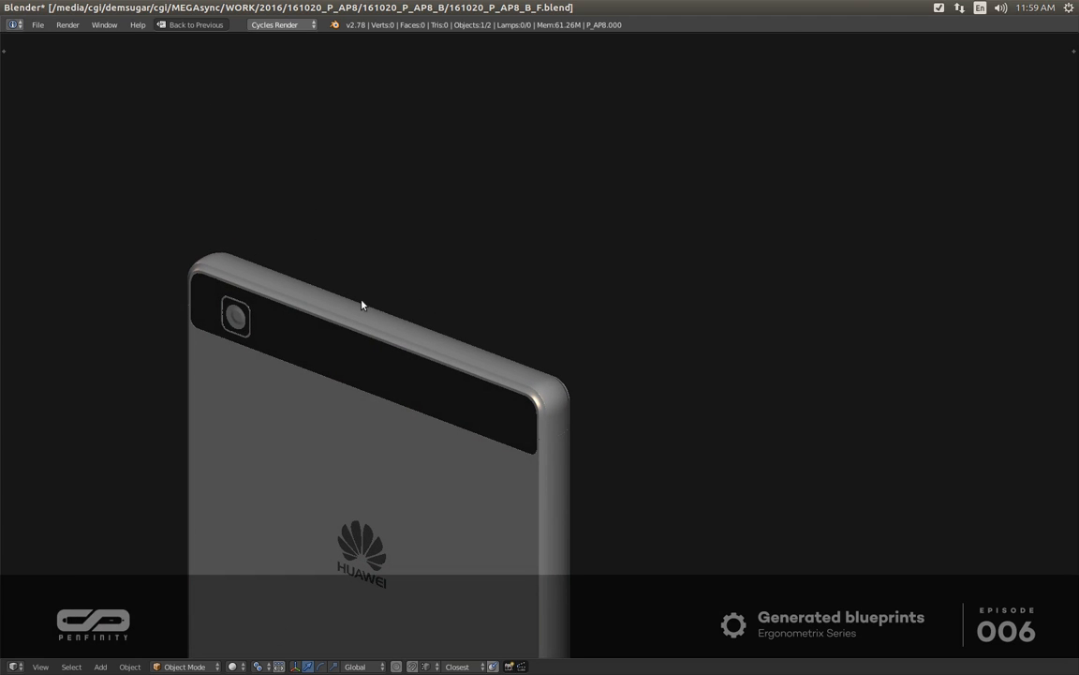
left_click_drag(362, 304, 451, 378)
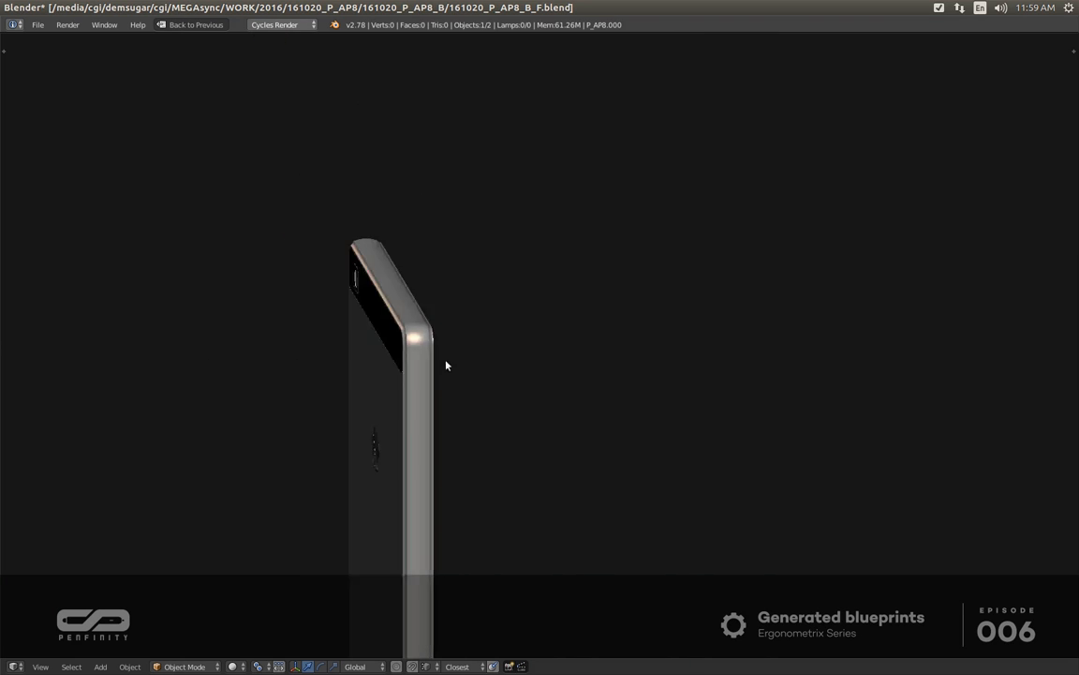
left_click_drag(445, 365, 382, 347)
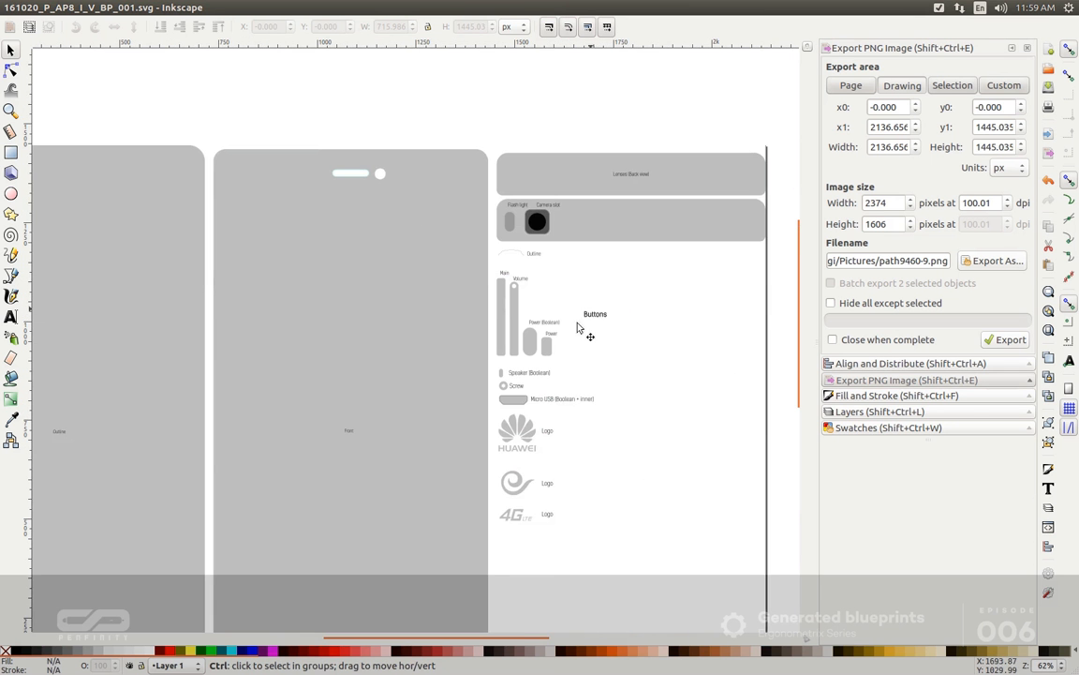
In Inkscape, zoom out and select the blueprint, Outline shape and flash/camera slot panel.
scroll("up", 3)
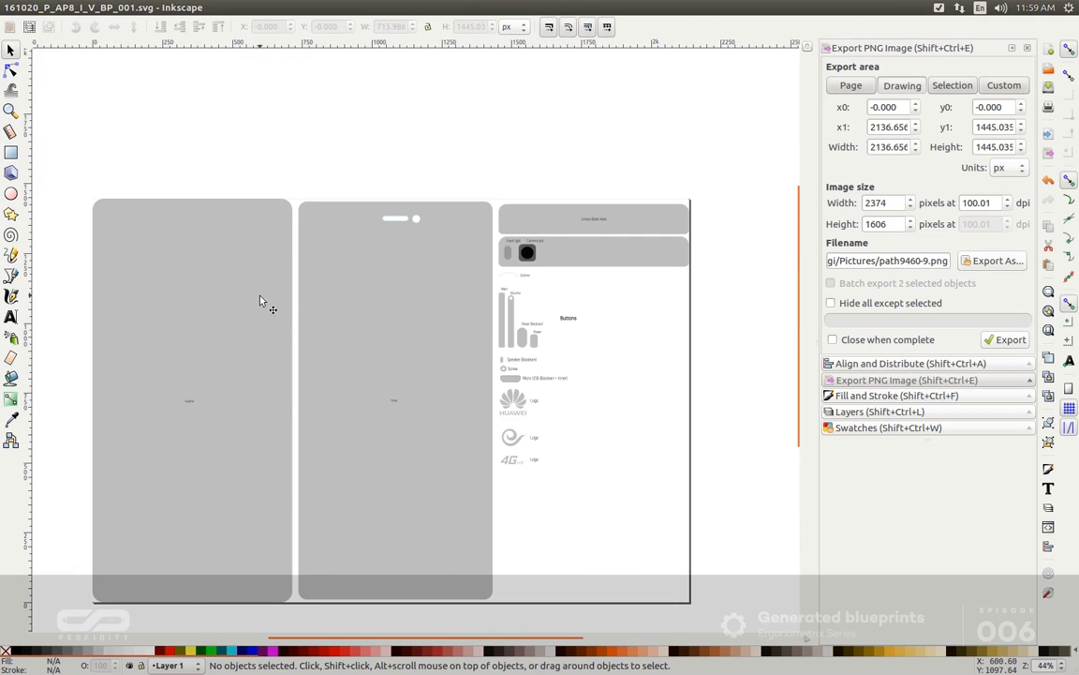
left_click(193, 393)
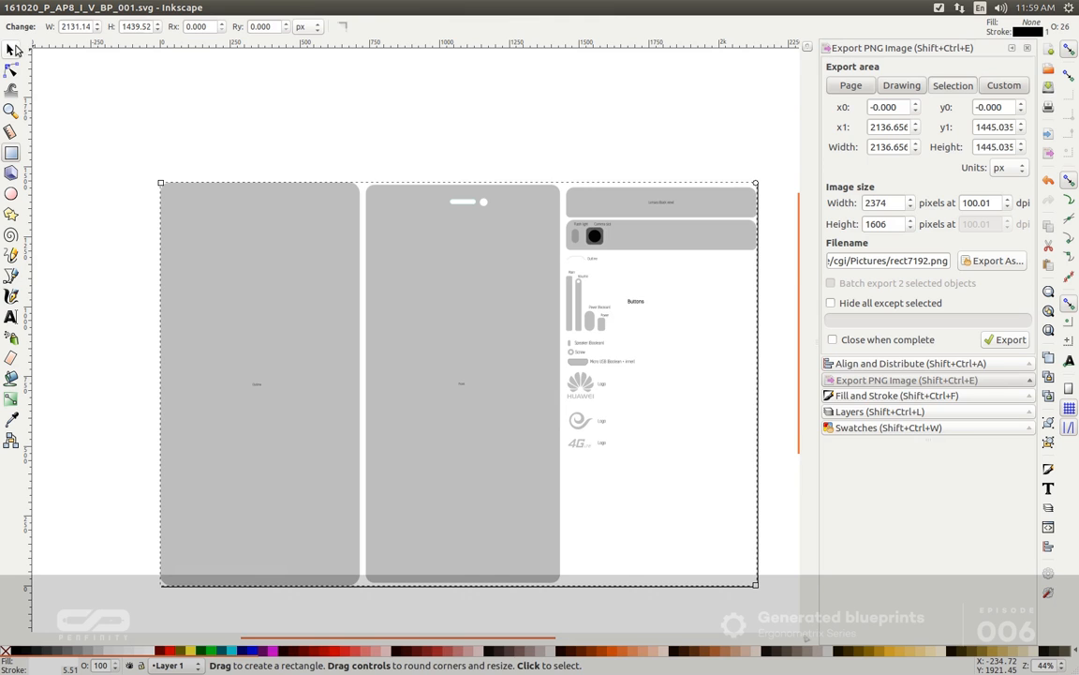
left_click(12, 48)
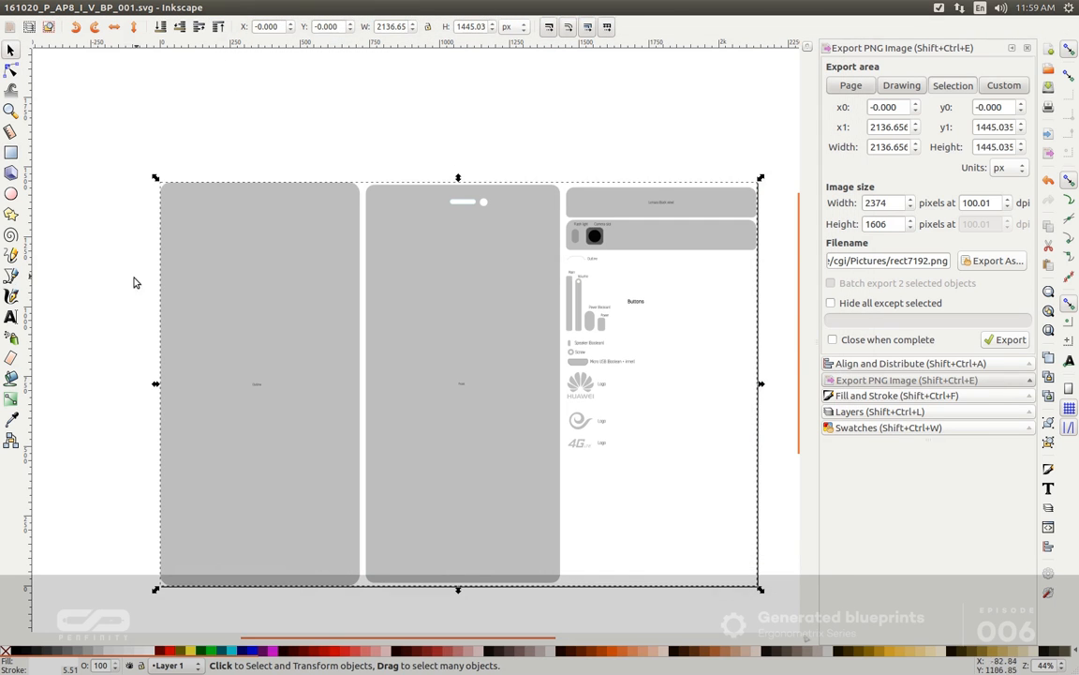
left_click(259, 384)
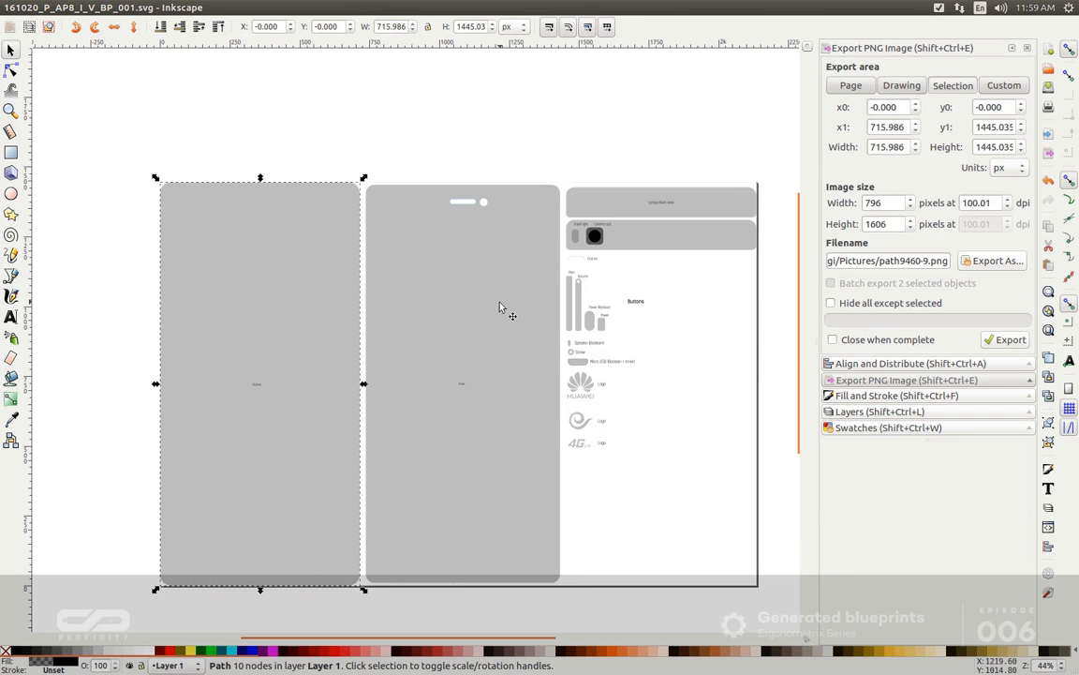
left_click(600, 213)
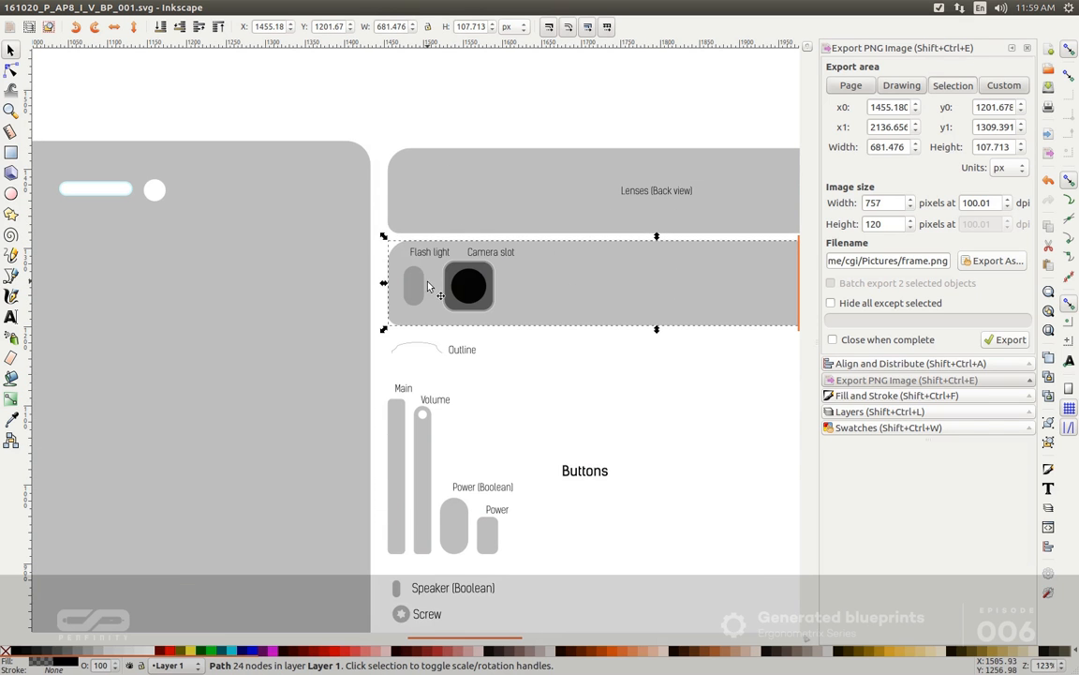
scroll("down", 3)
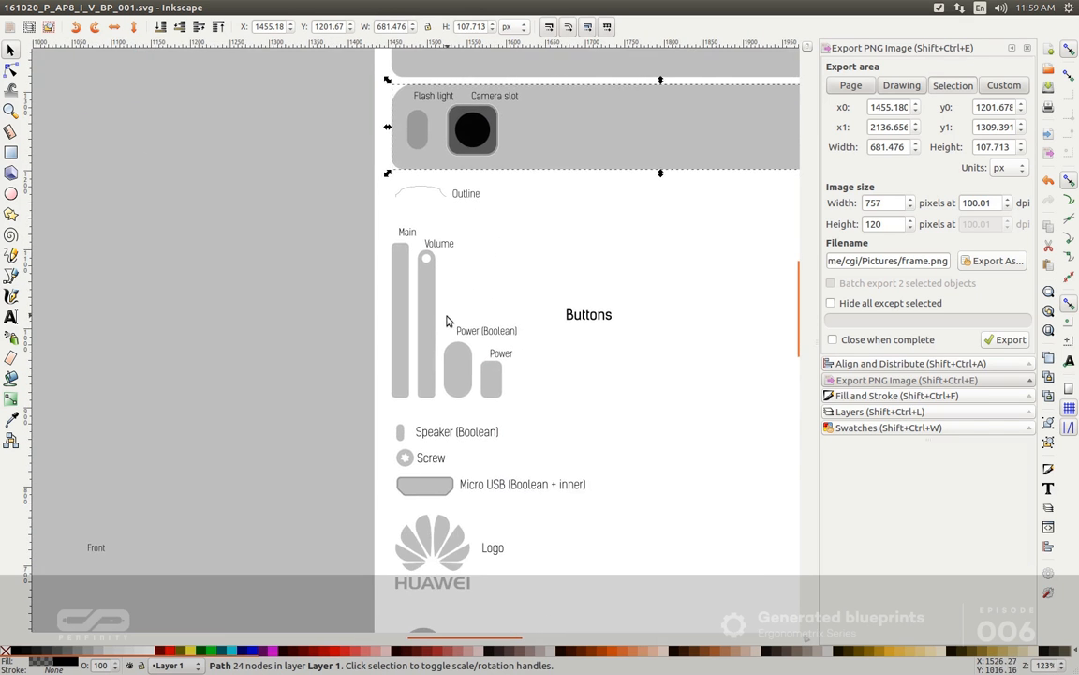
scroll("down", 3)
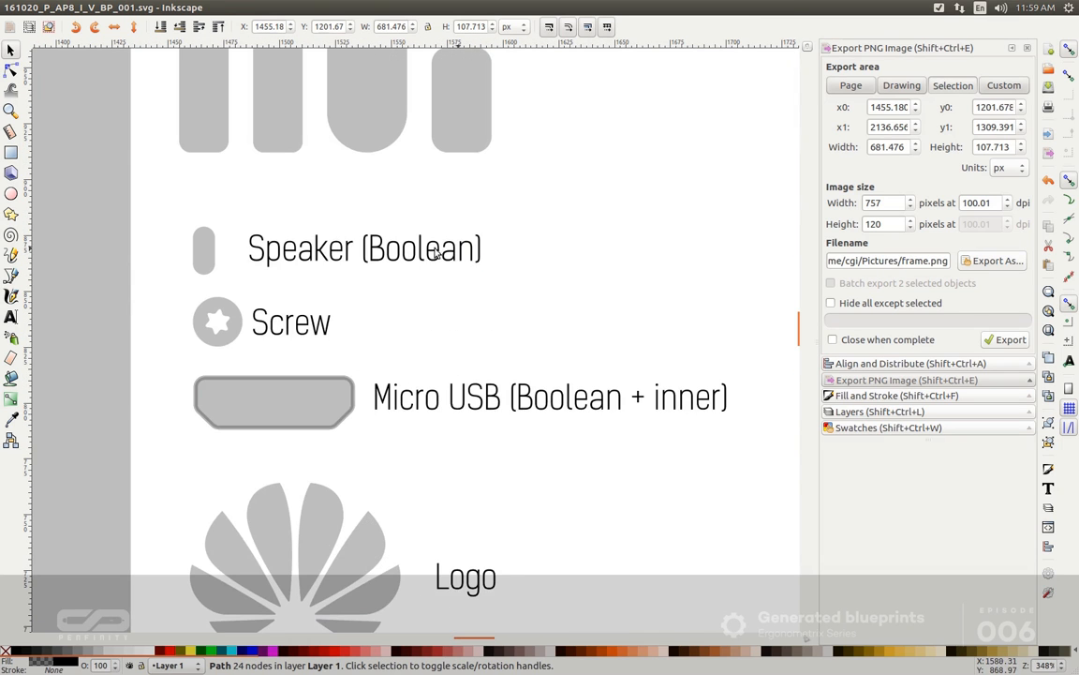
mouse_move(393, 267)
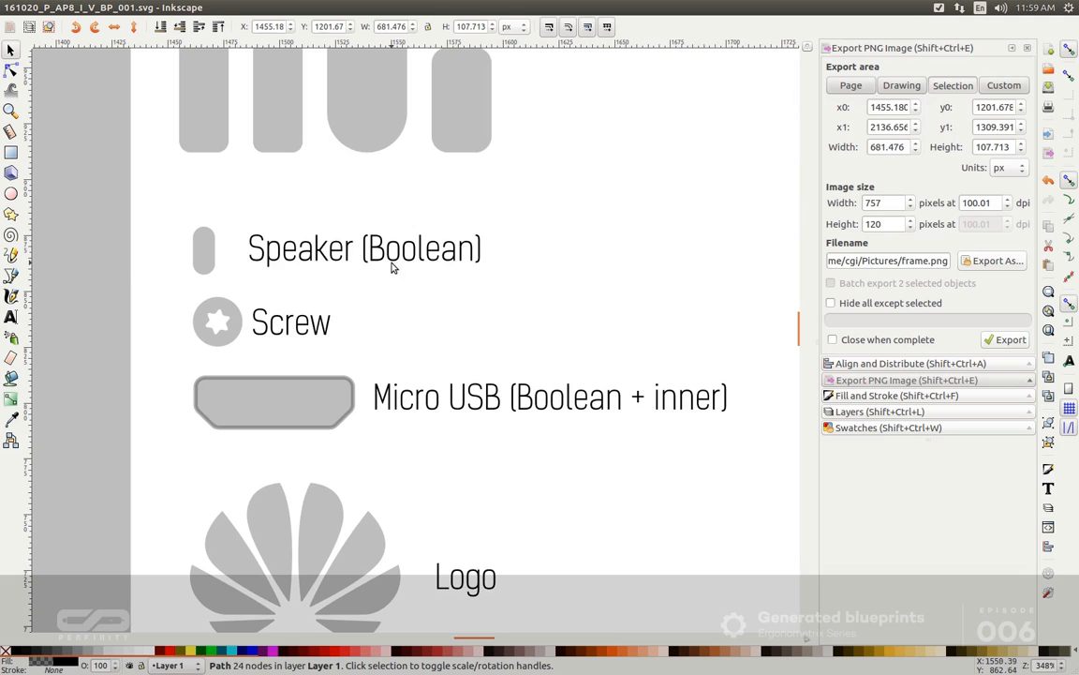
mouse_move(260, 325)
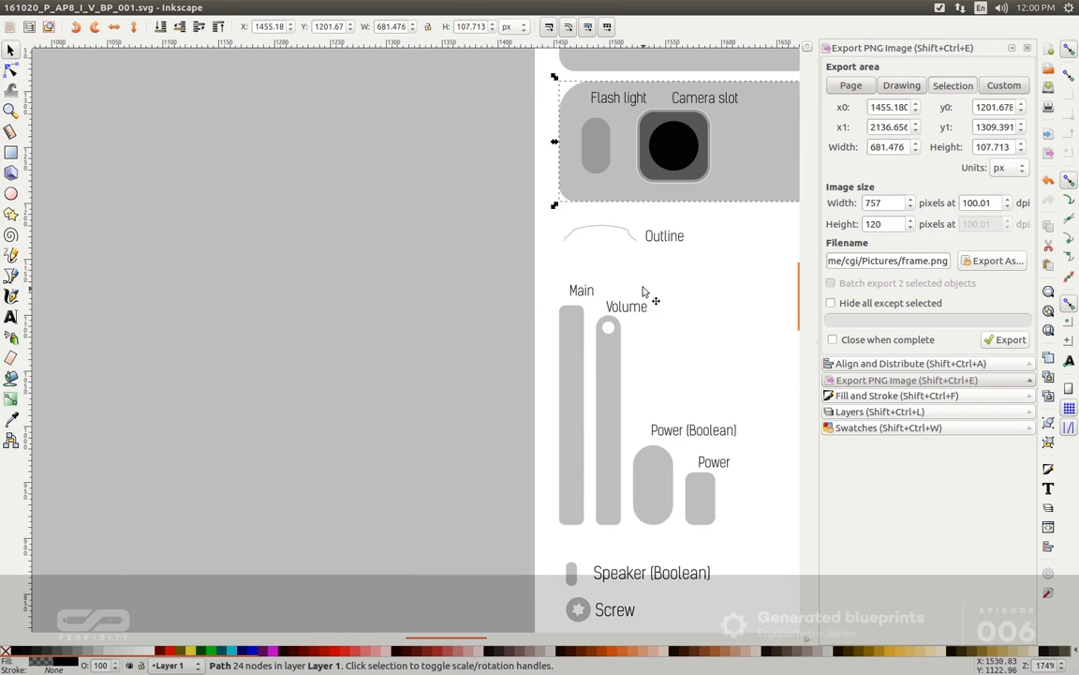
mouse_move(609, 233)
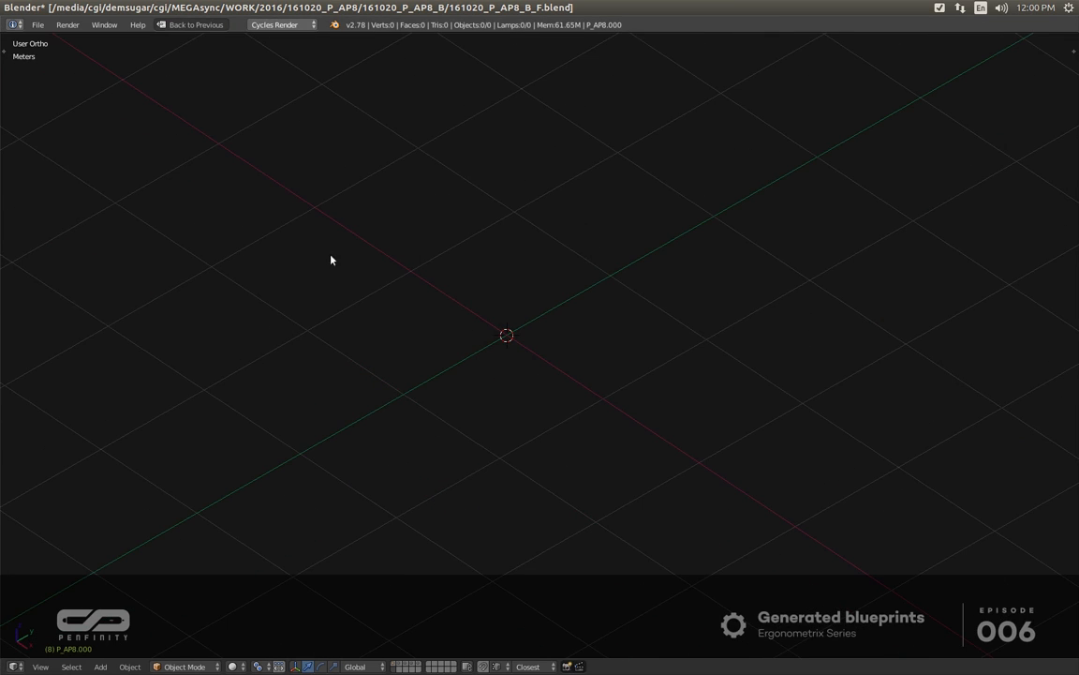
Import 161020_P_AP8_I_V_BP_001.svg via File > Import > Scalable Vector Graphics.
left_click(38, 25)
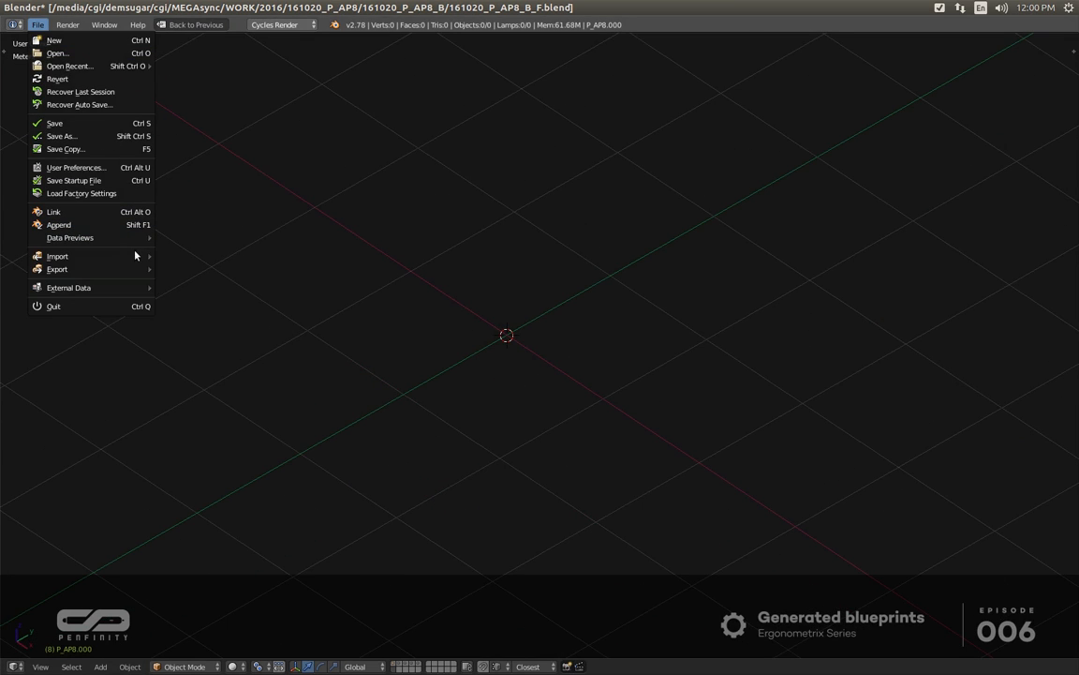
left_click(57, 256)
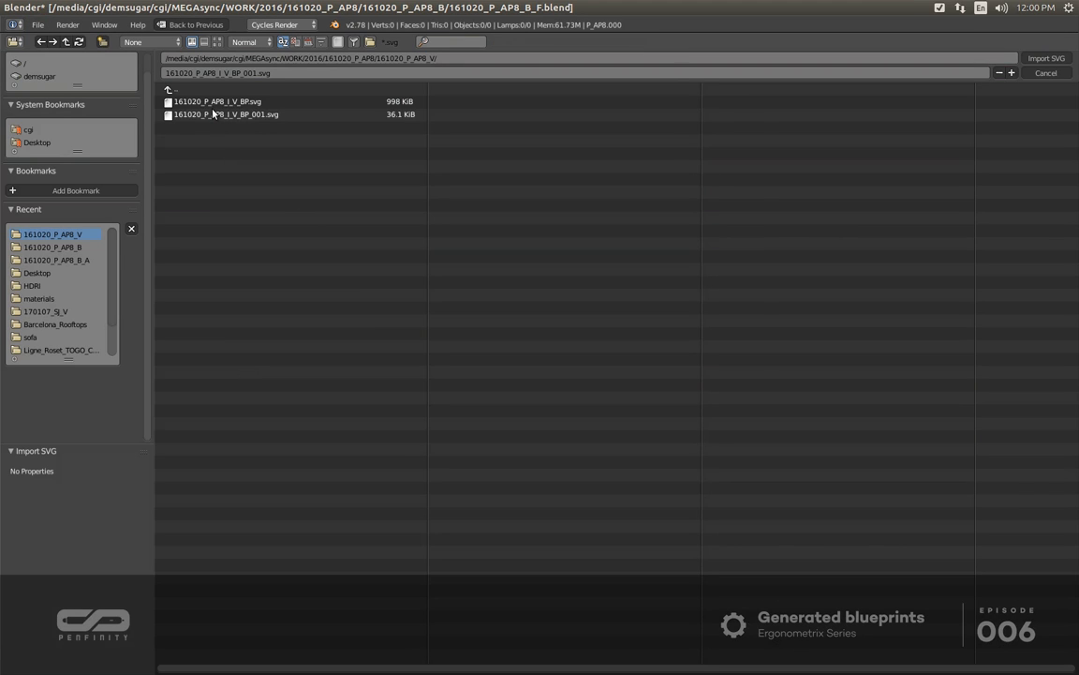
mouse_move(209, 133)
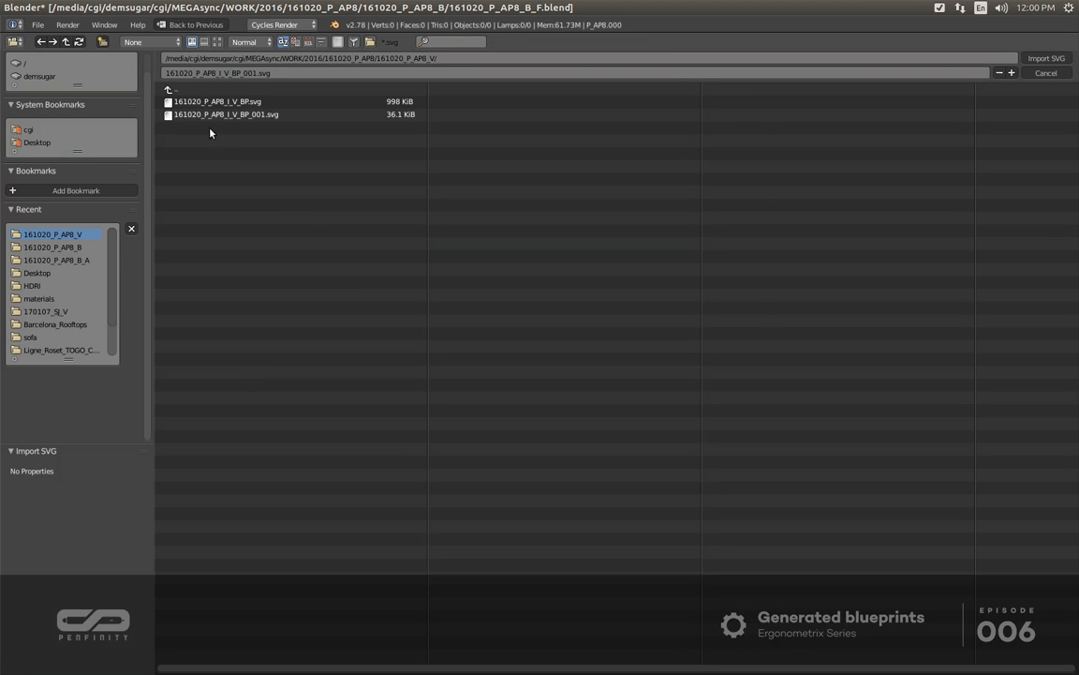
left_click(1045, 58)
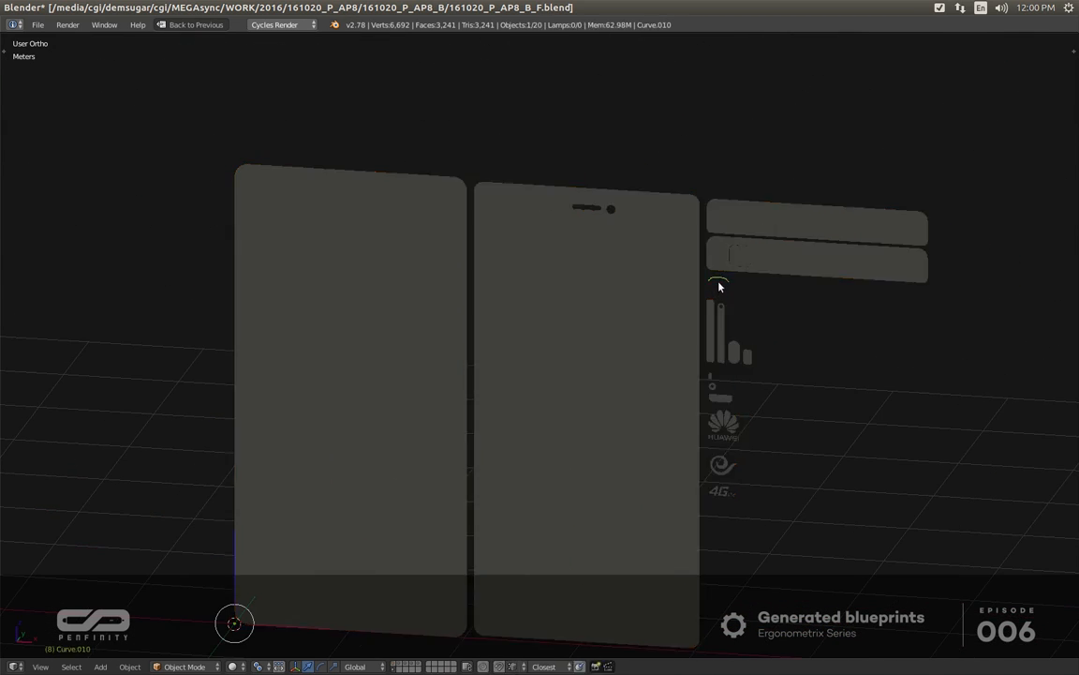
left_click(350, 394)
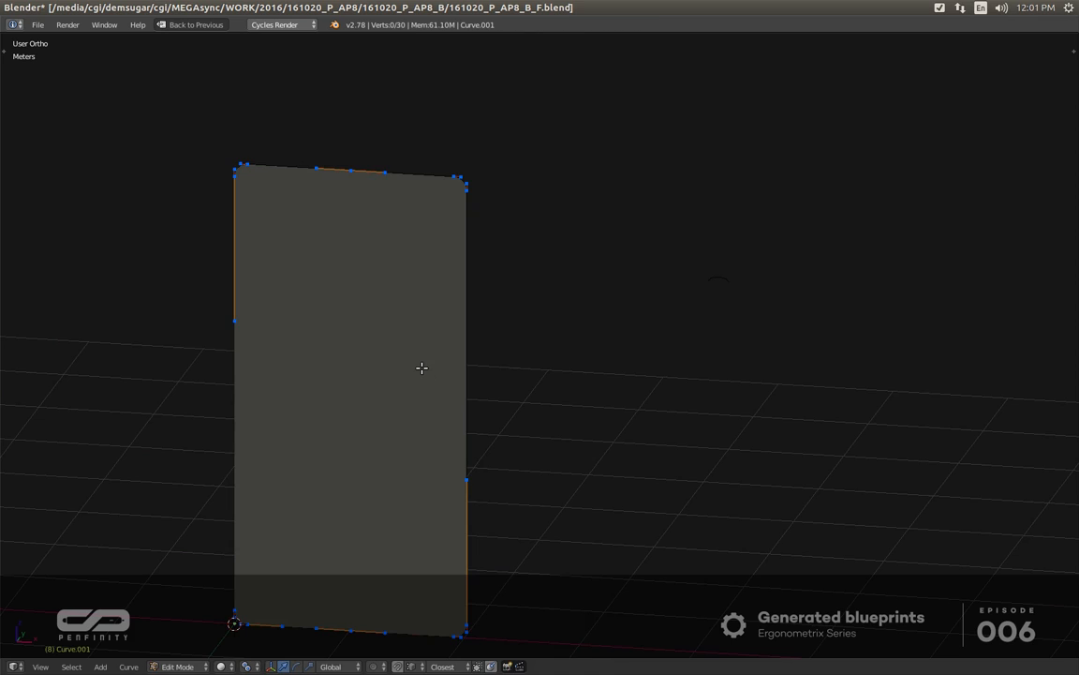
key("a")
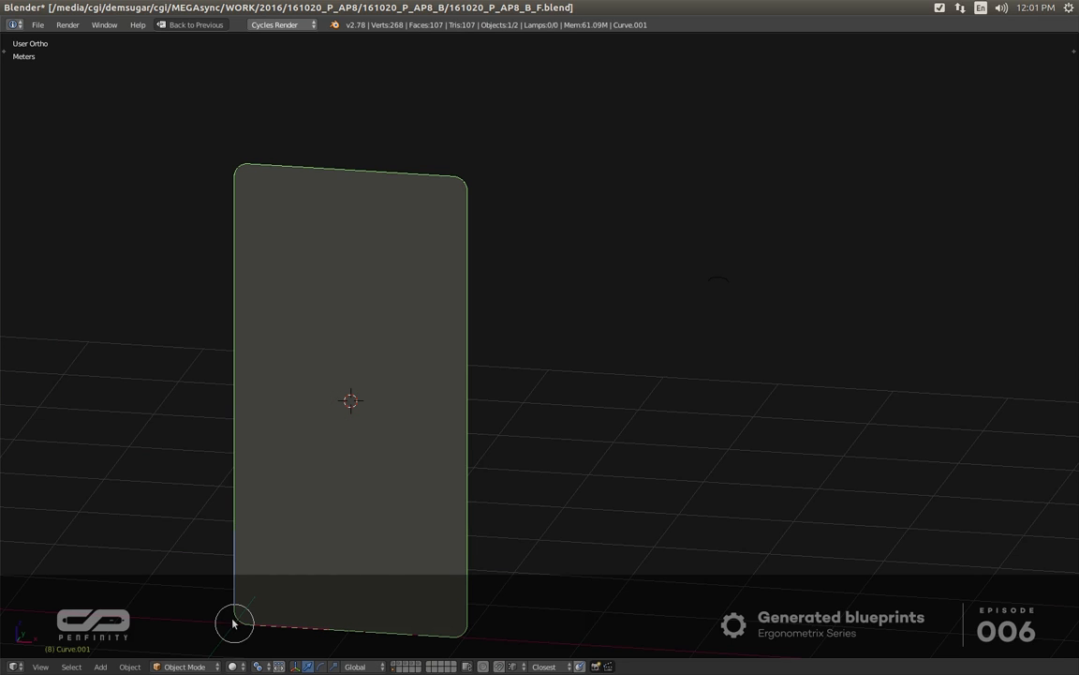
left_click(350, 400)
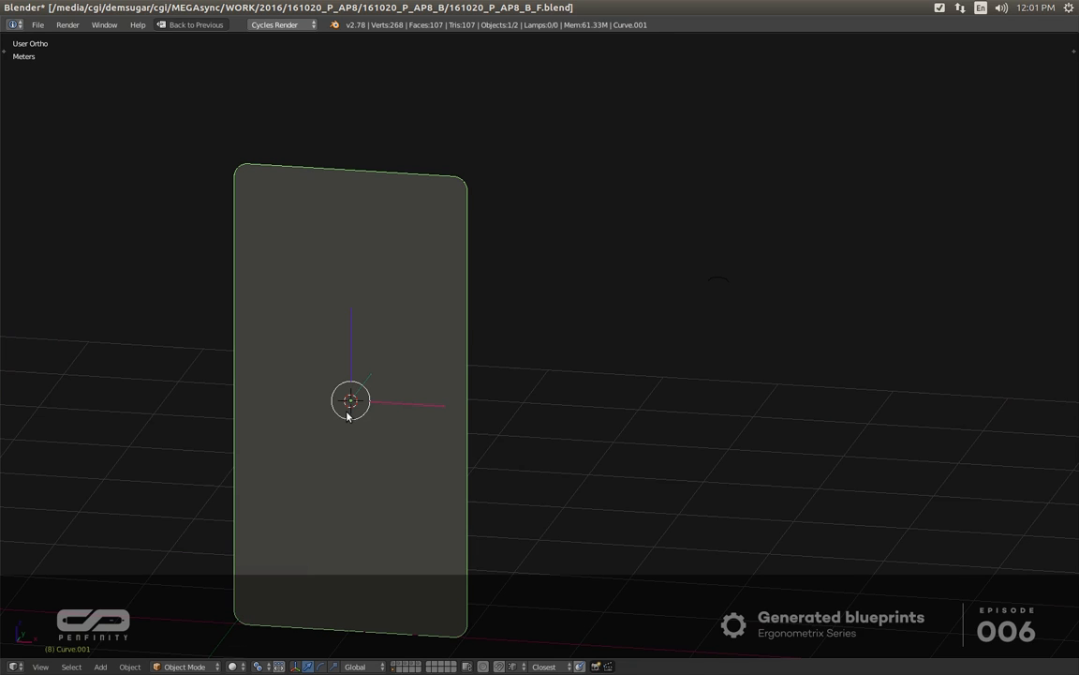
mouse_move(654, 287)
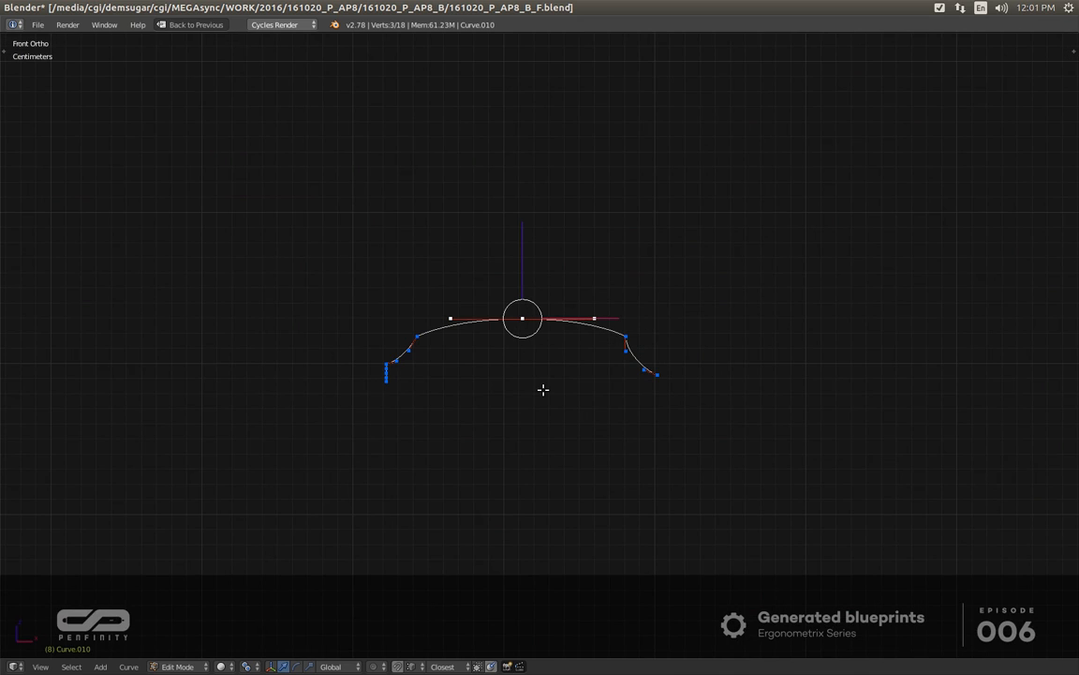
Move Curve.010's points up along Z in Edit Mode, then reselect the profile and outline.
key("Tab")
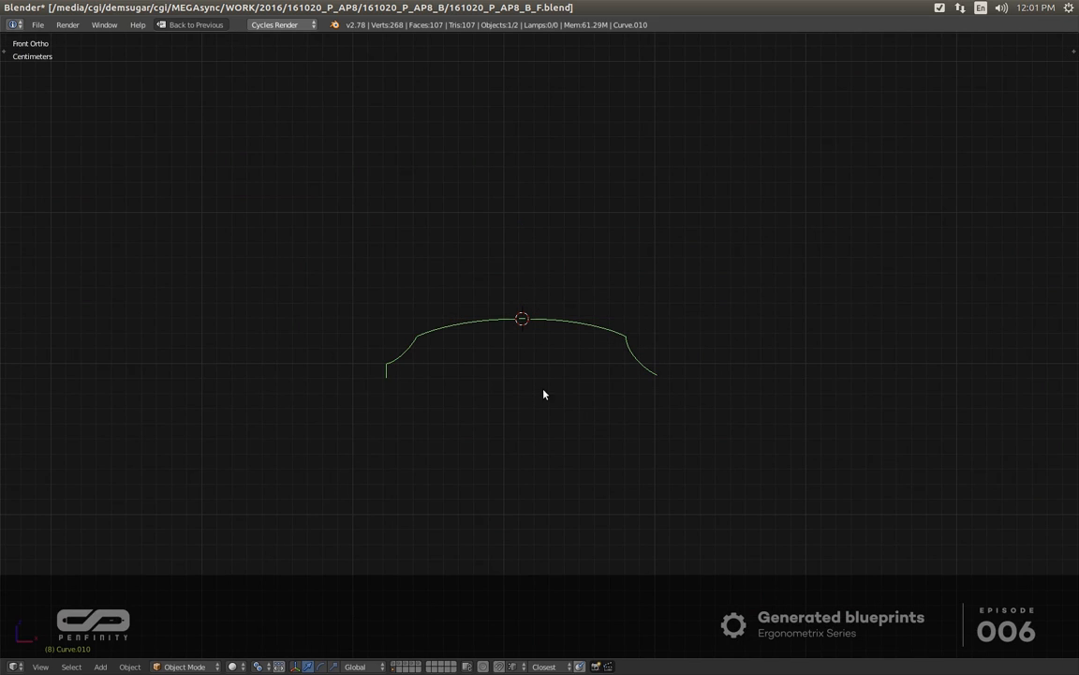
left_click(522, 319)
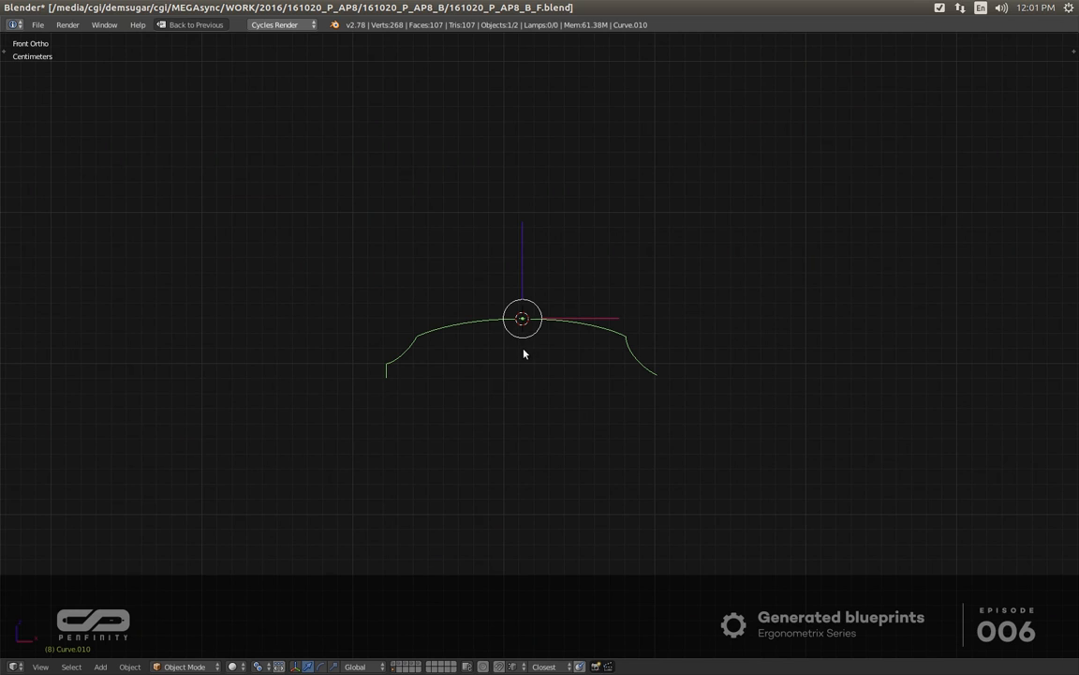
key("Tab")
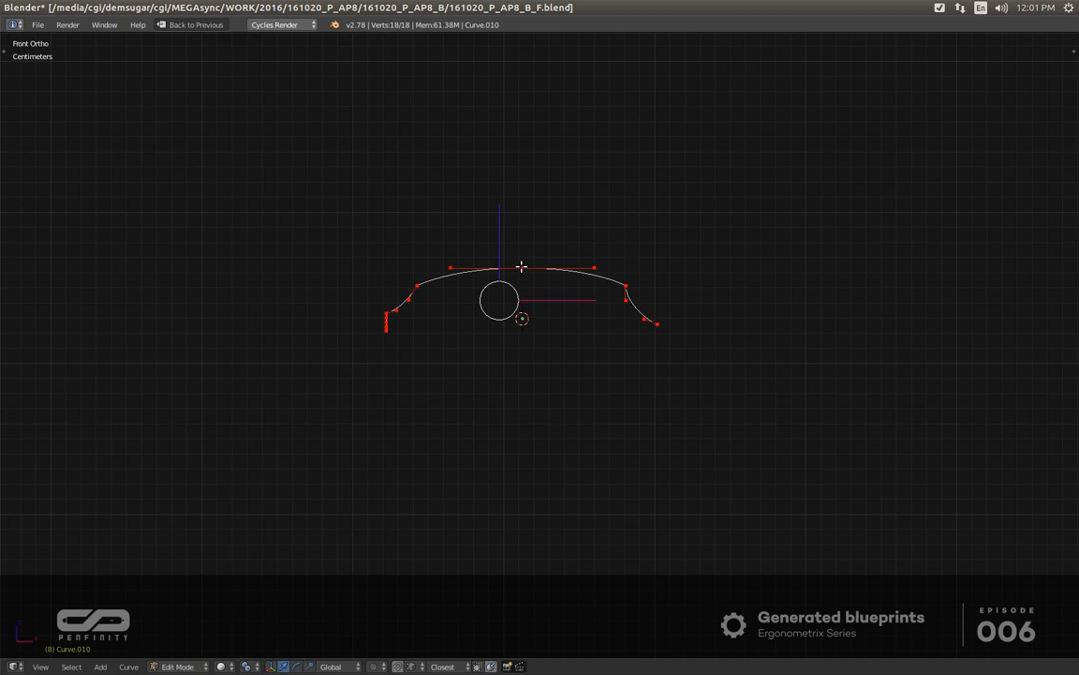
mouse_move(521, 268)
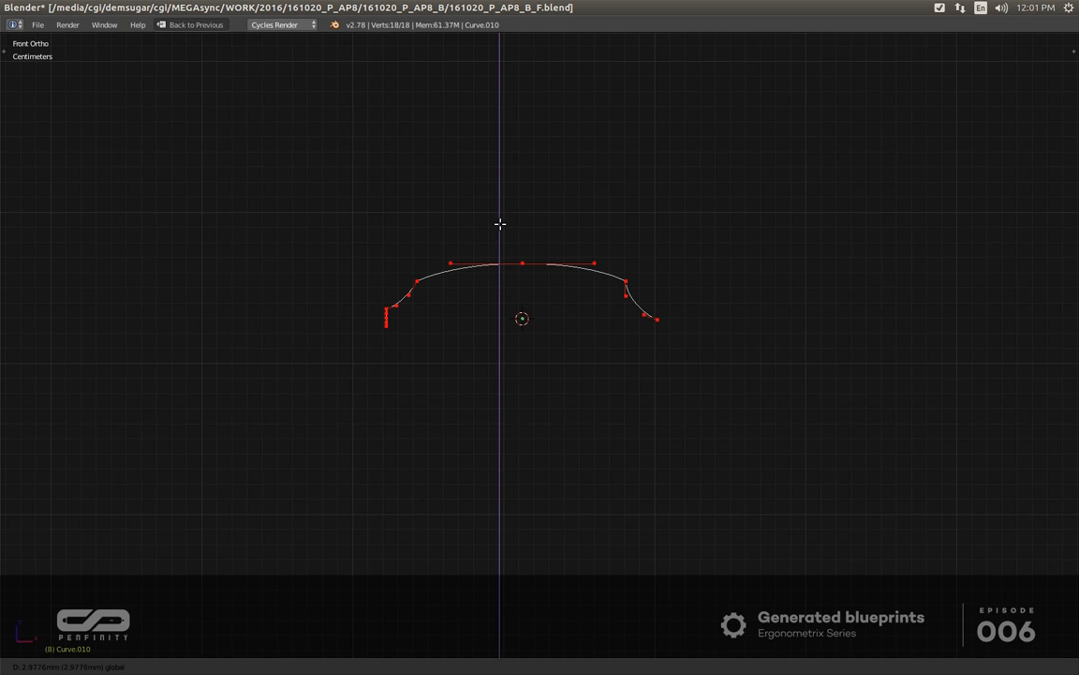
key("Tab")
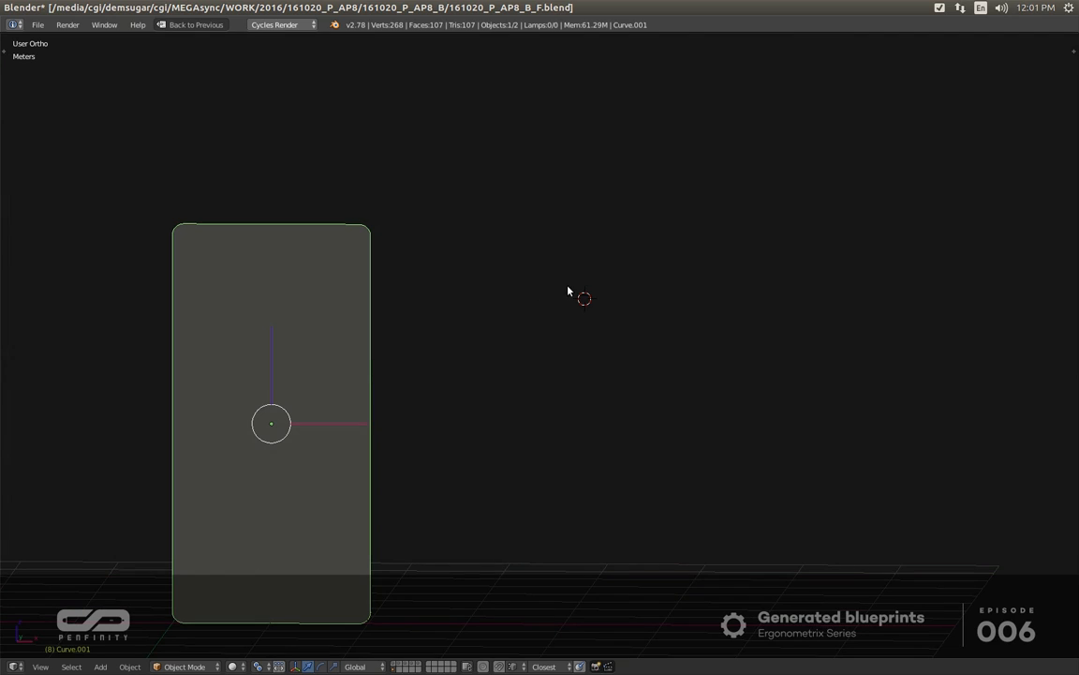
left_click(585, 298)
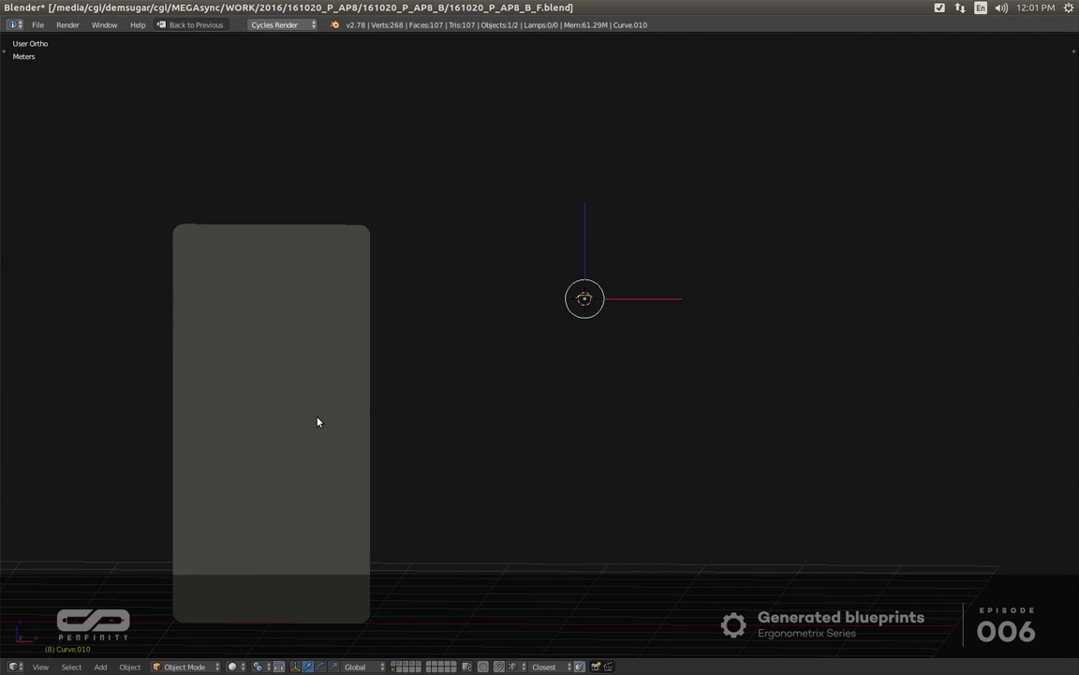
mouse_move(442, 464)
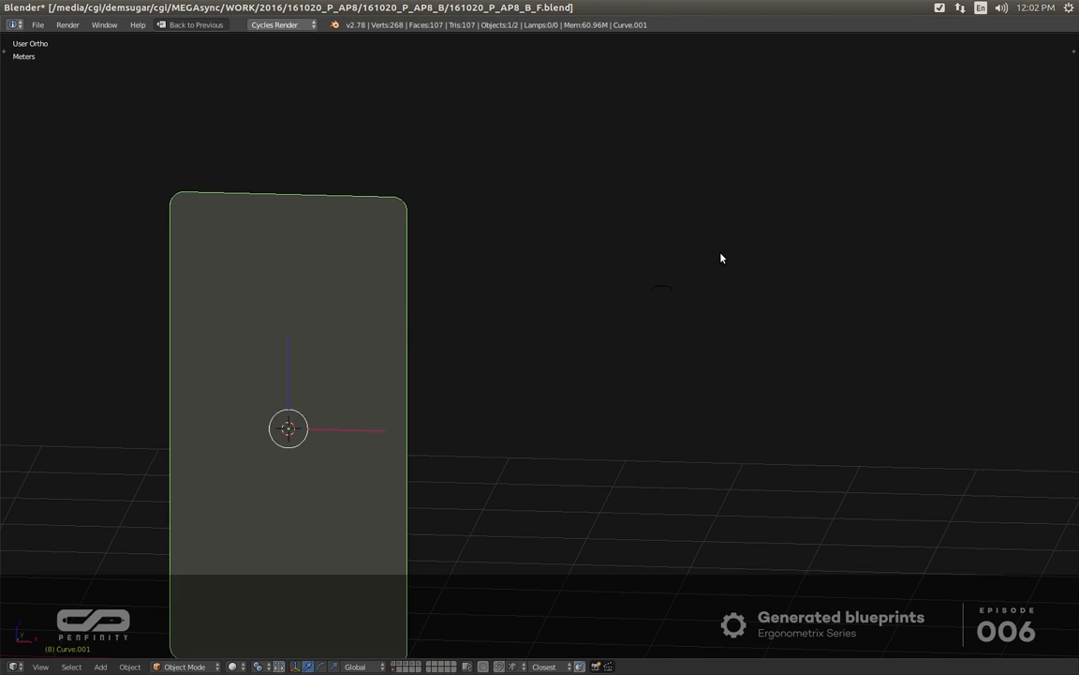
left_click(663, 288)
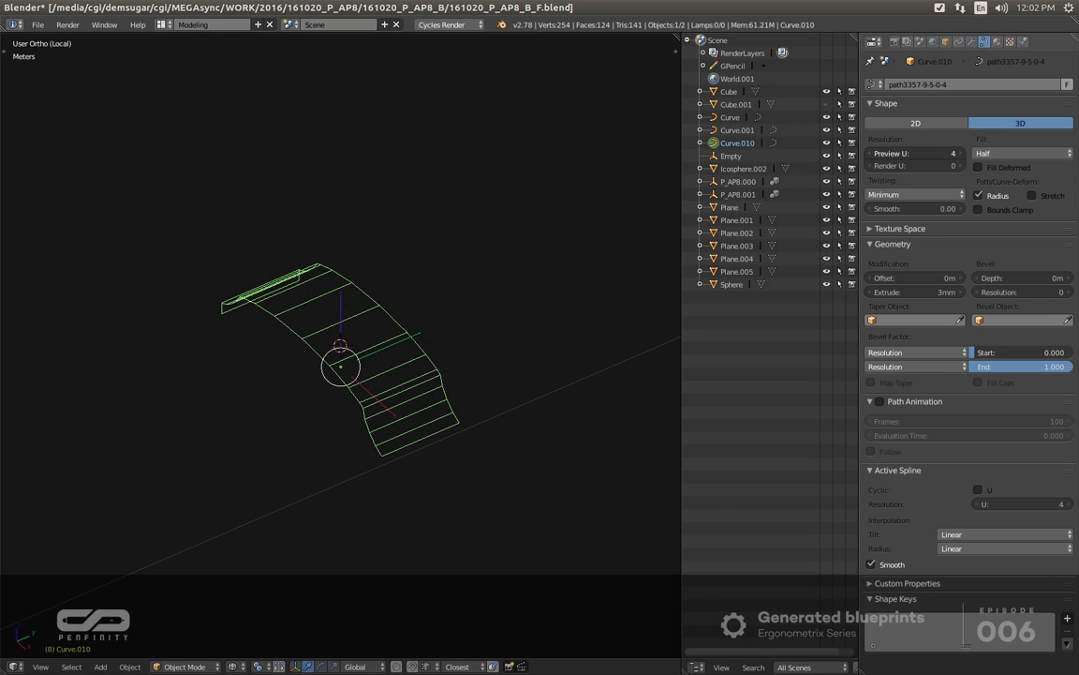
Lower the profile curve's Preview U resolution and convert it to a mesh.
left_click(941, 153)
type("3")
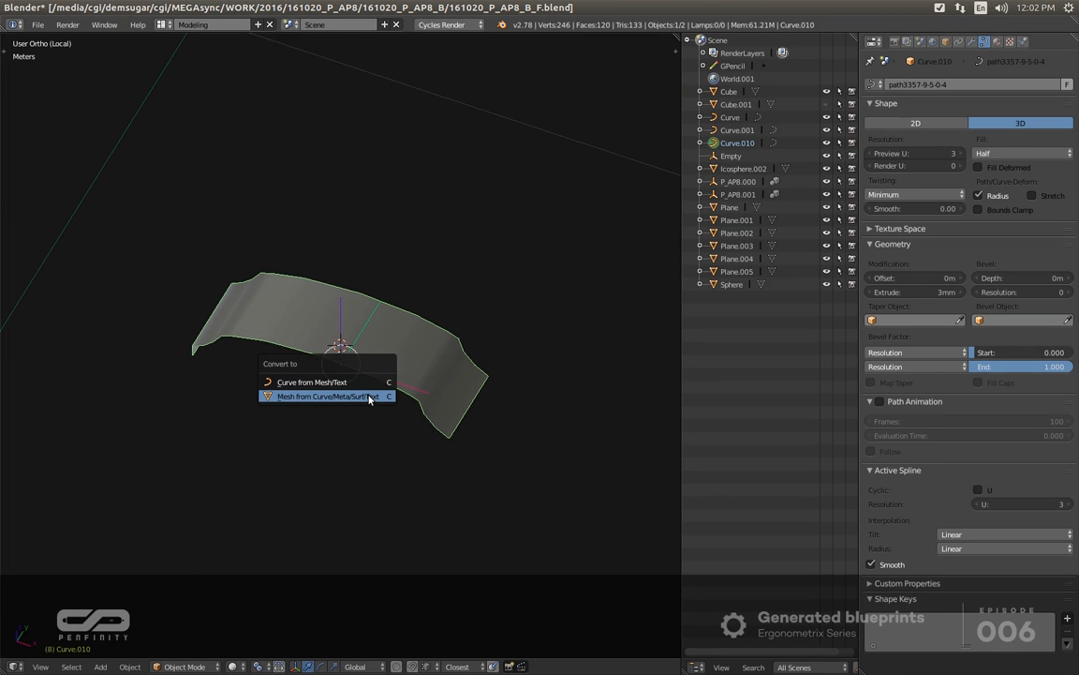
left_click(324, 395)
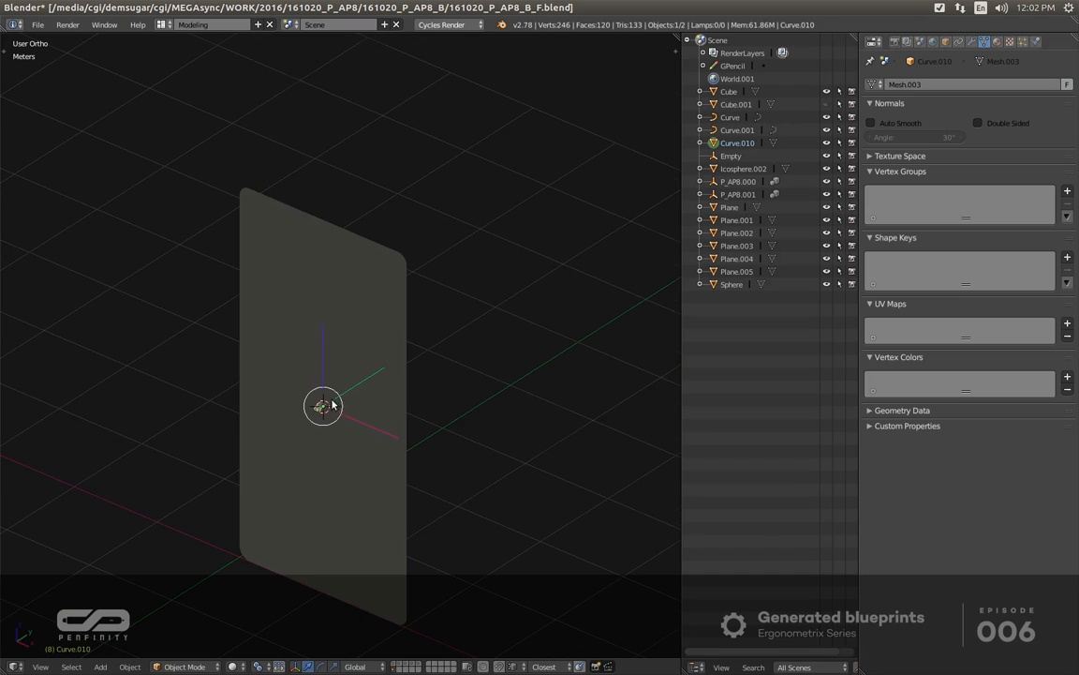
Set the Curve.001 phone outline to 3D so only its edge line shows.
left_click(737, 130)
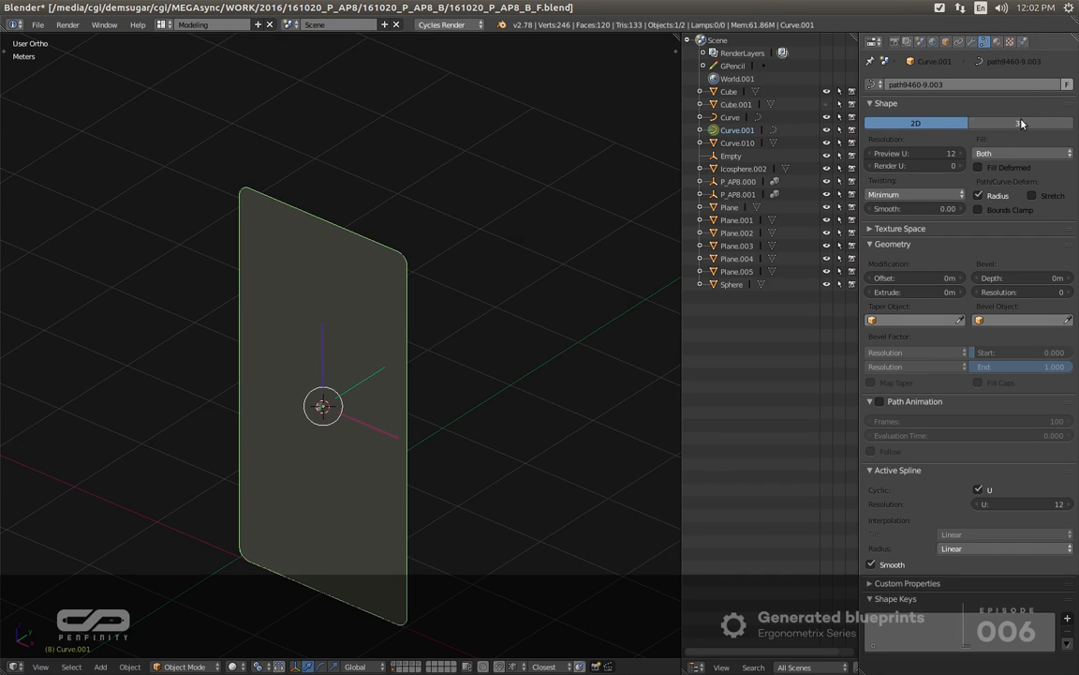
left_click(1020, 123)
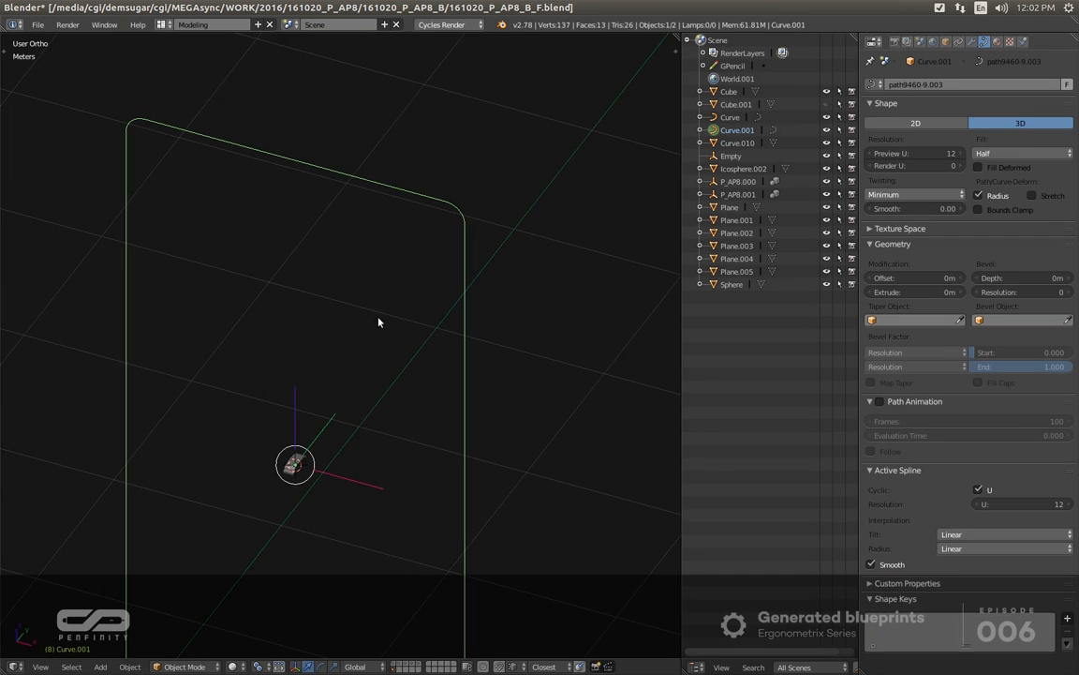
mouse_move(337, 454)
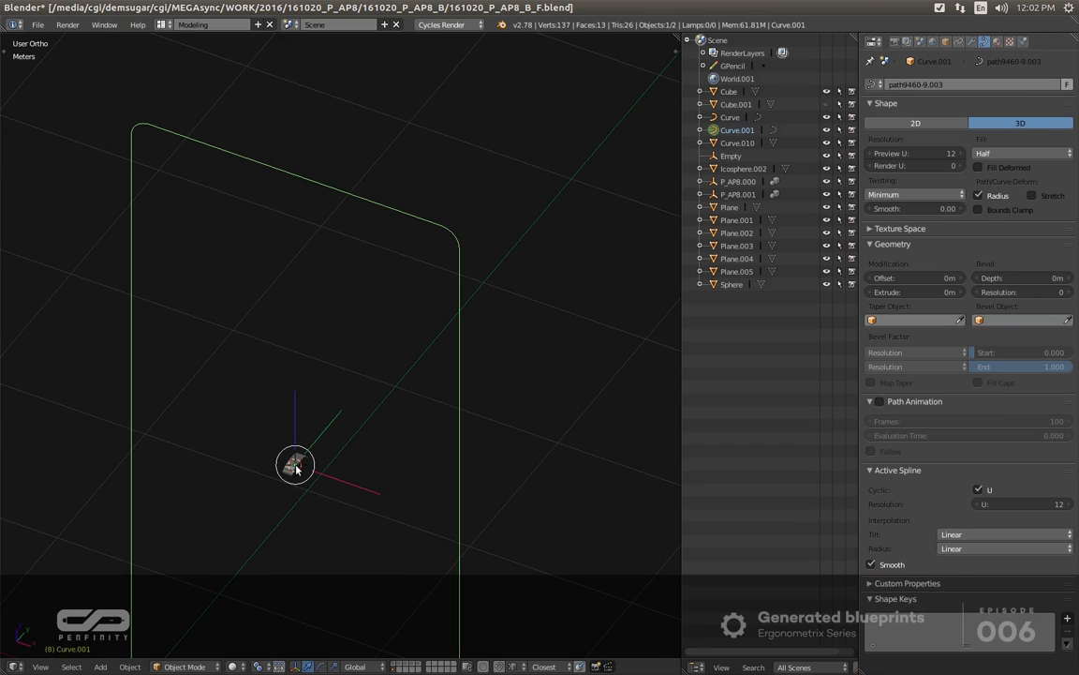
left_click(737, 142)
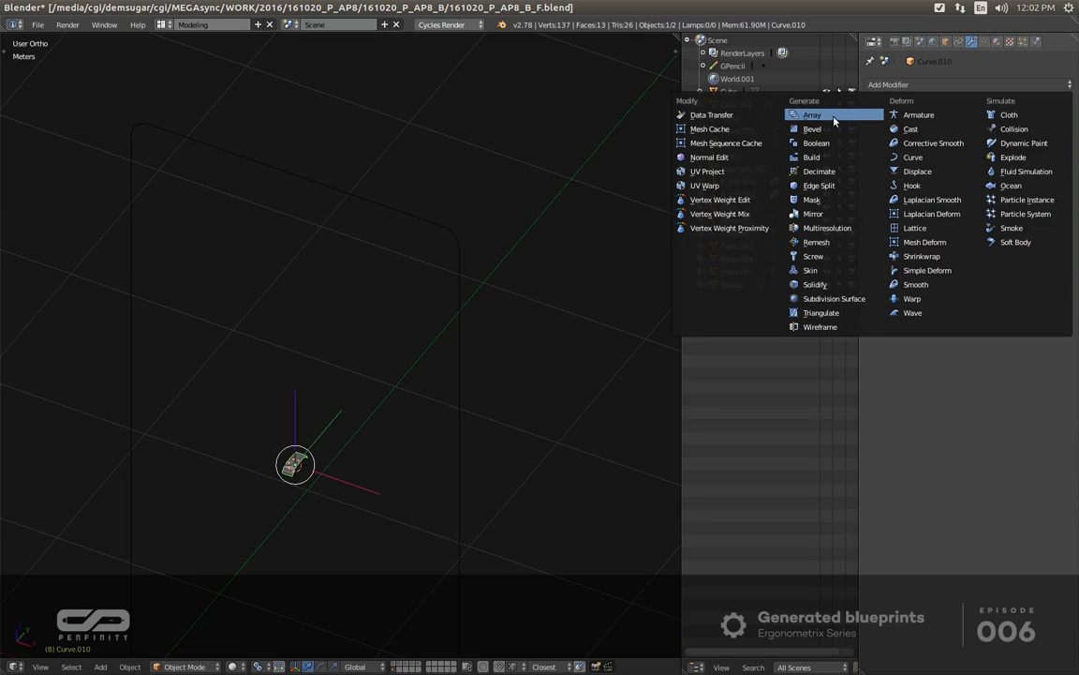
Add an Array modifier with Fit Curve set to the Curve.001 outline.
left_click(811, 114)
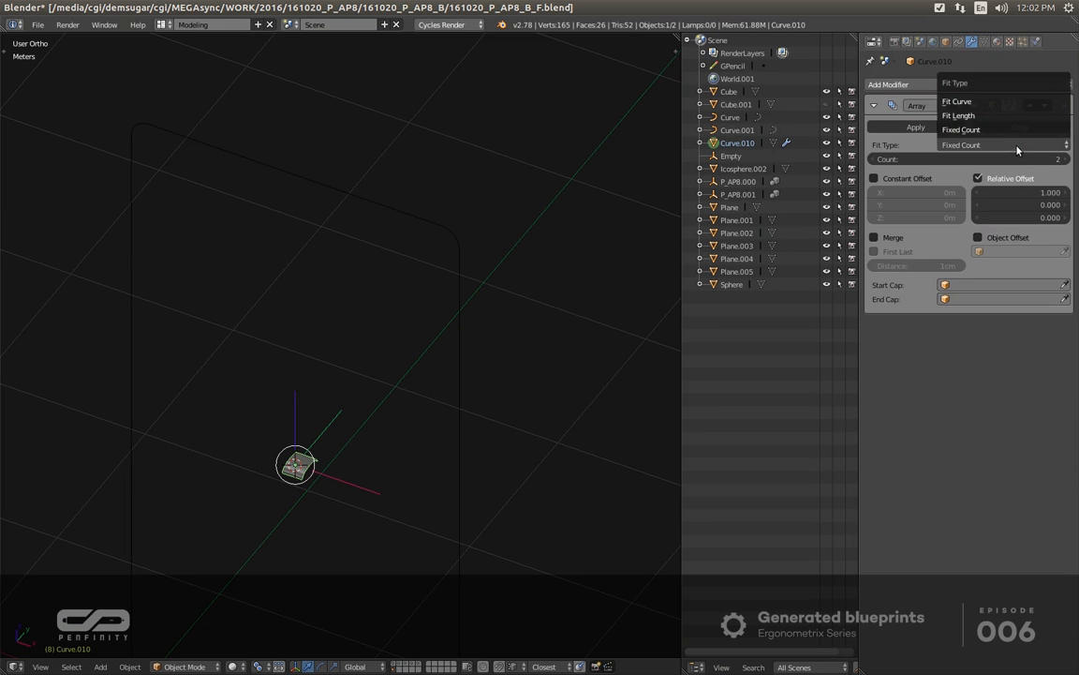
left_click(957, 102)
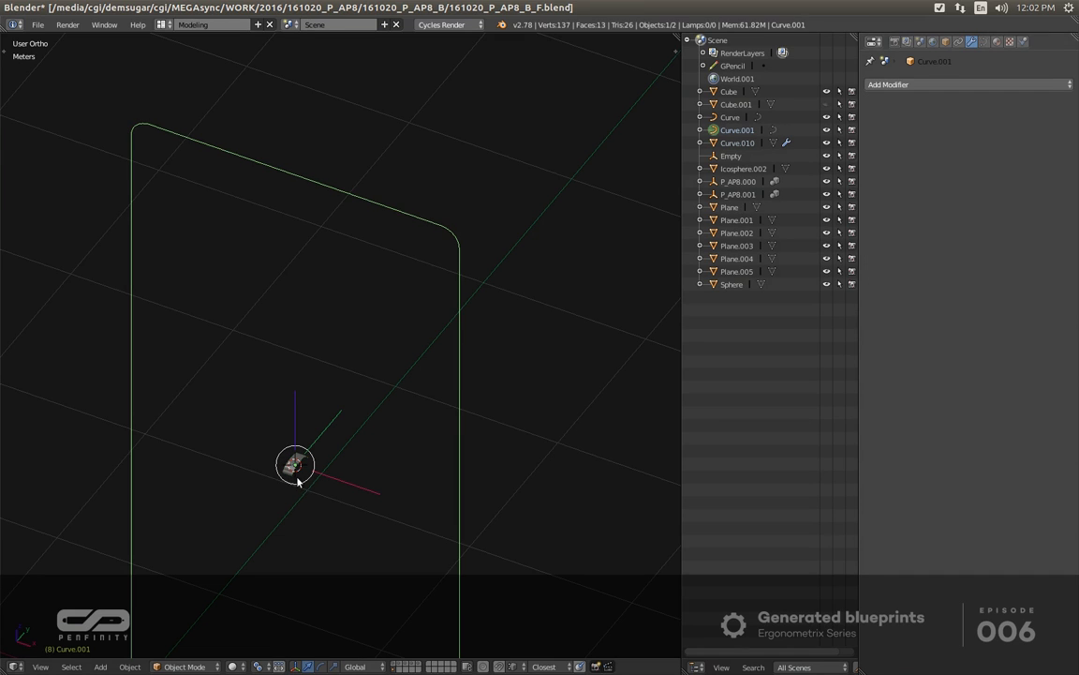
left_click(1002, 158)
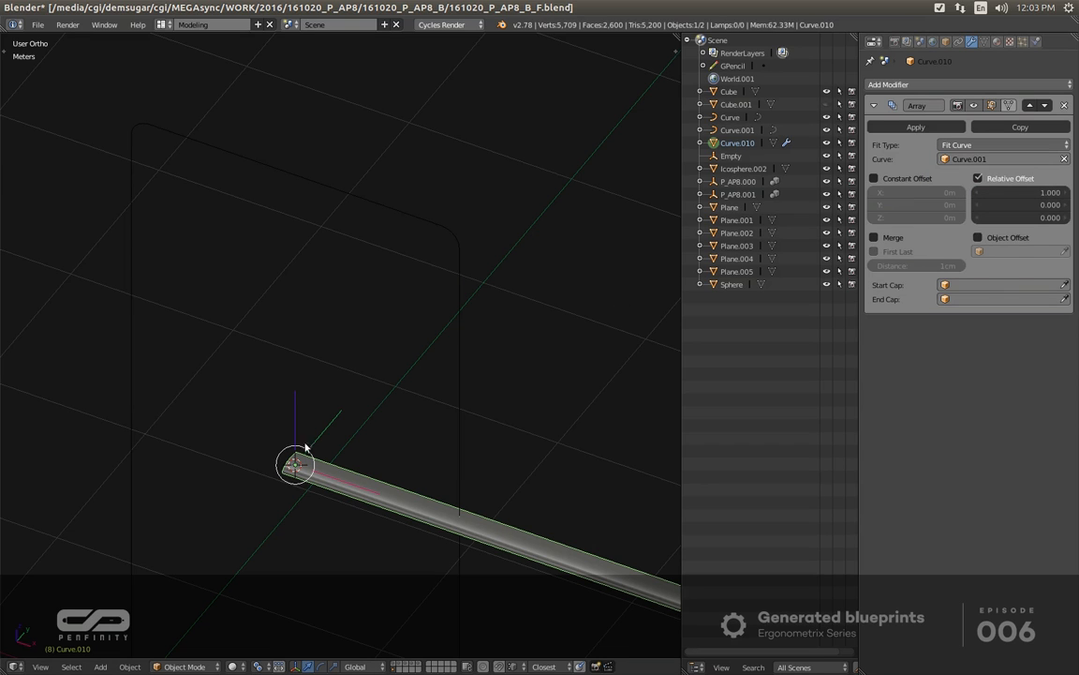
mouse_move(502, 341)
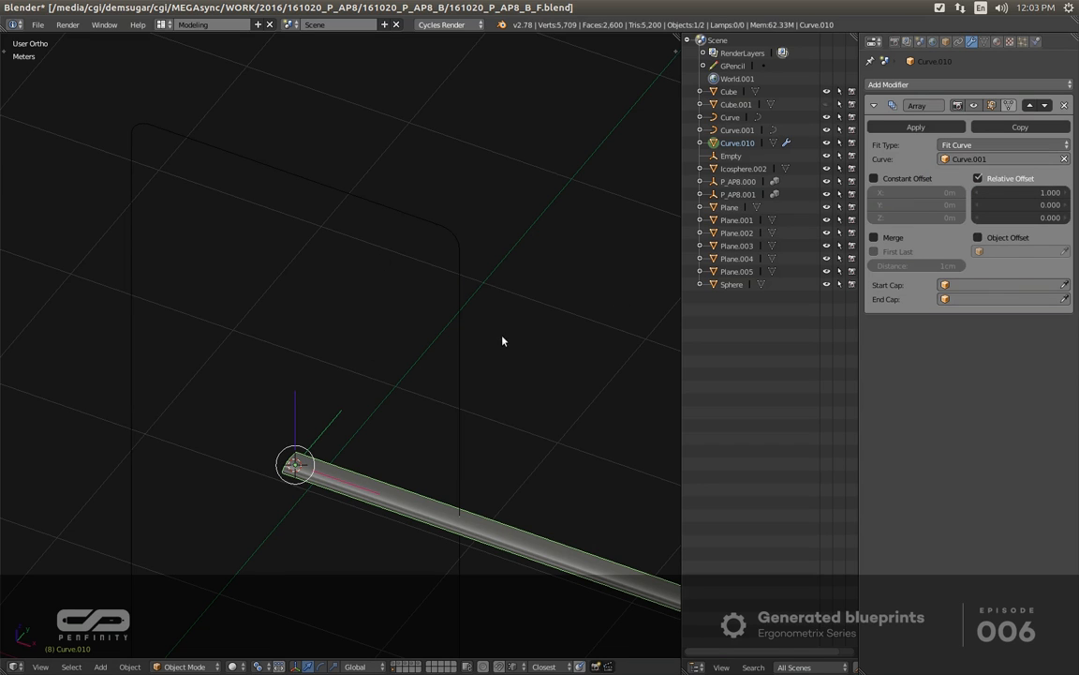
Add a Curve modifier deforming the profile along the phone outline.
left_click(889, 84)
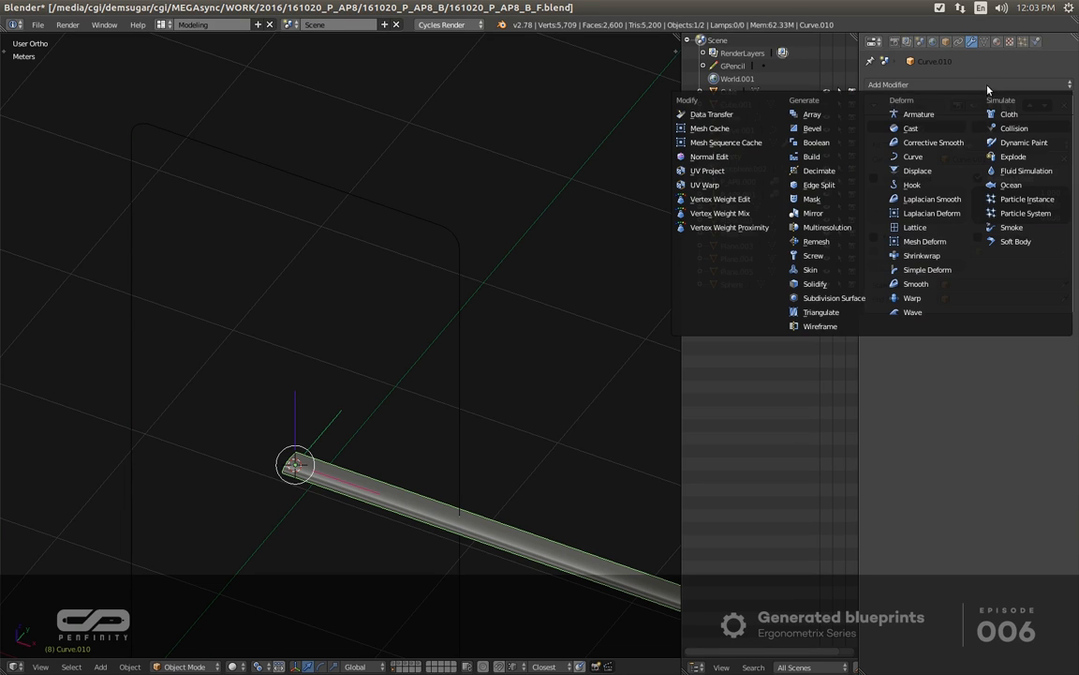
left_click(913, 157)
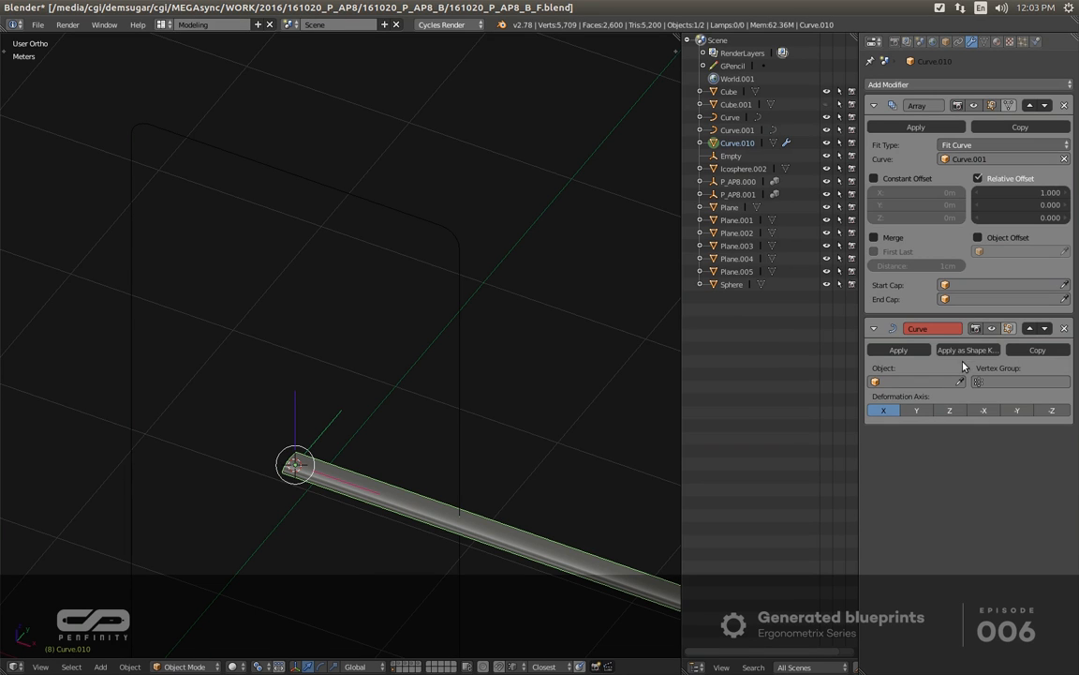
left_click(909, 381)
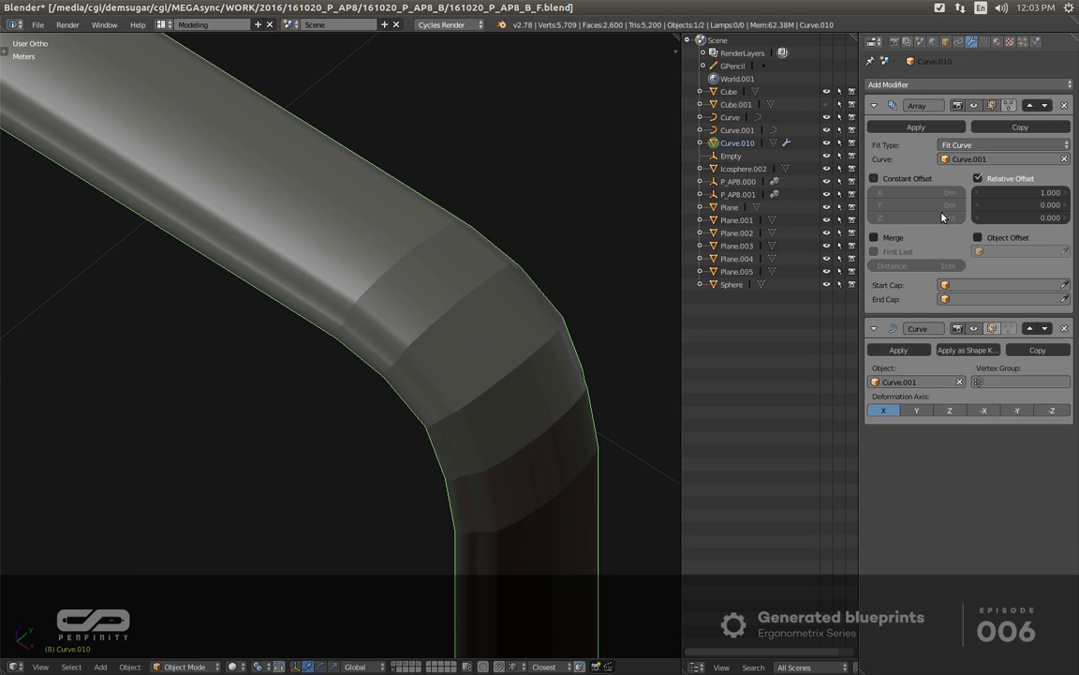
Enable the array's Merge option and set its distance to 0.1mm.
left_click(874, 237)
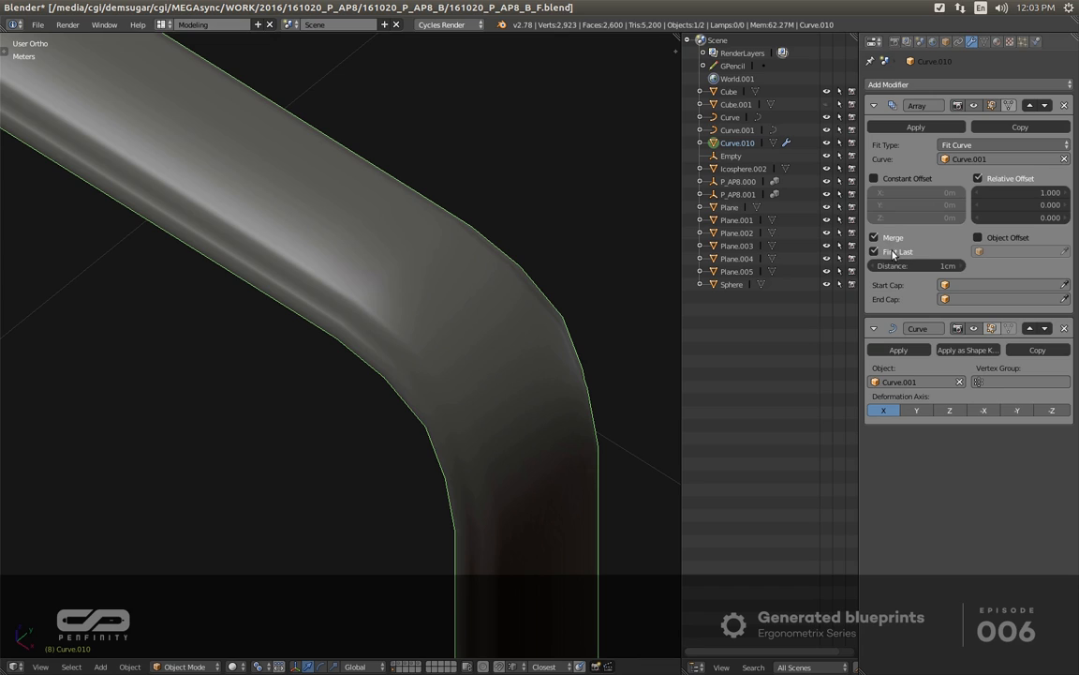
left_click(916, 265)
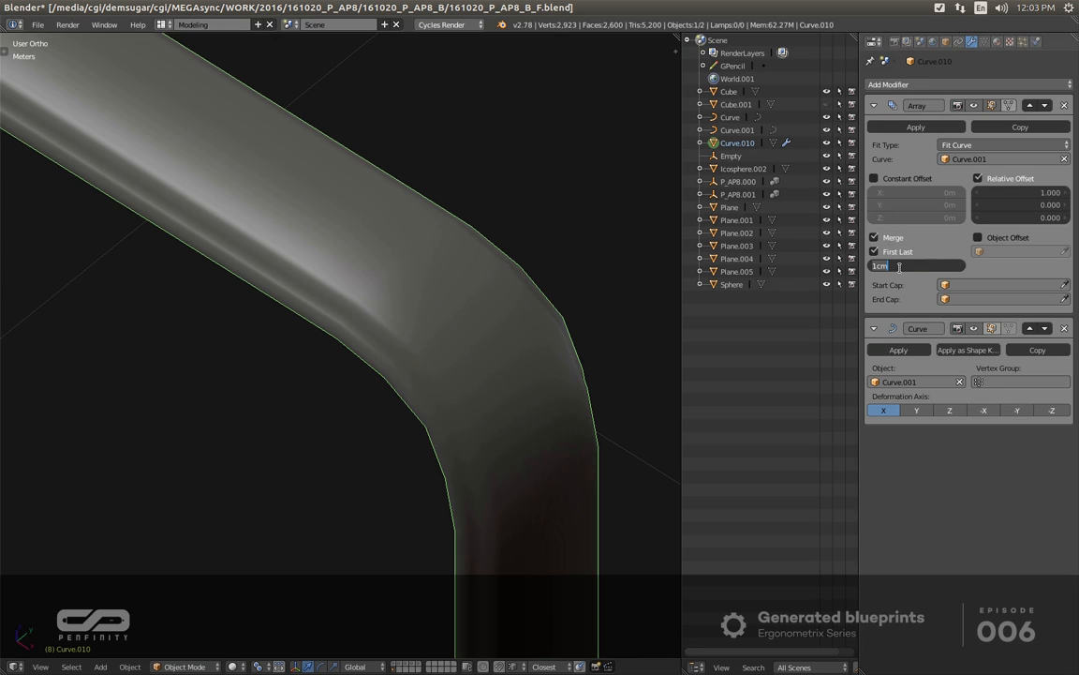
type("1mm")
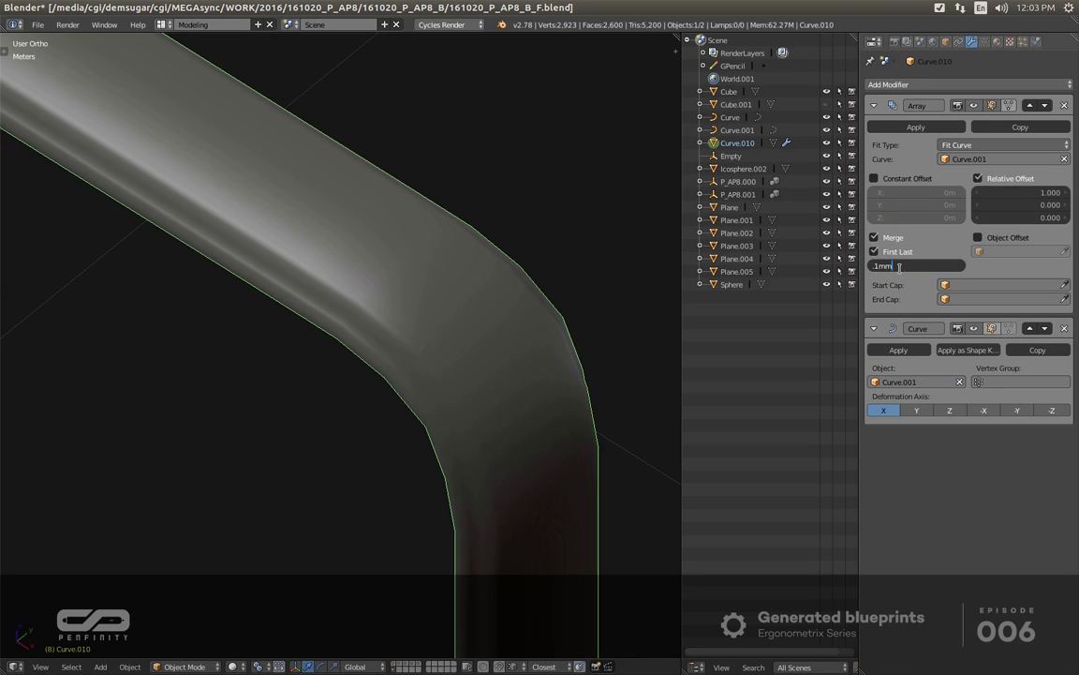
type("0.1mm")
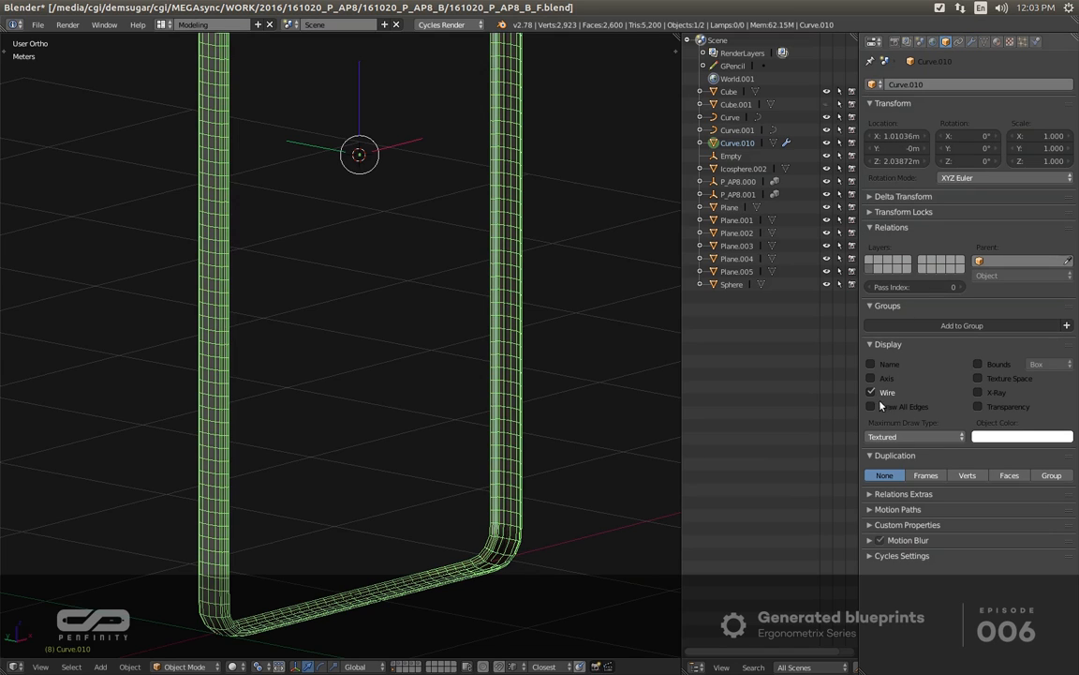
Enable Draw All Edges on the frame's wireframe, then enter Edit Mode.
left_click(872, 406)
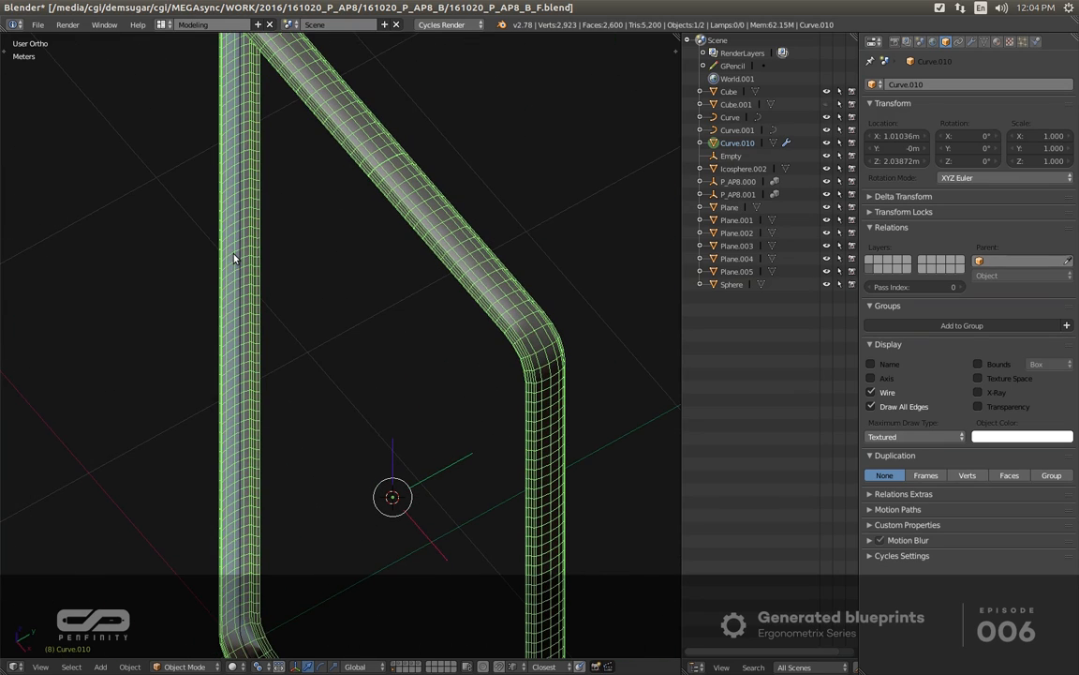
key("Tab")
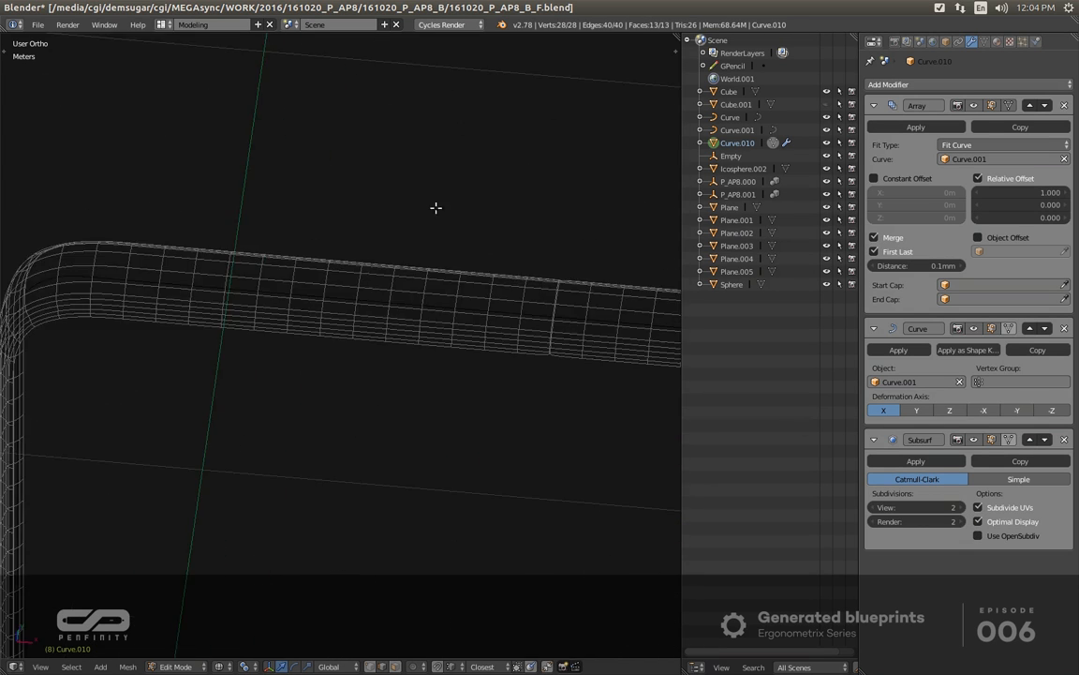
Toggle Edit Mode to examine and test-scale the vertices at the frame seam.
key("Tab")
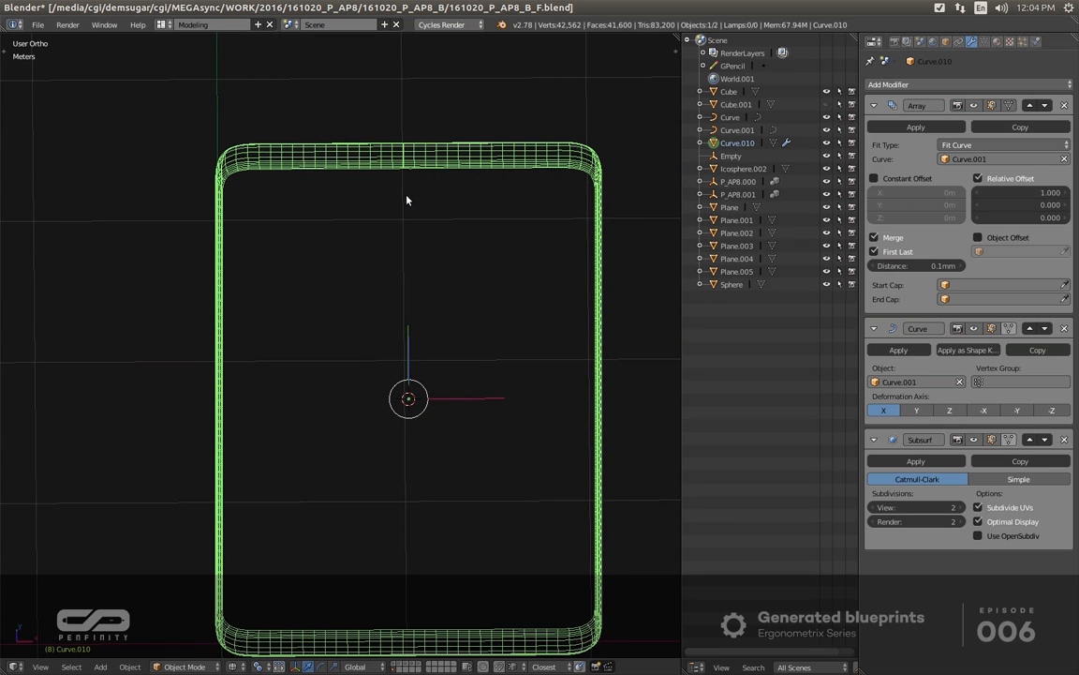
key("Tab")
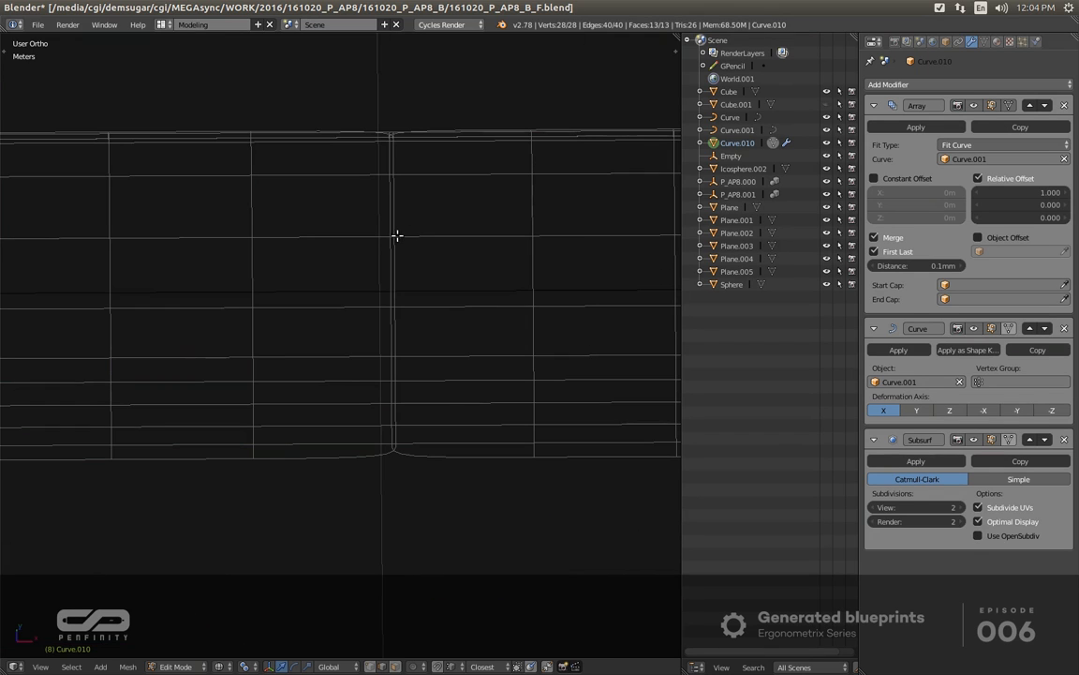
mouse_move(561, 251)
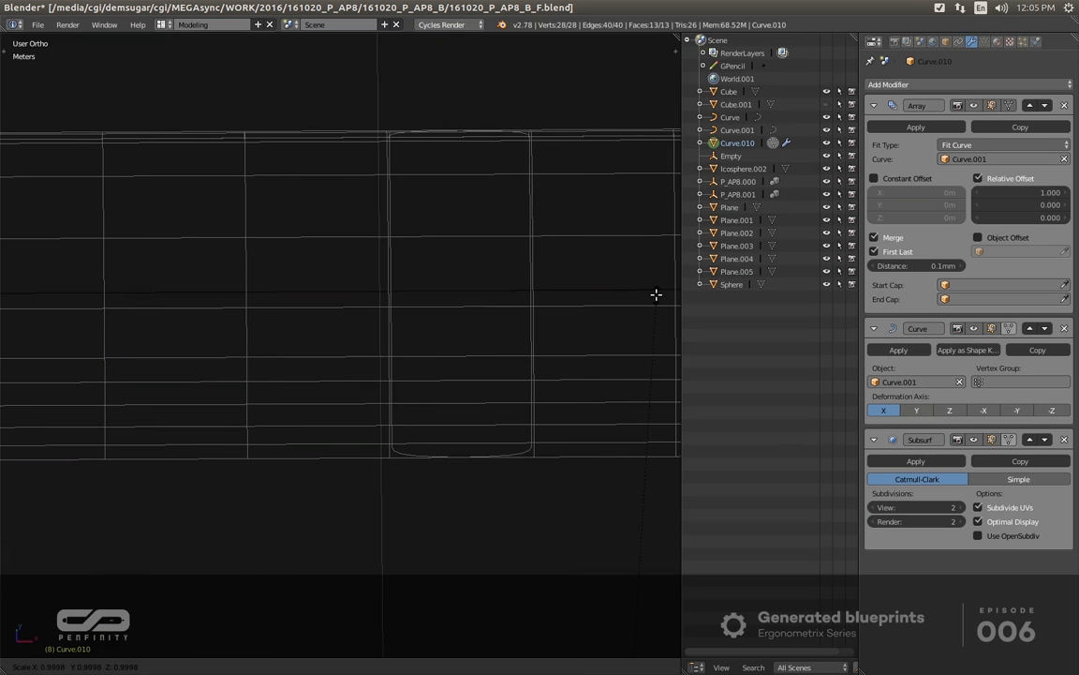
key("Tab")
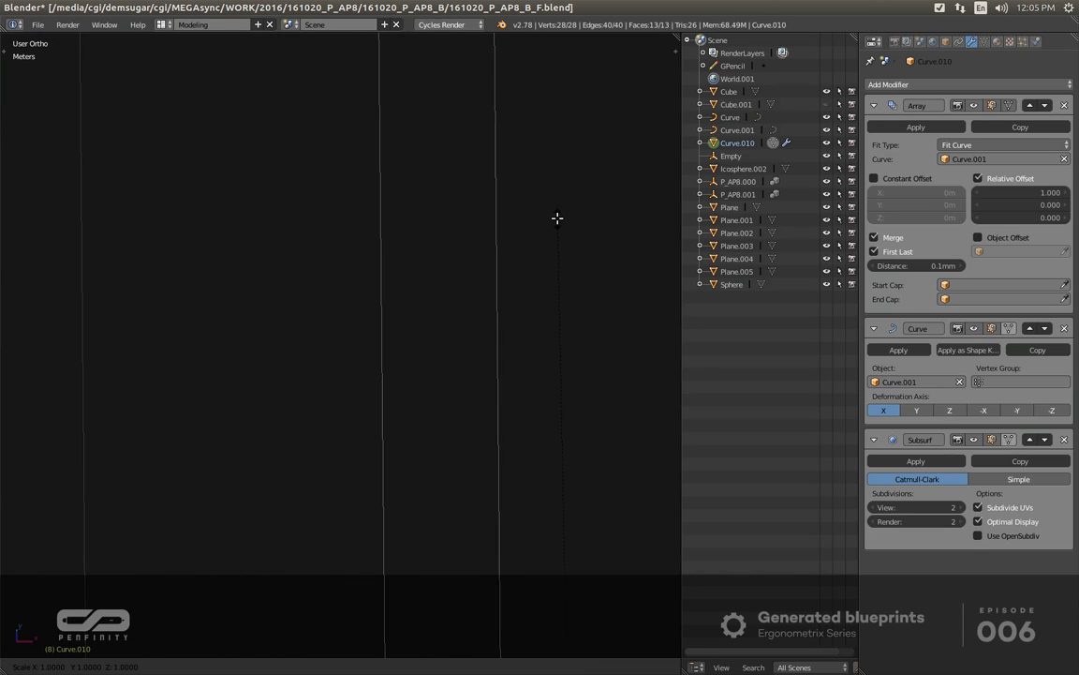
mouse_move(553, 230)
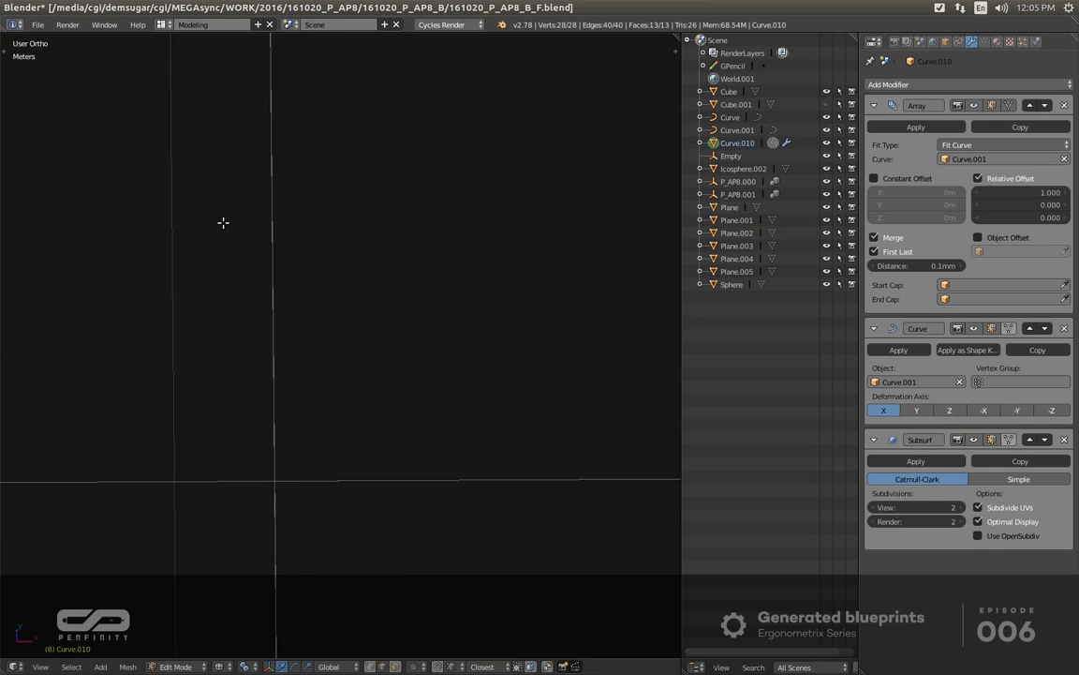
key("Tab")
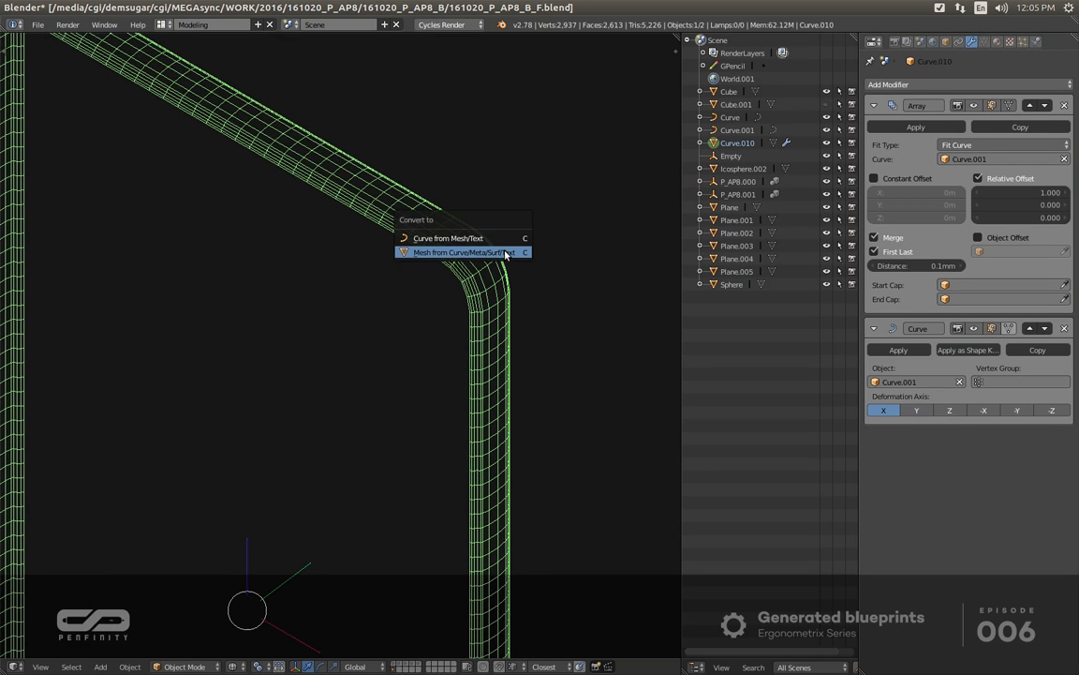
Convert the frame to a mesh and bridge the seam loops with Merge.
left_click(464, 252)
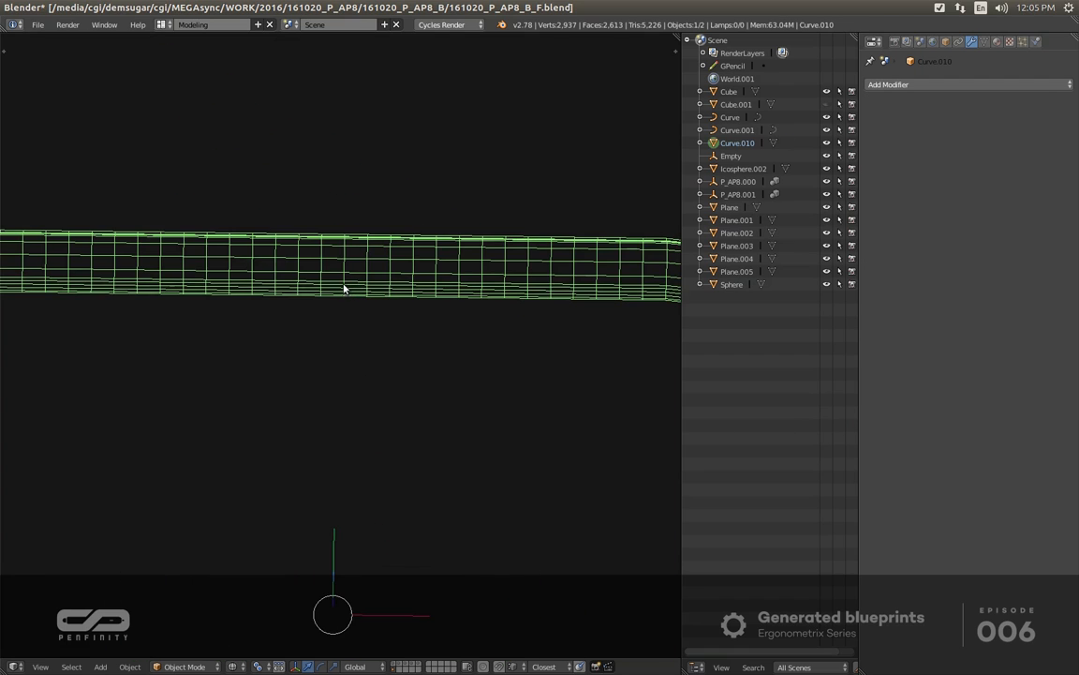
key("Tab")
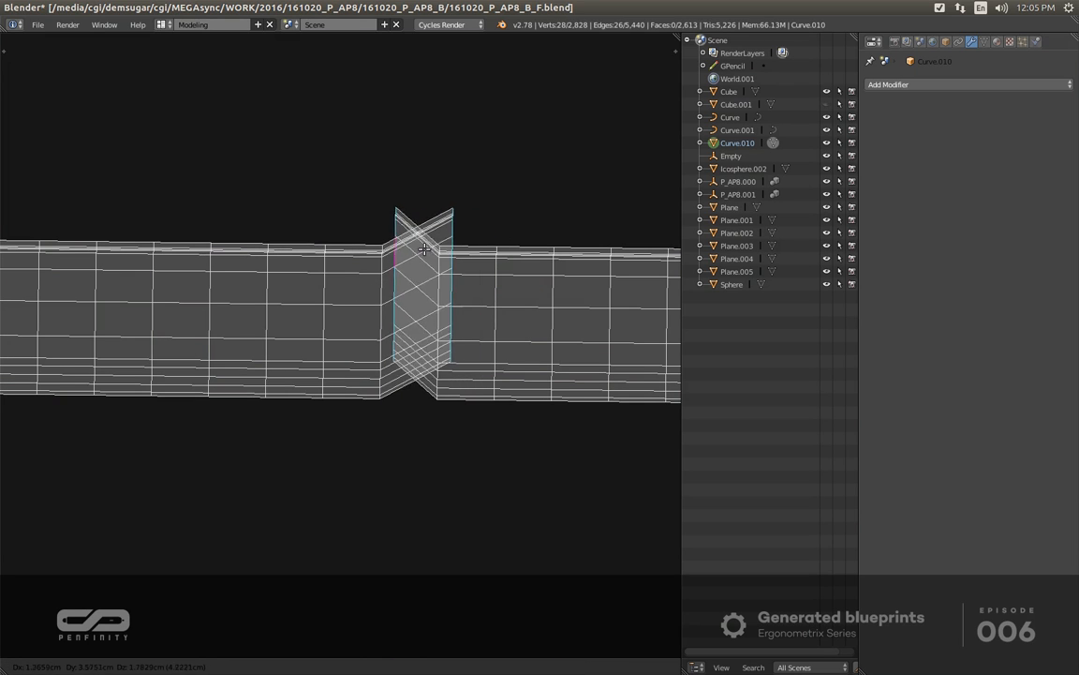
key("Tab")
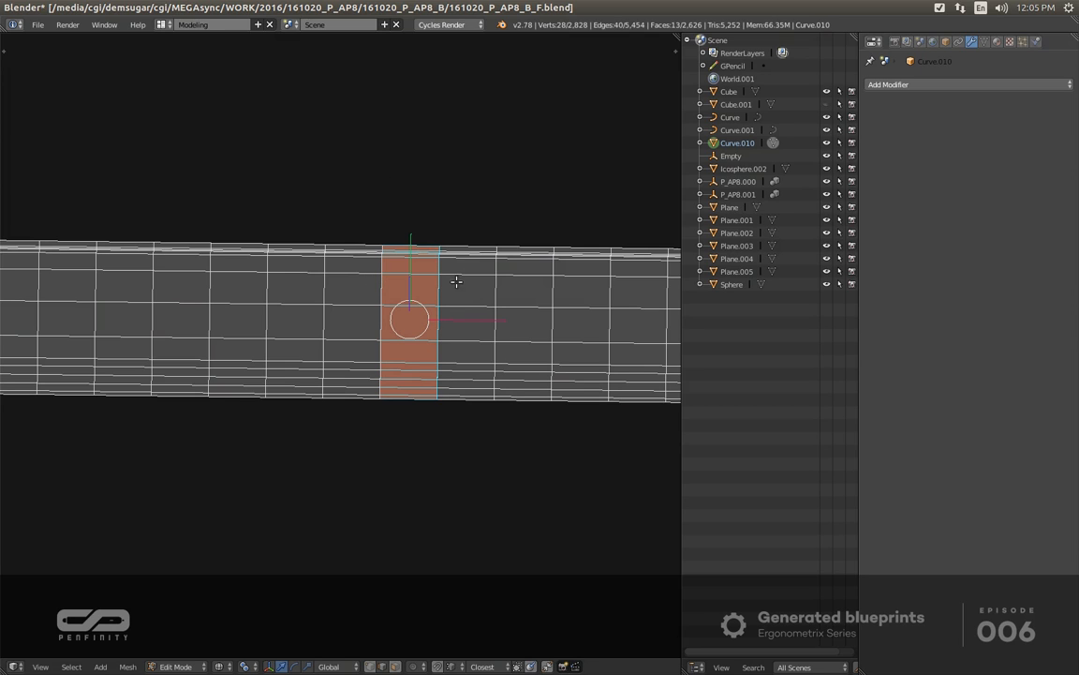
left_click(455, 281)
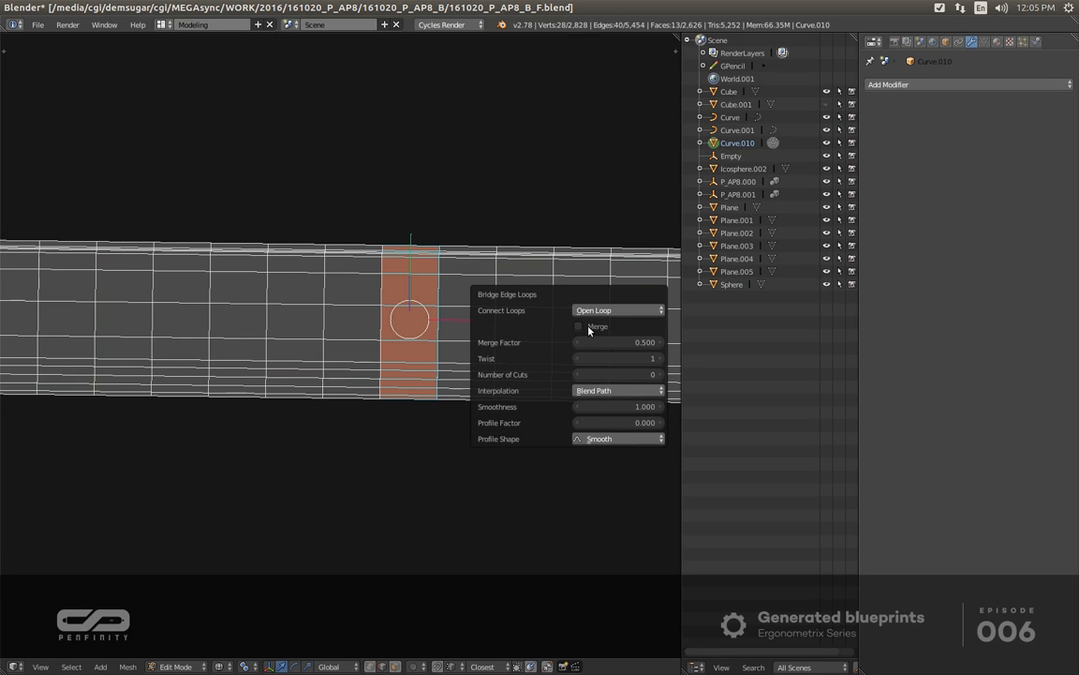
left_click(579, 326)
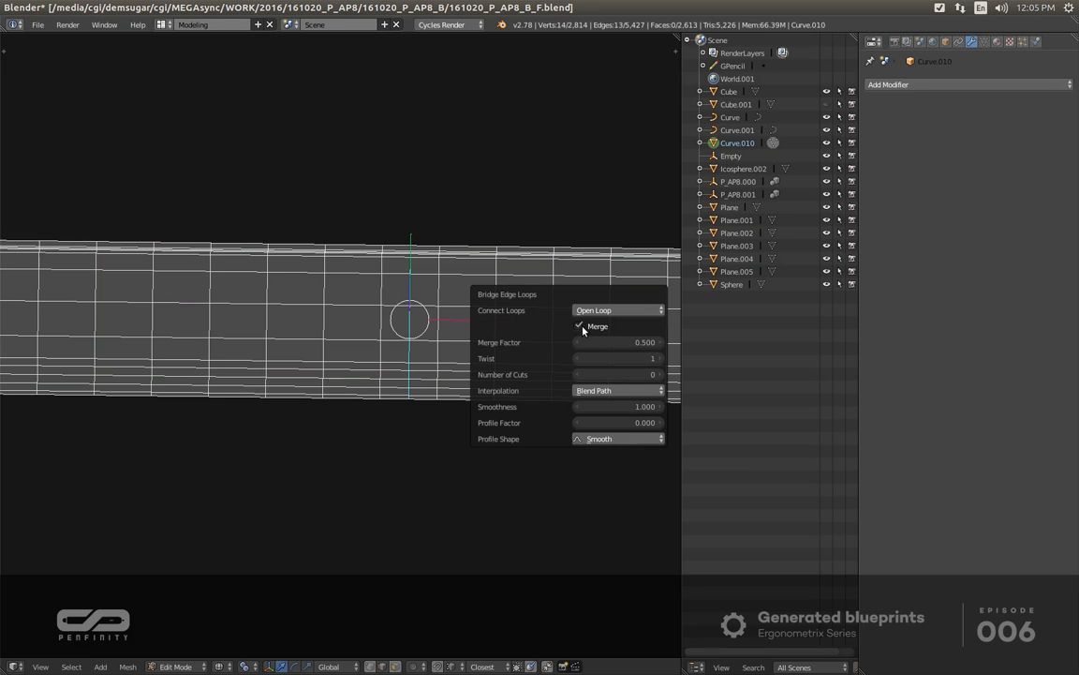
left_click(460, 293)
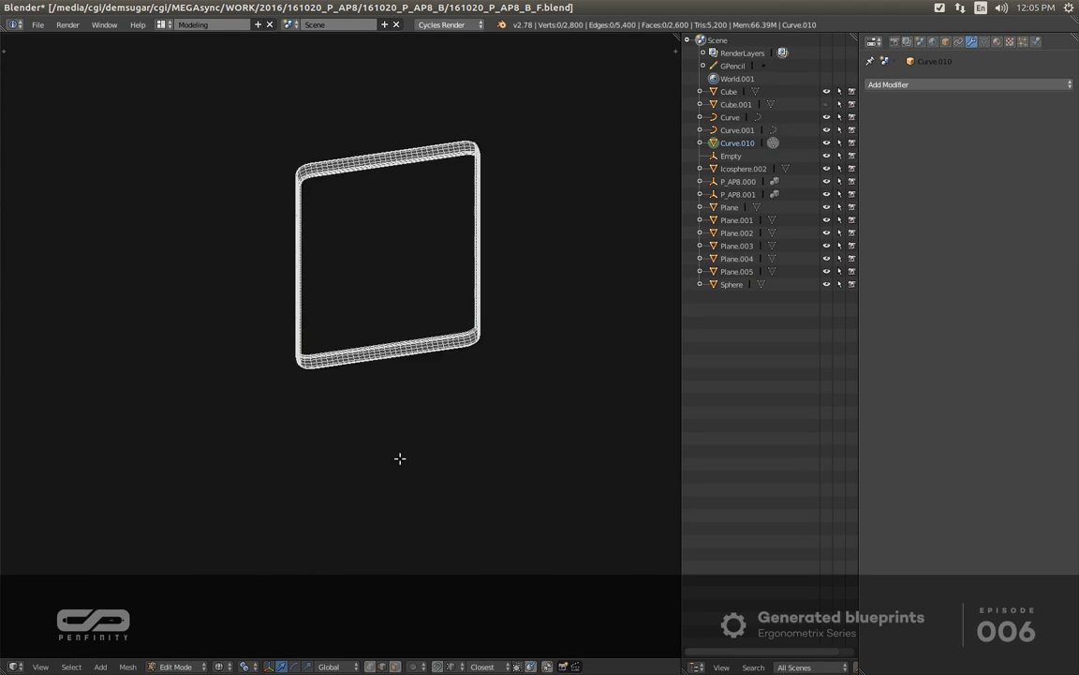
scroll("up", 3)
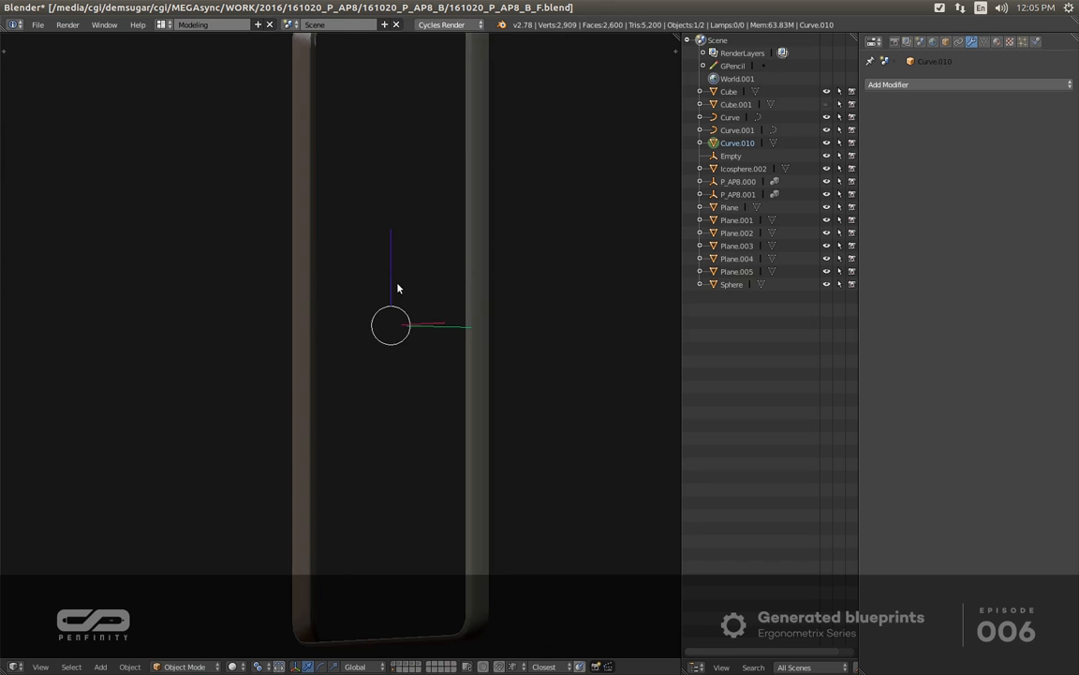
Add a Subdivision Surface modifier and orbit to check the frame's top corners.
left_click(970, 84)
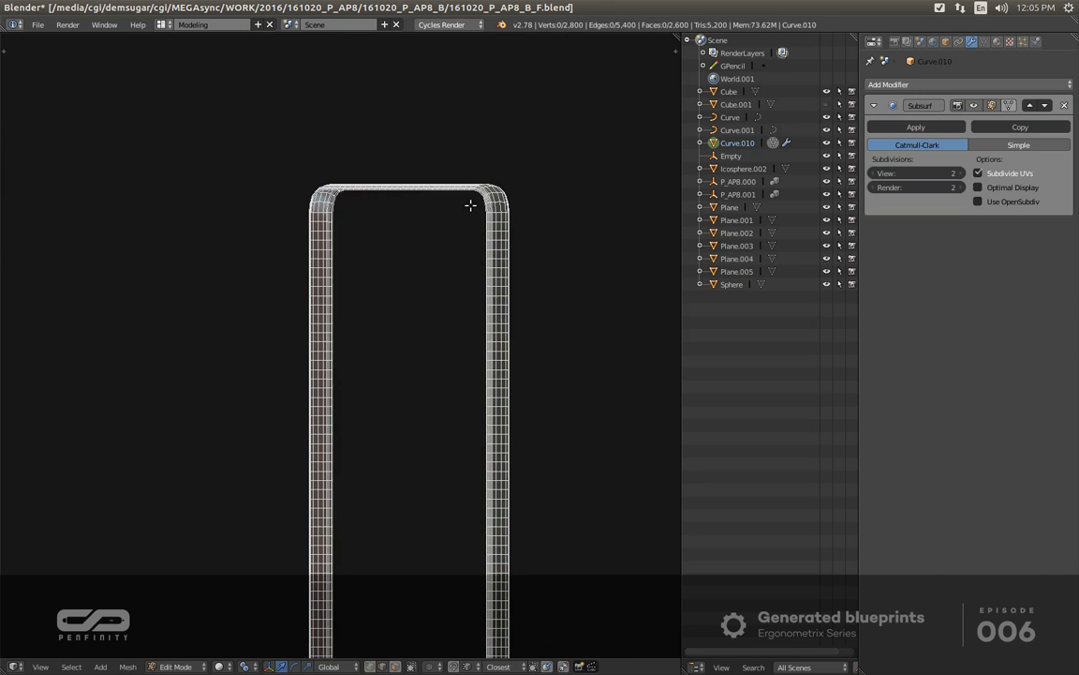
key("Tab")
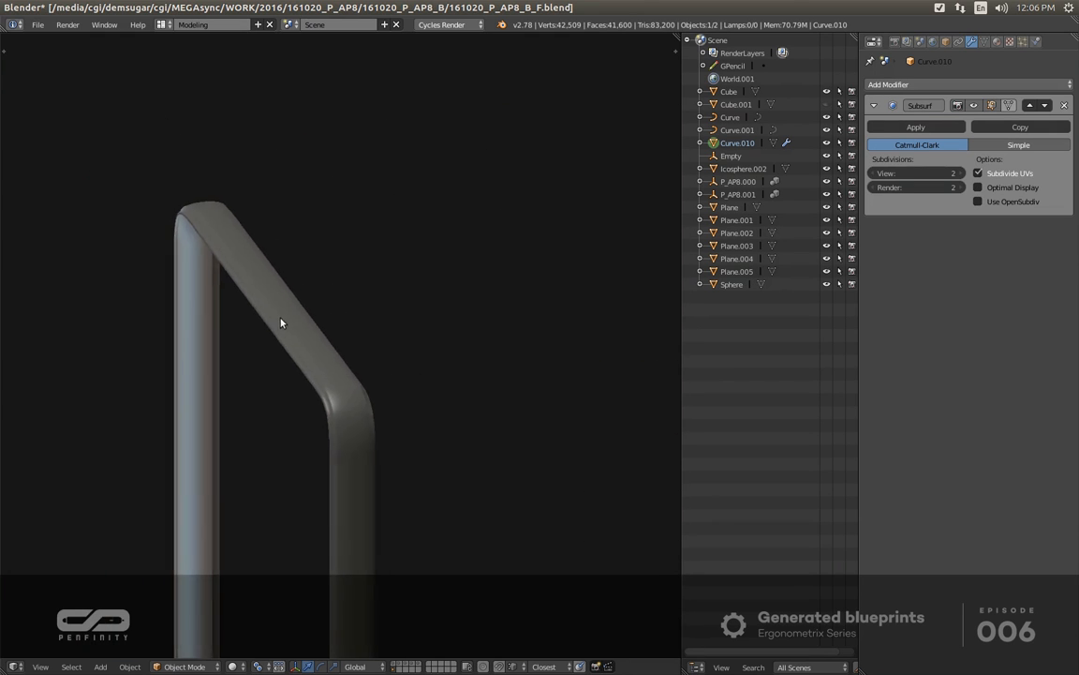
left_click_drag(281, 323, 354, 246)
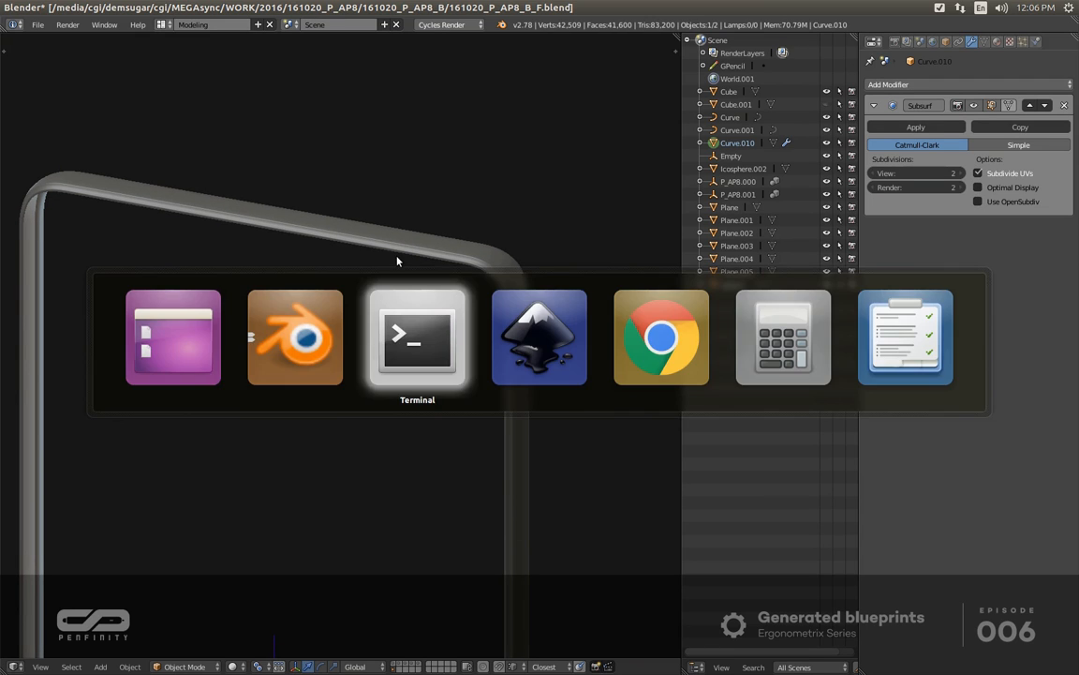
Look over the phone blueprint and its PNG export settings in Inkscape.
left_click(539, 337)
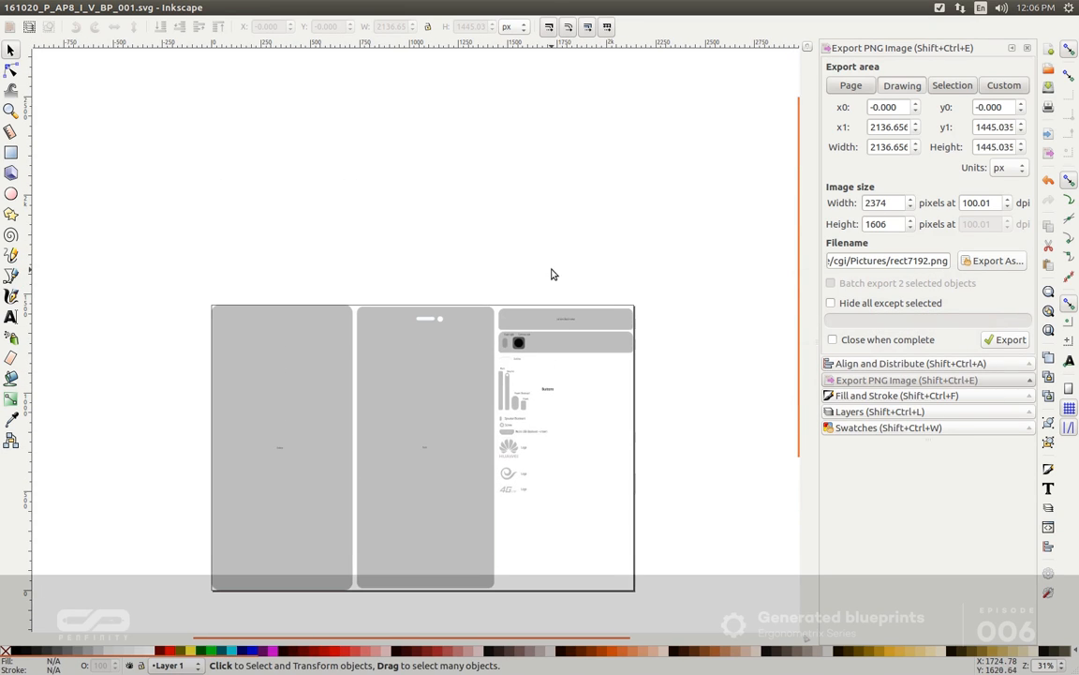
scroll("up", 3)
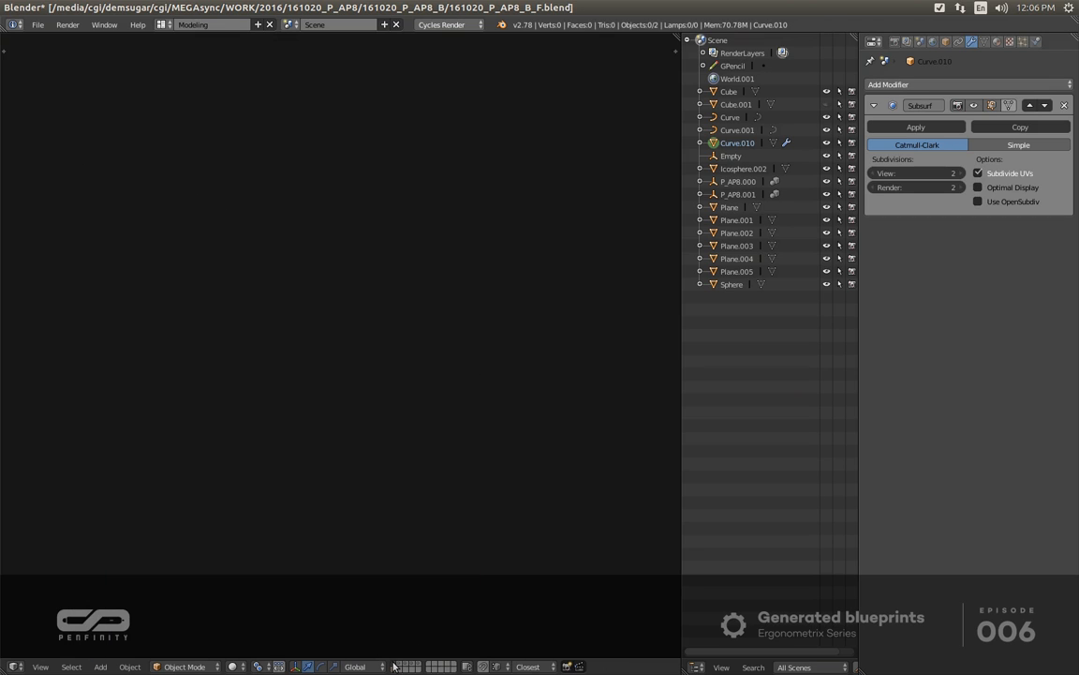
mouse_move(415, 577)
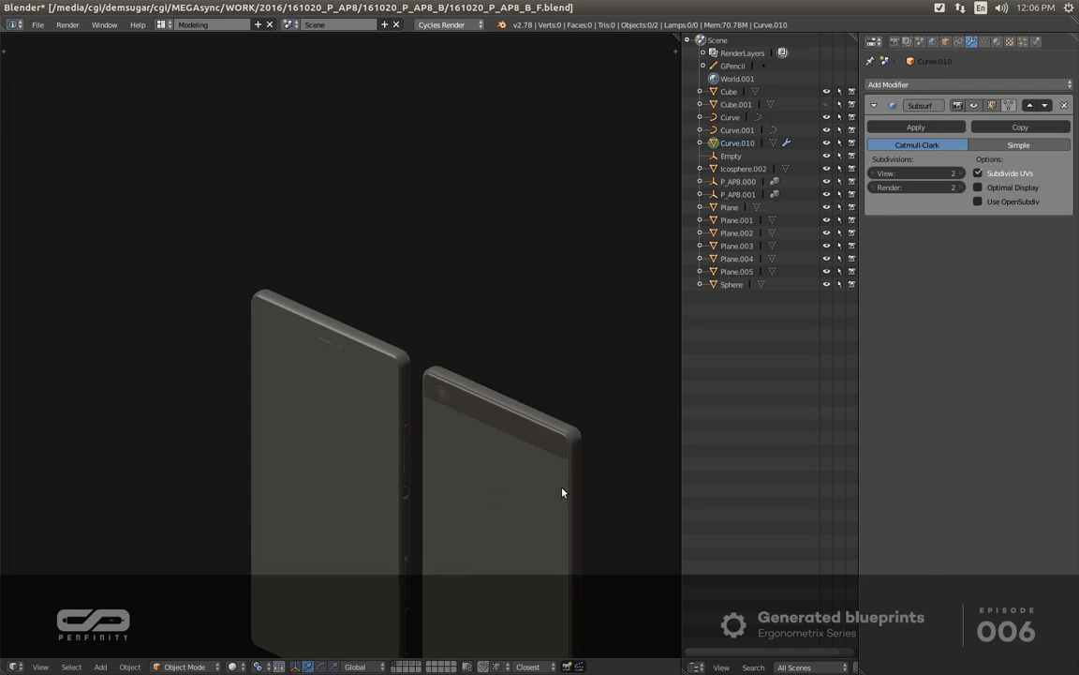
Select the finished phone model P_AP8.000, then start opening another project file.
left_click(739, 181)
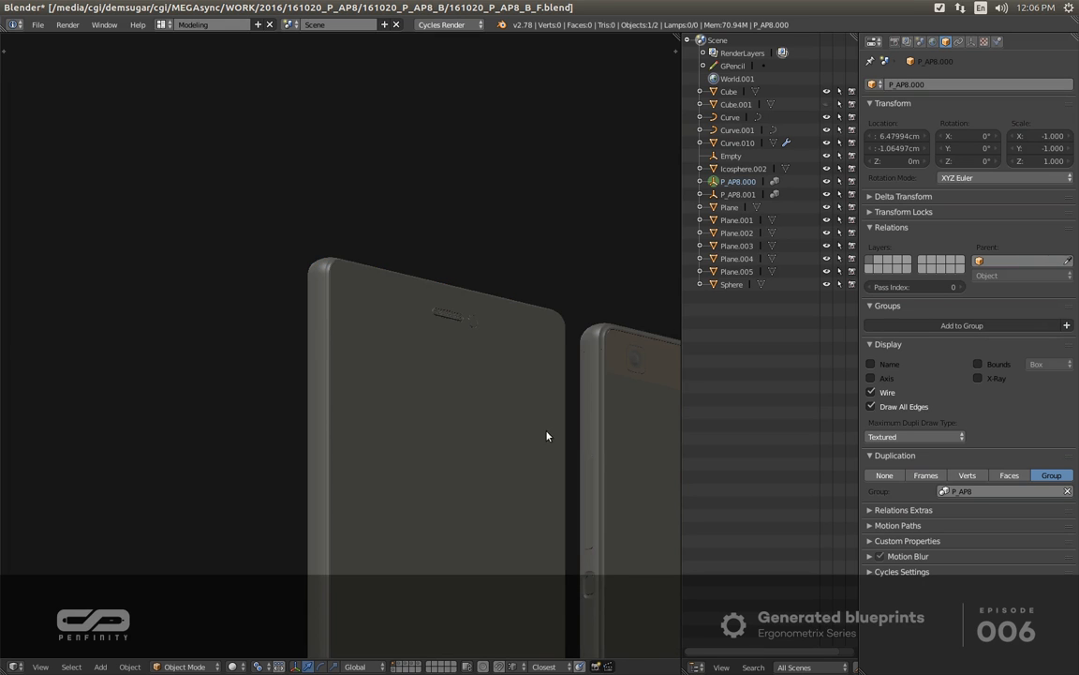
left_click(427, 332)
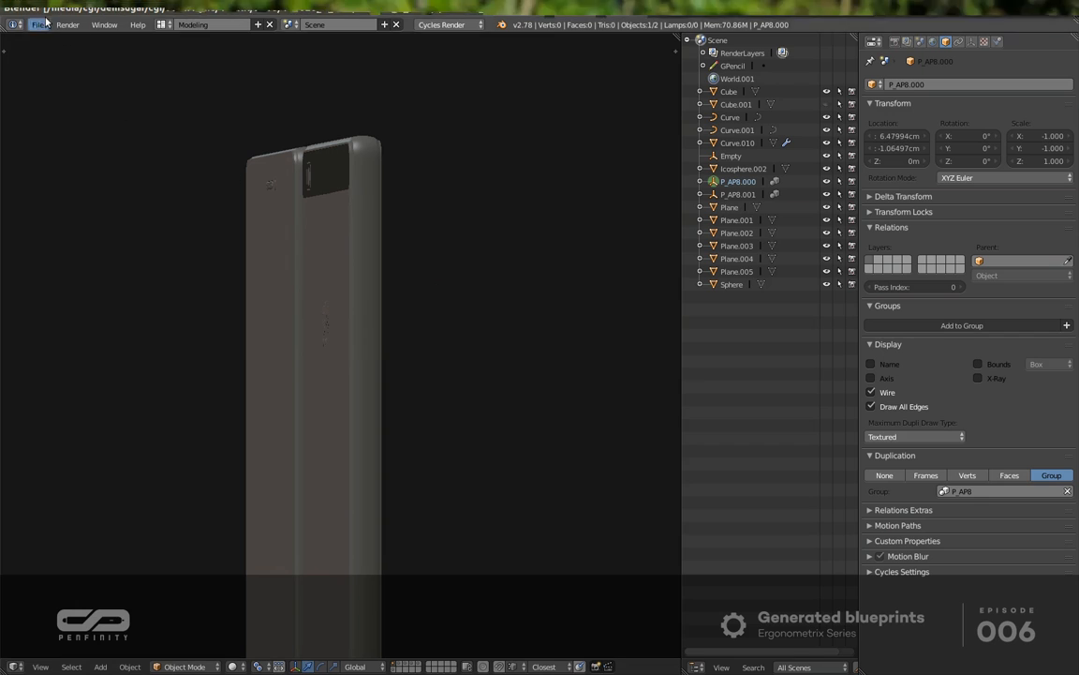
left_click(38, 24)
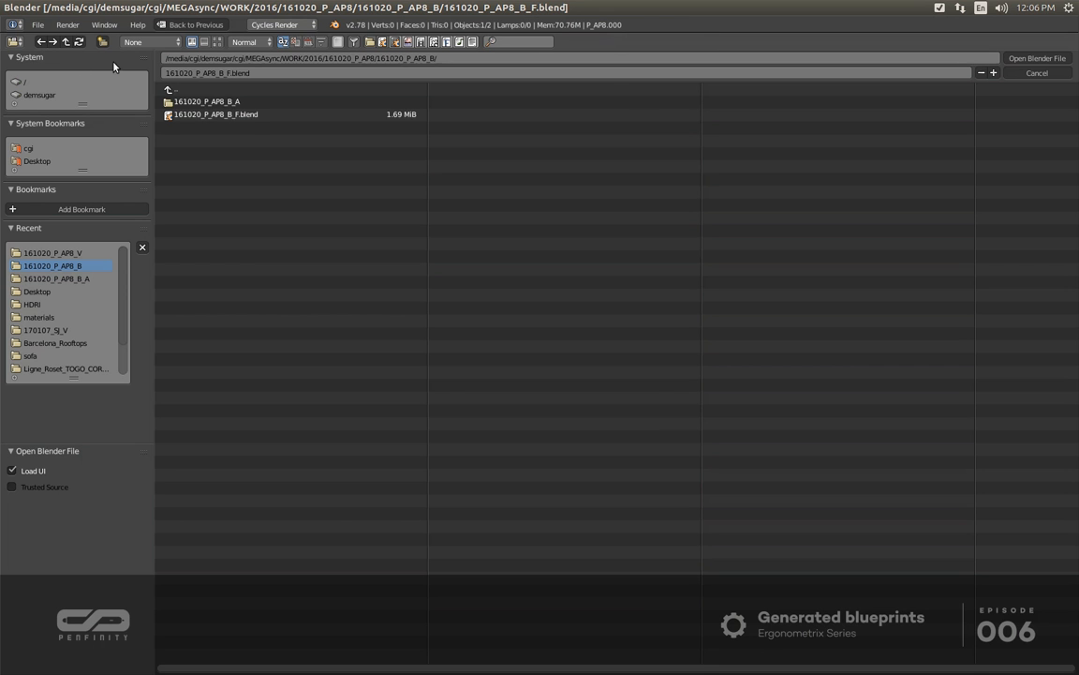
Open 161020_P_AP8_B_A_003.blend from the 161020_P_AP8_B_A folder.
left_click(170, 89)
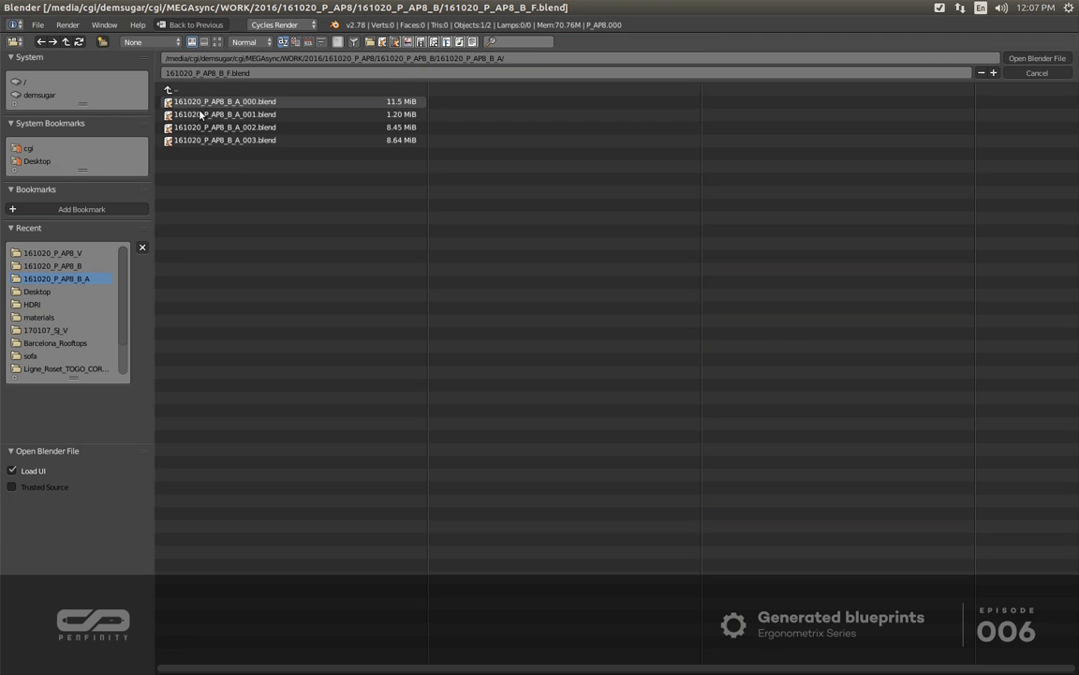
left_click(225, 139)
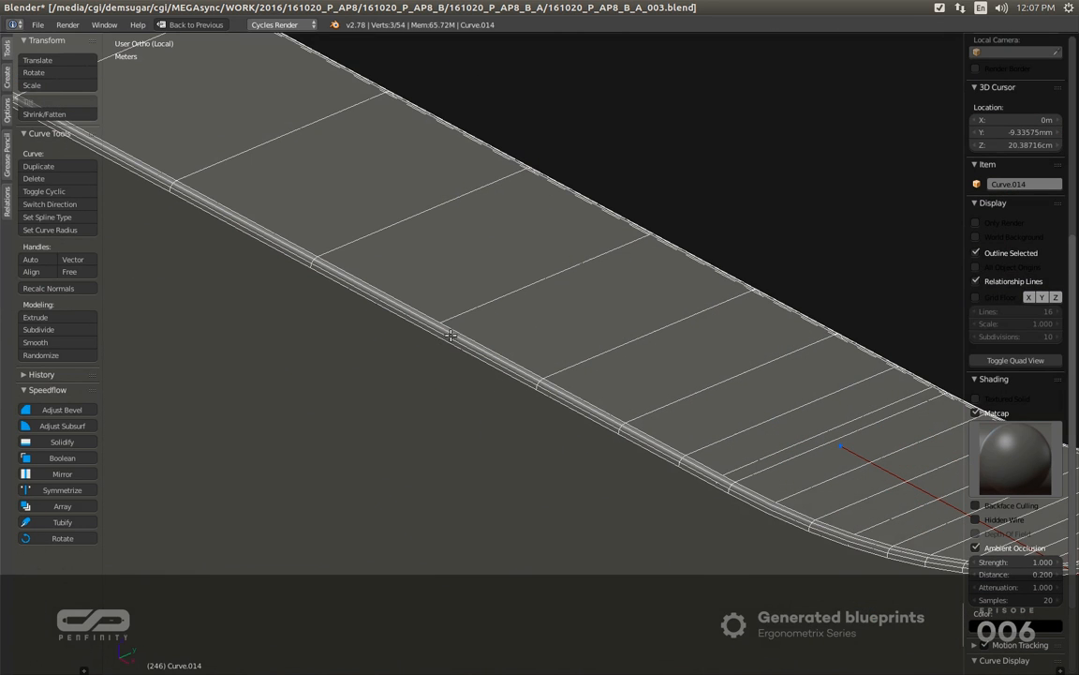
mouse_move(459, 325)
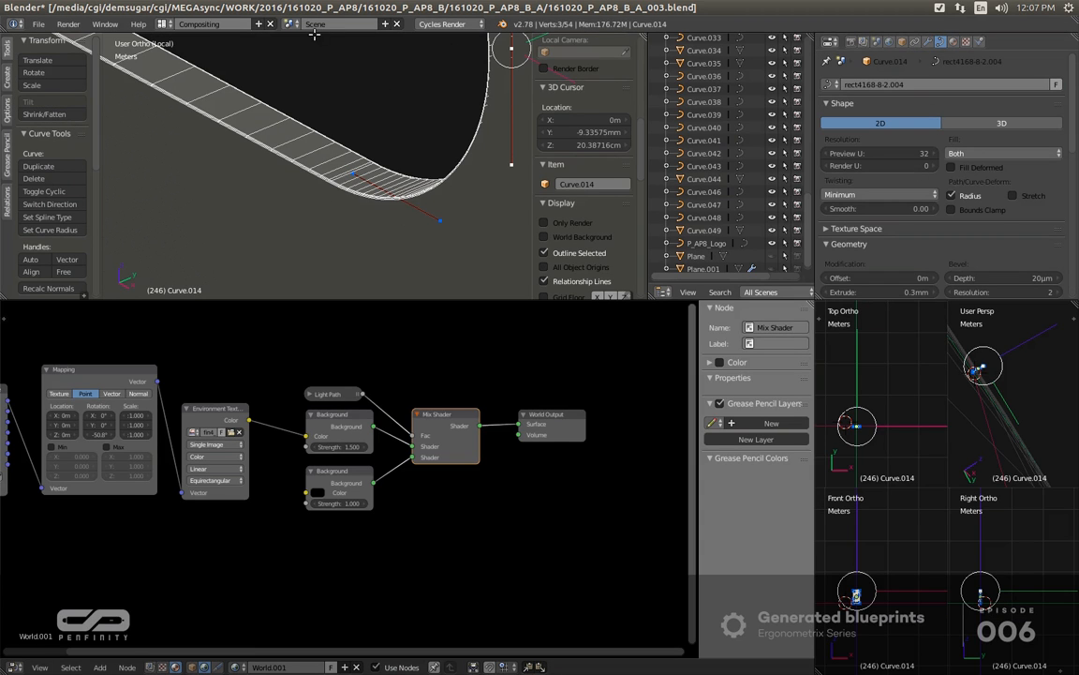
Switch the screen layout to Modeling.
left_click(211, 24)
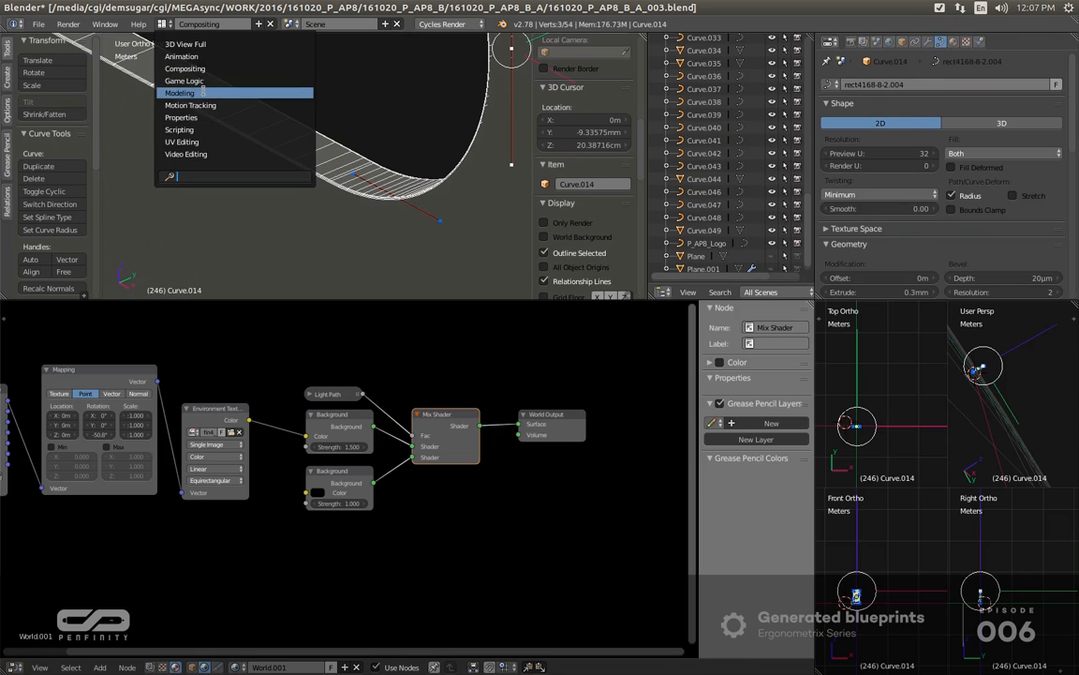
left_click(179, 91)
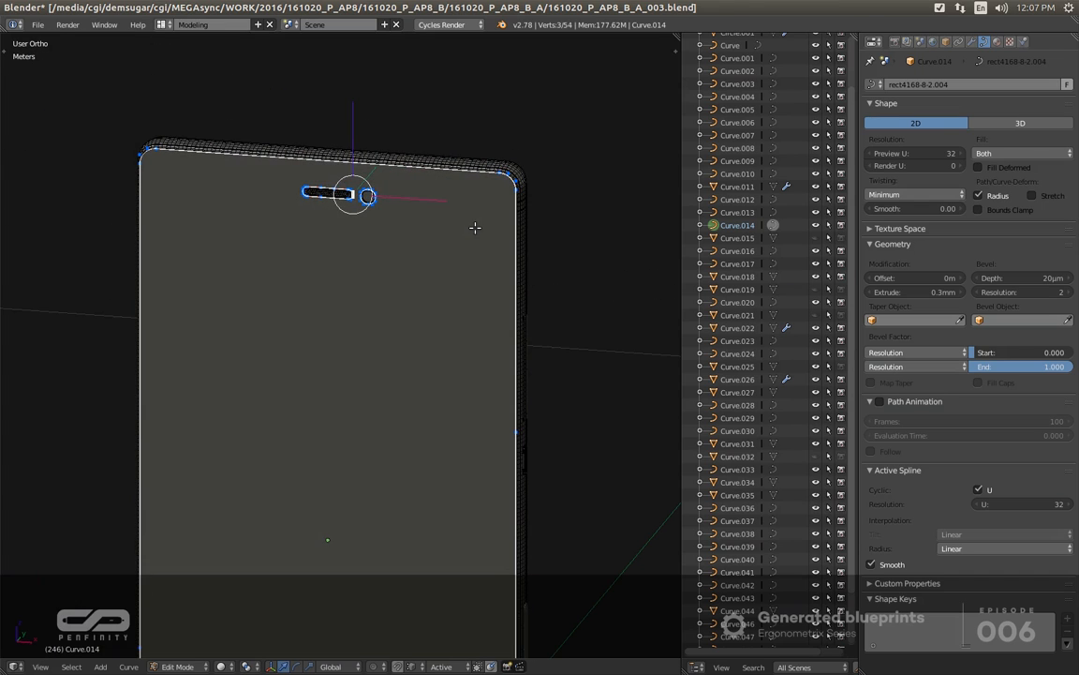
Orbit to the back and inspect Curve.041's flash and camera-slot outlines in Edit Mode.
key("Tab")
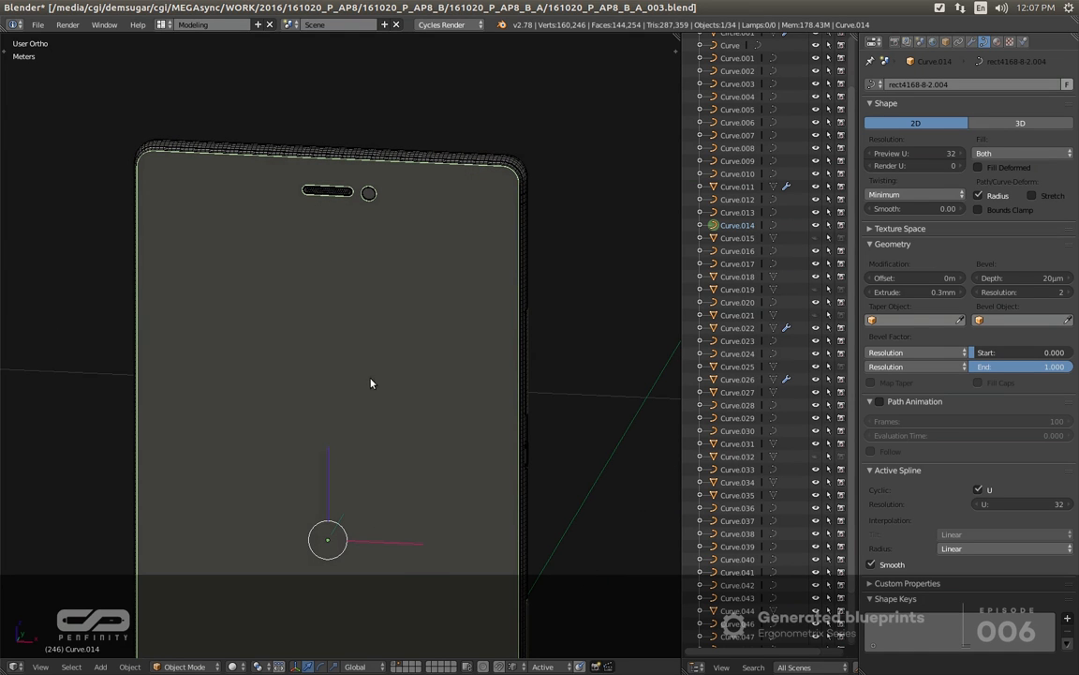
left_click_drag(375, 375, 281, 459)
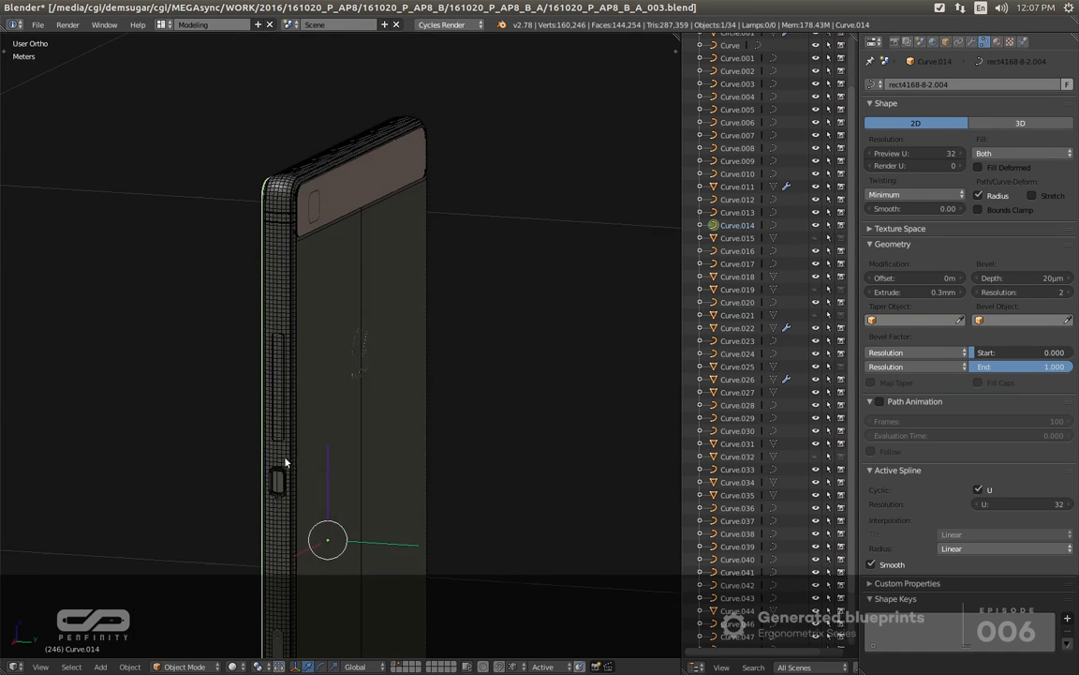
left_click(738, 572)
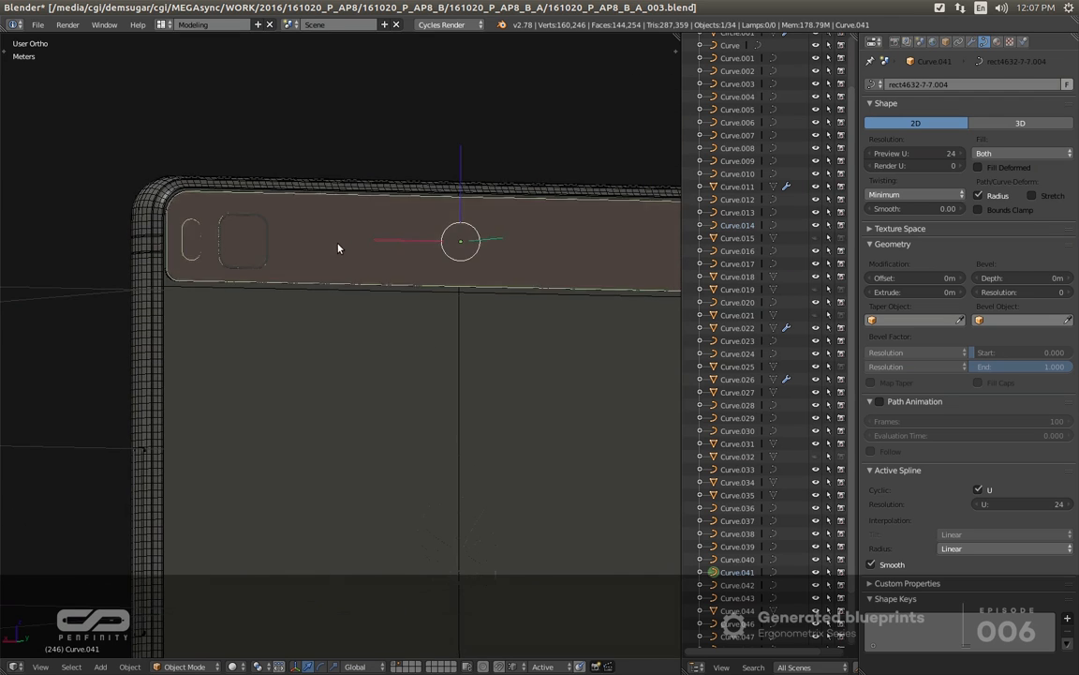
key("Tab")
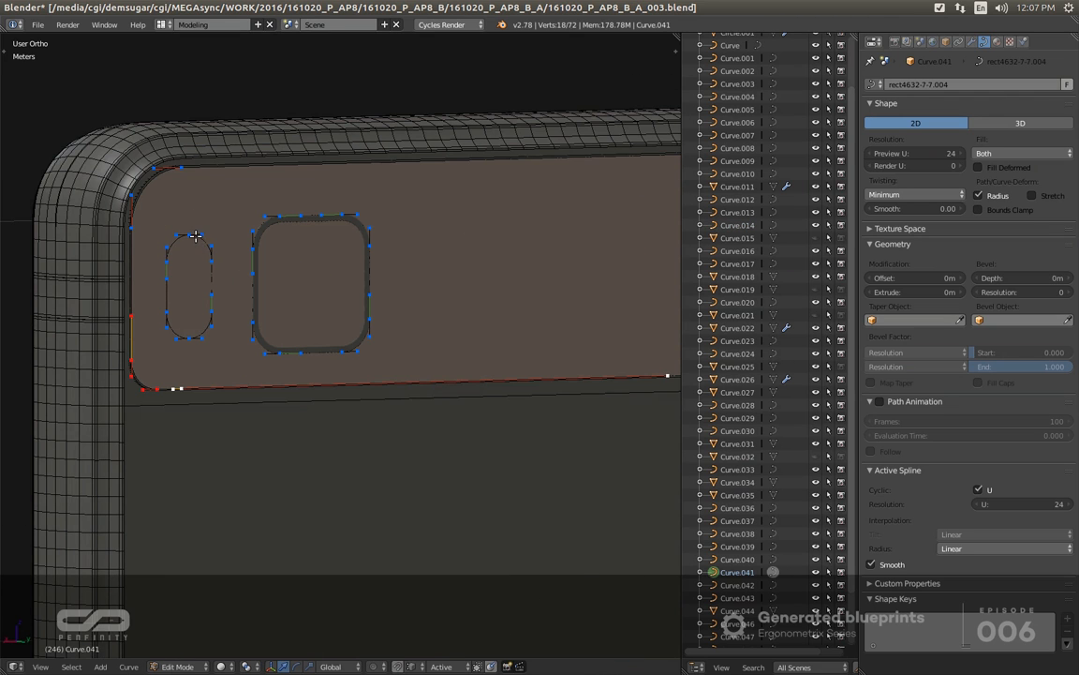
key("Tab")
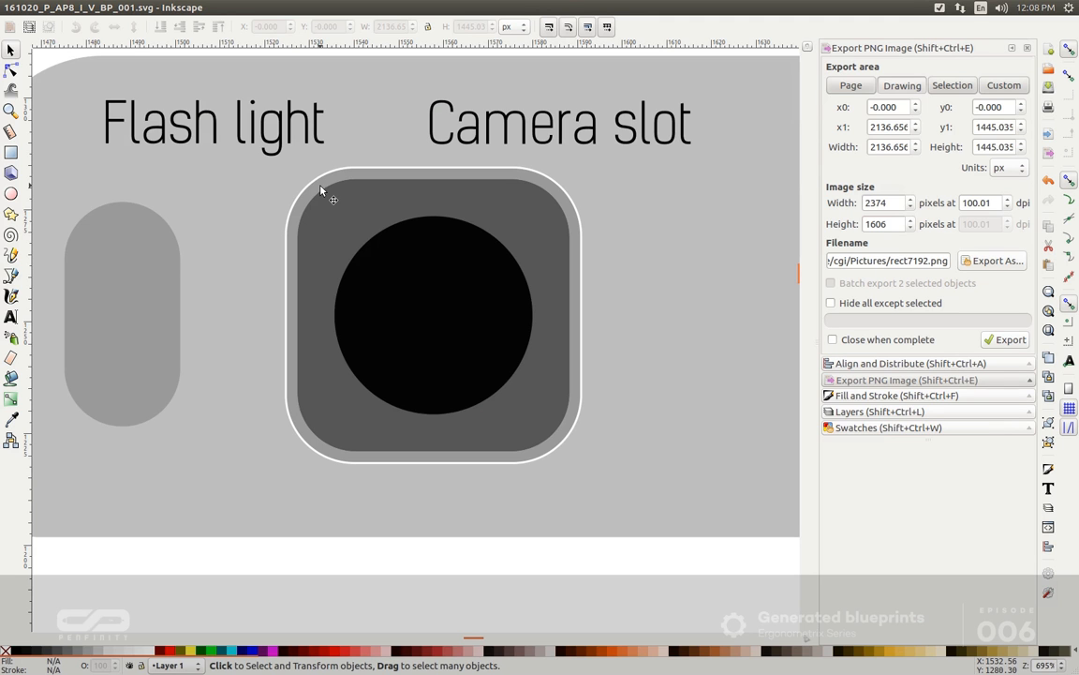
scroll("down", 3)
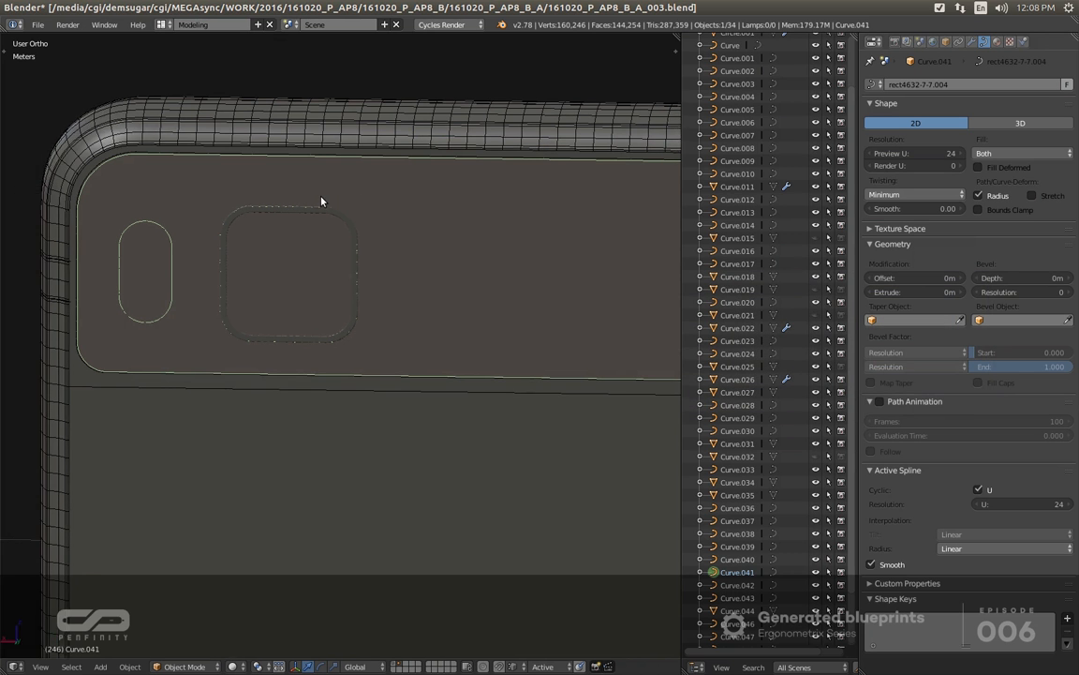
Zoom out and select the phone body Curve.011 to view the side-button recess.
left_click_drag(322, 202, 239, 269)
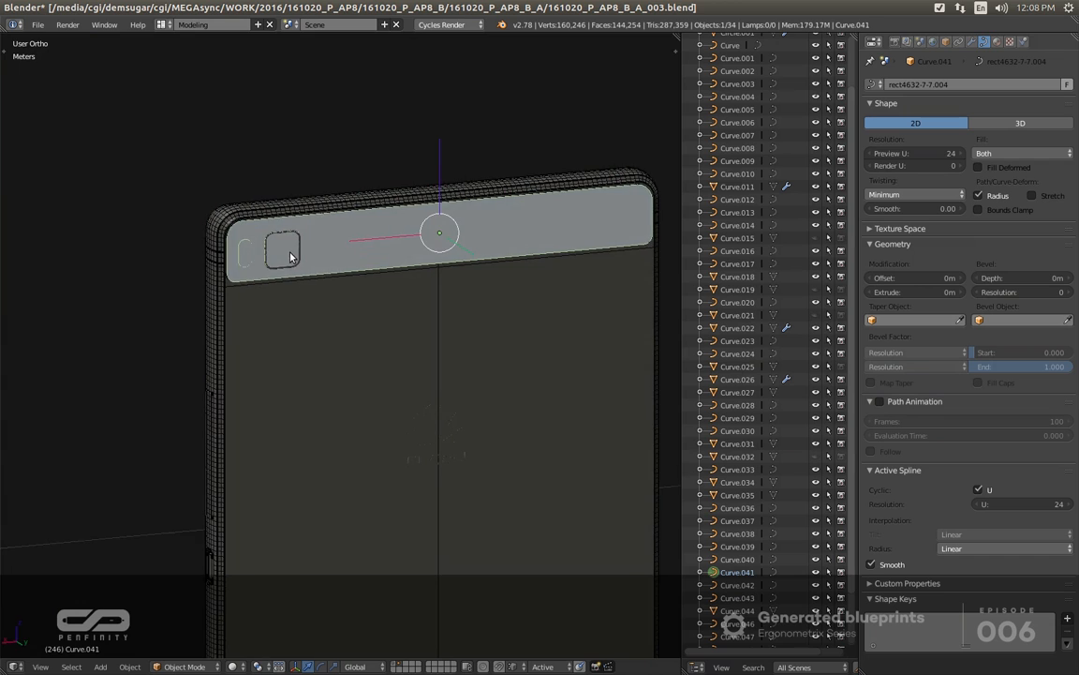
left_click(738, 186)
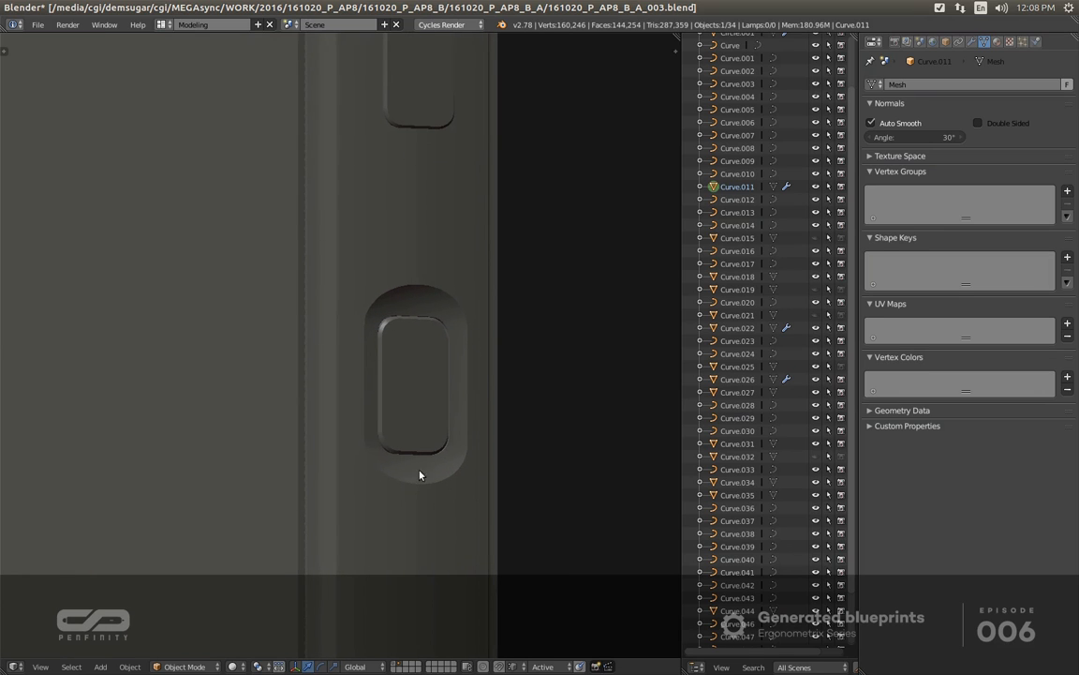
key("Tab")
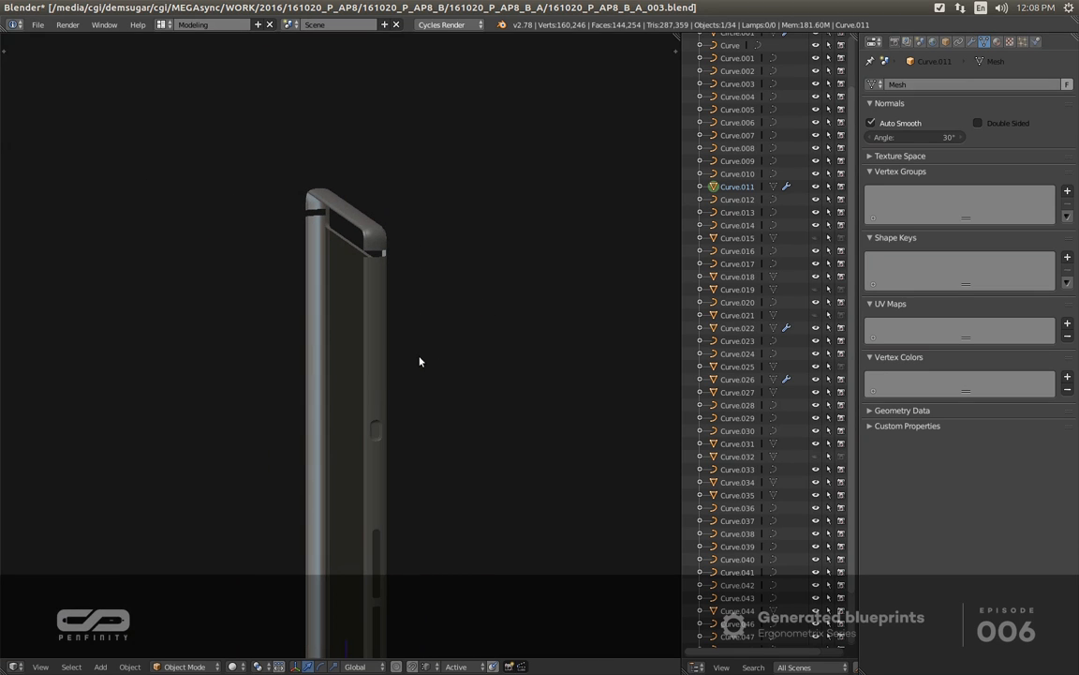
left_click_drag(419, 362, 340, 387)
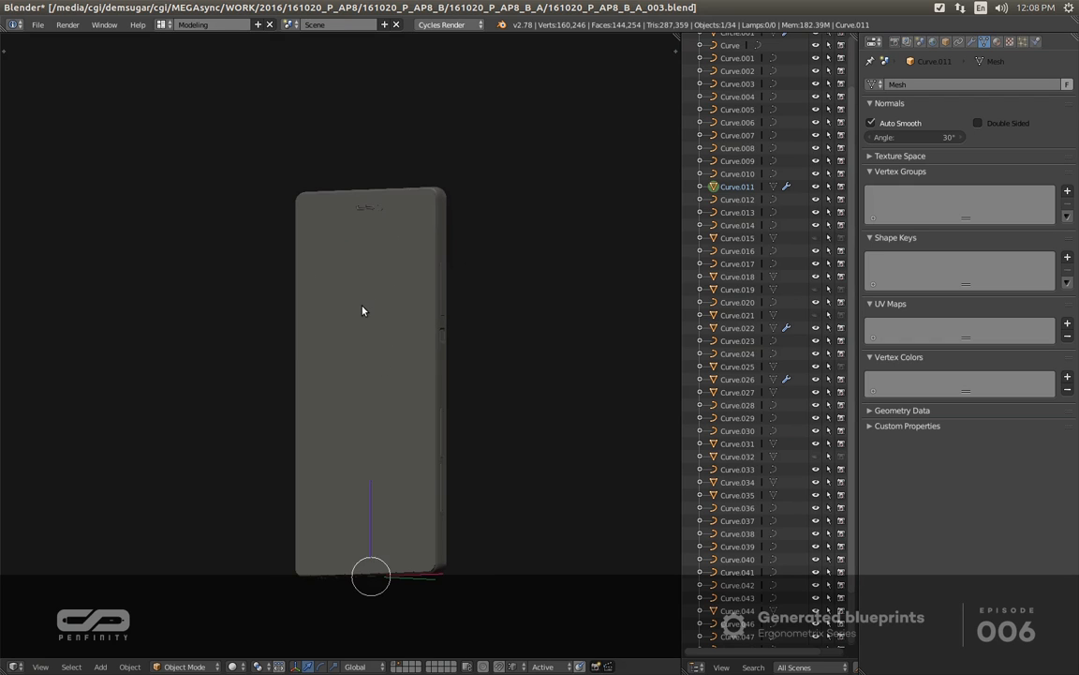
left_click_drag(363, 310, 397, 340)
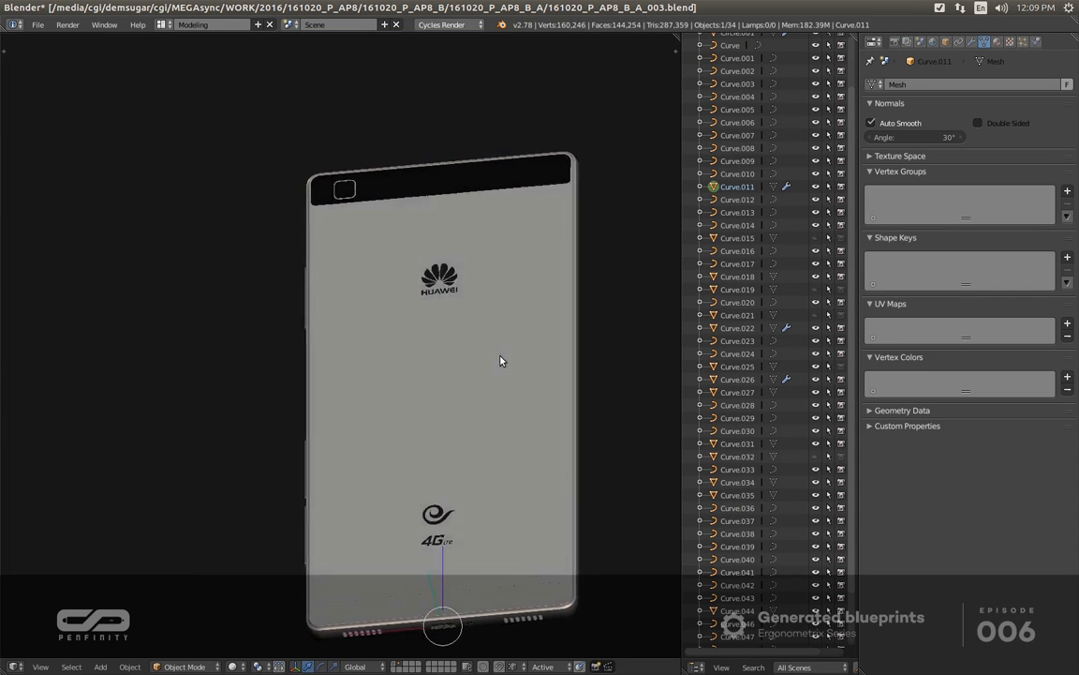
left_click_drag(502, 360, 425, 323)
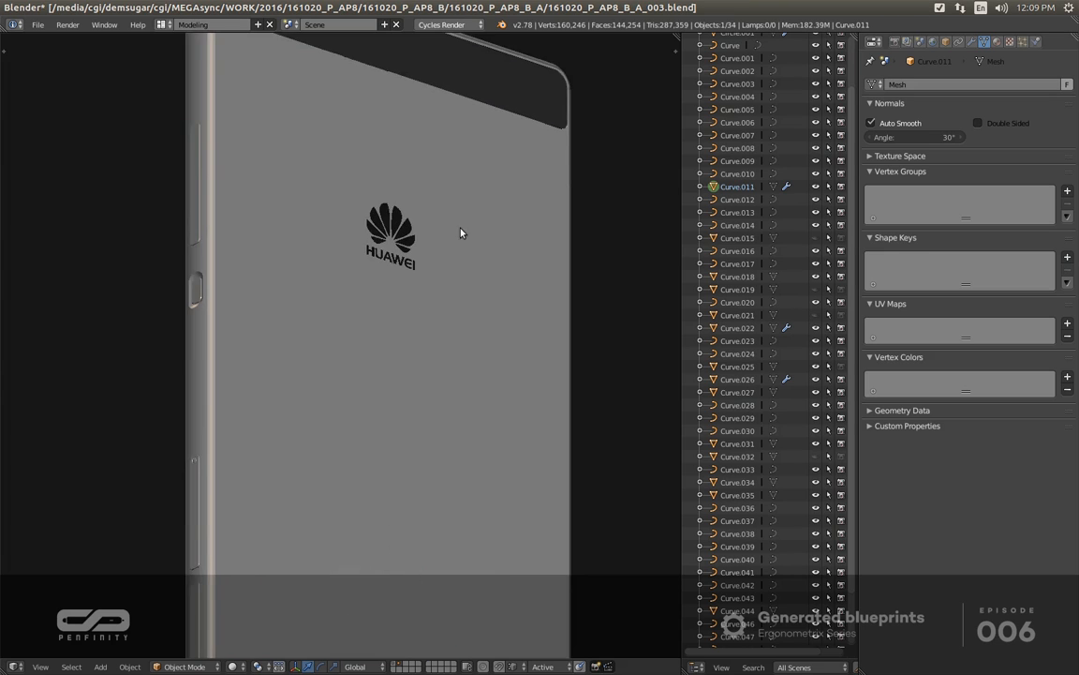
left_click_drag(459, 232, 445, 359)
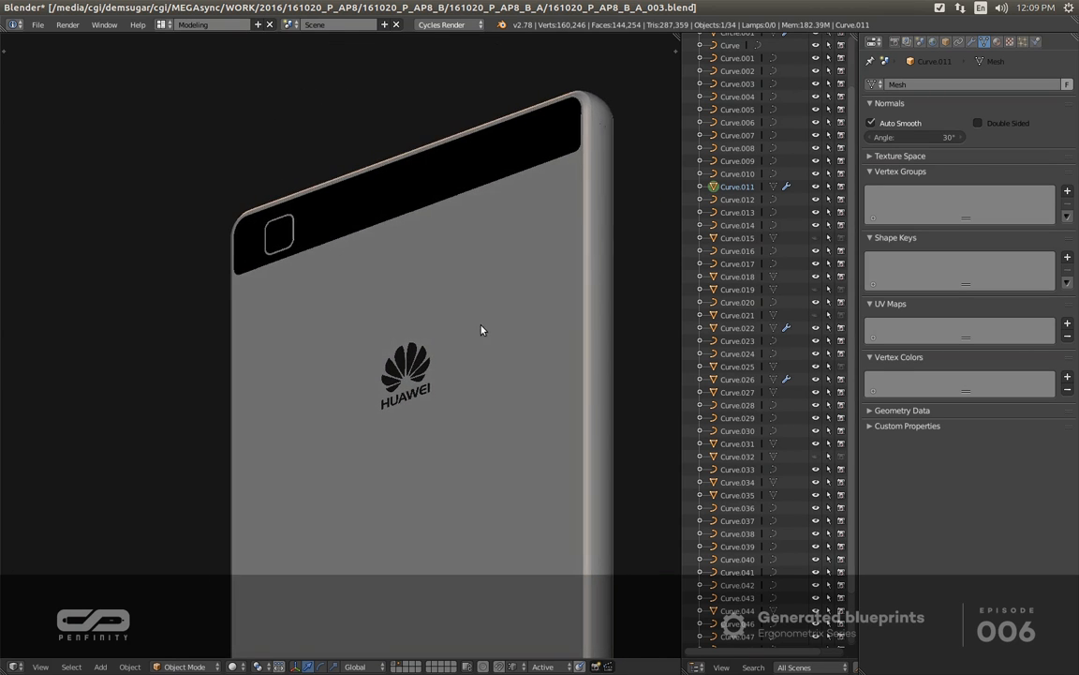
left_click_drag(483, 329, 401, 383)
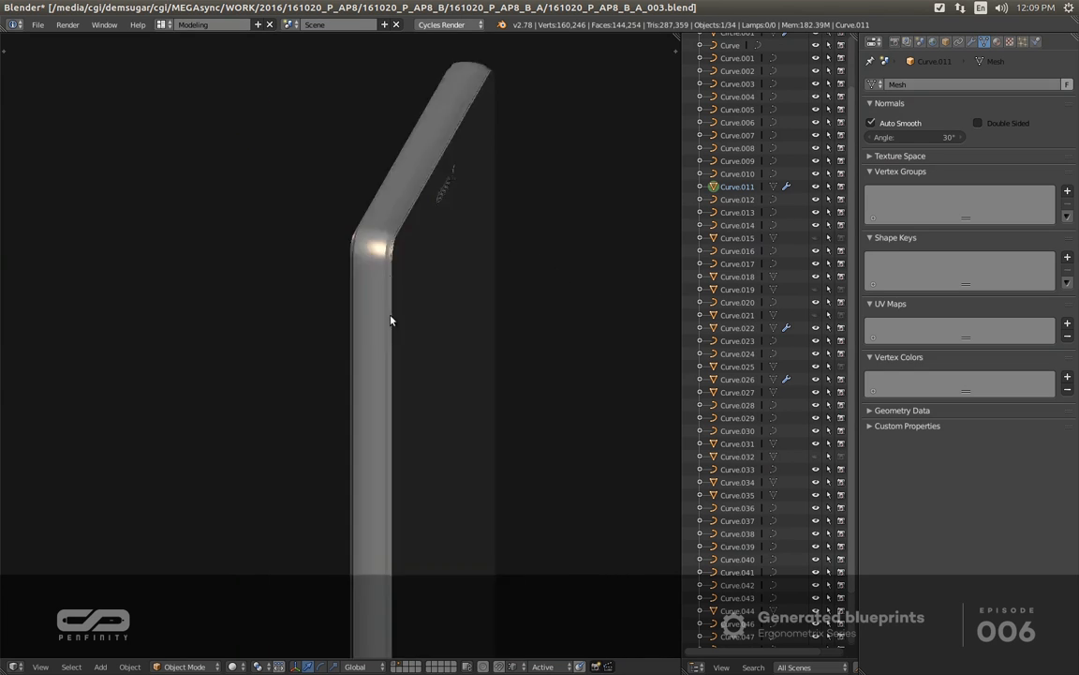
left_click_drag(391, 321, 439, 311)
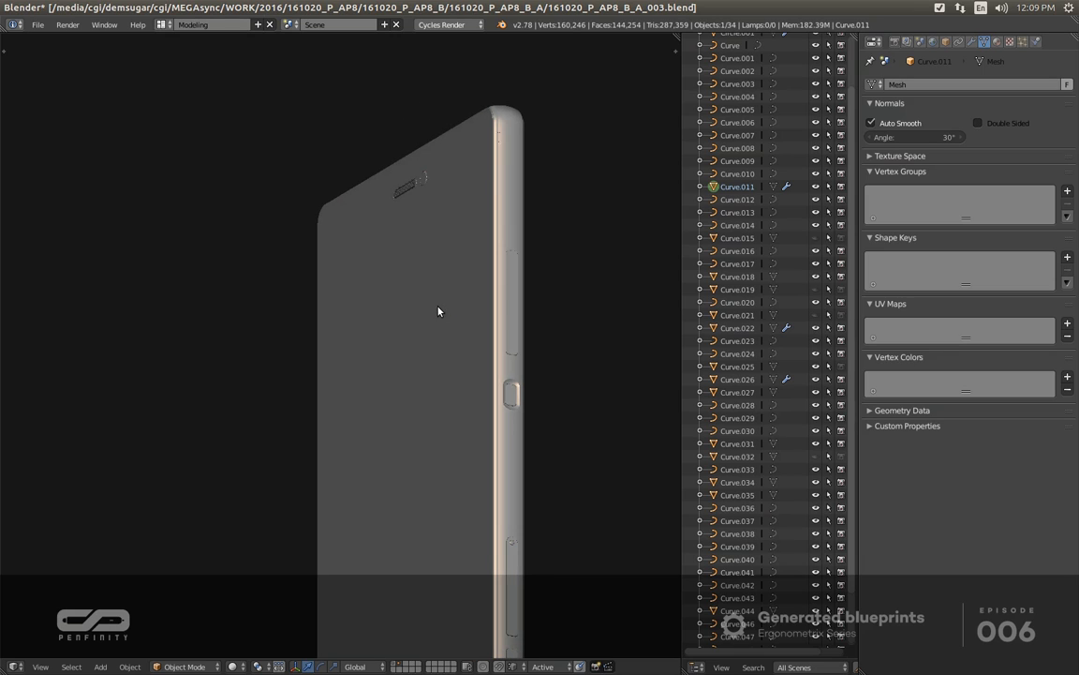